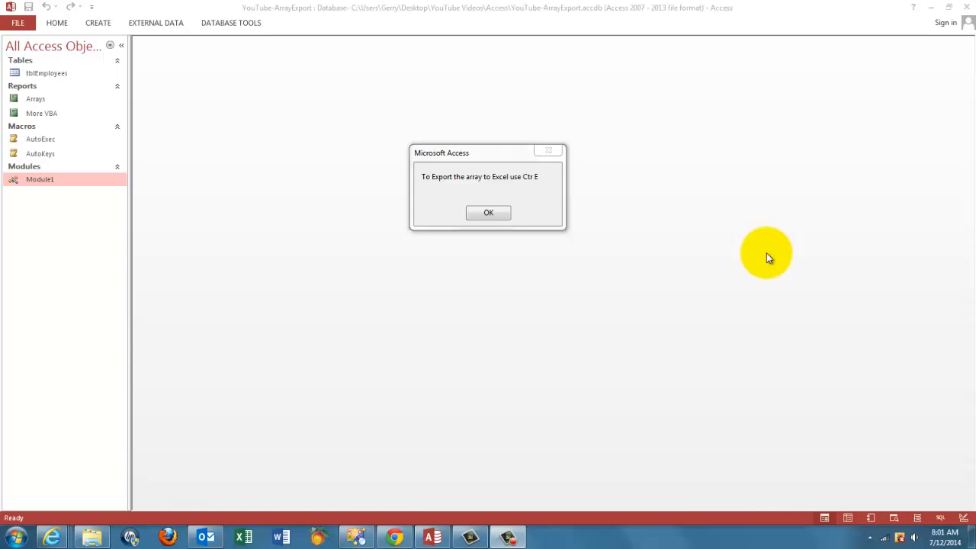
mouse_move(678, 308)
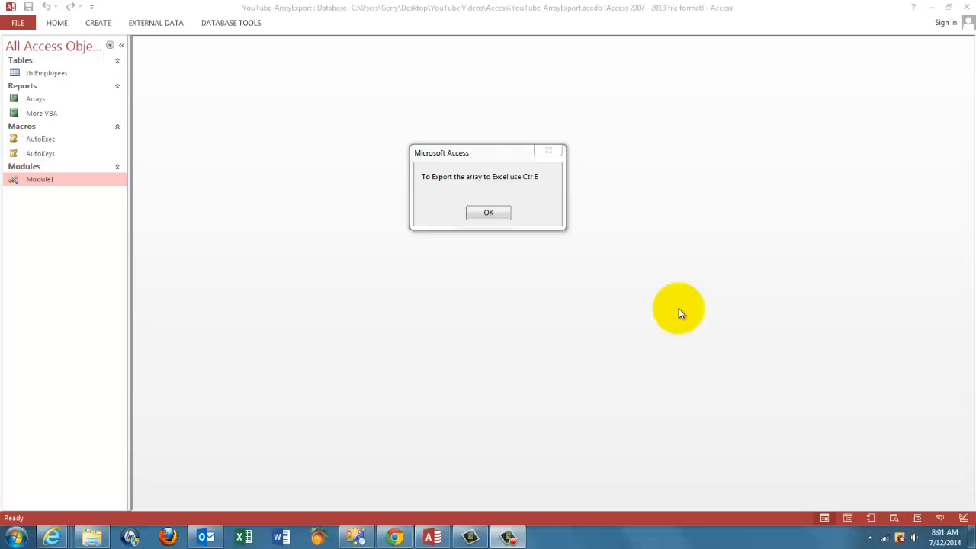
mouse_move(633, 344)
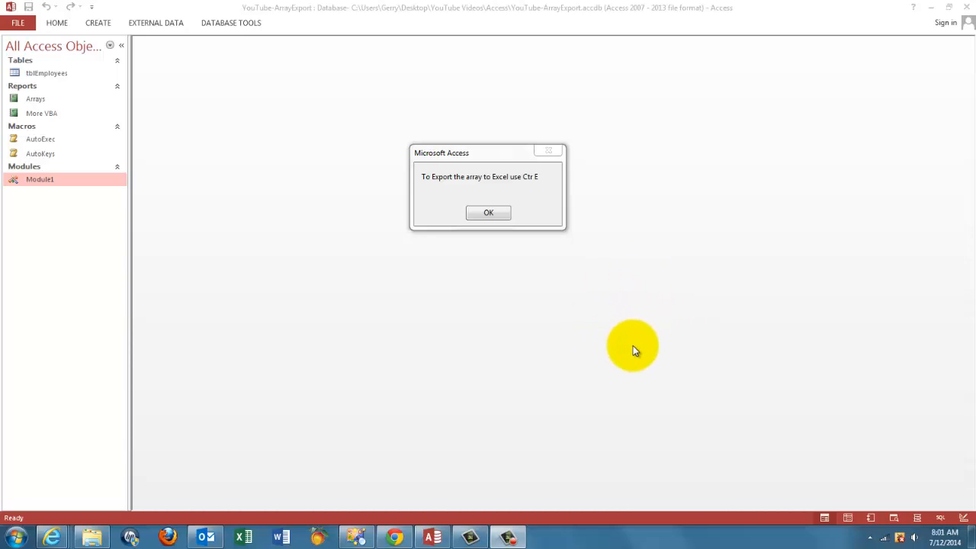
mouse_move(464, 326)
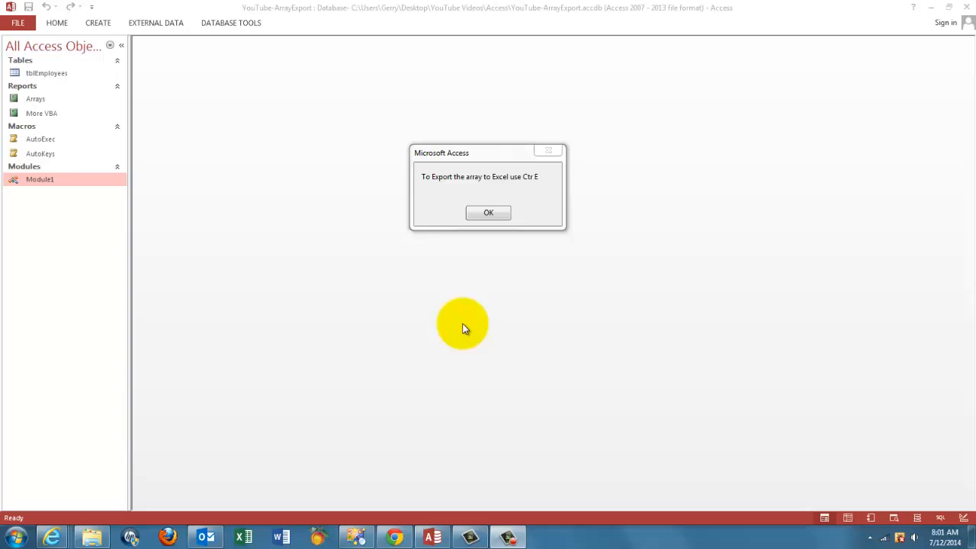
mouse_move(376, 208)
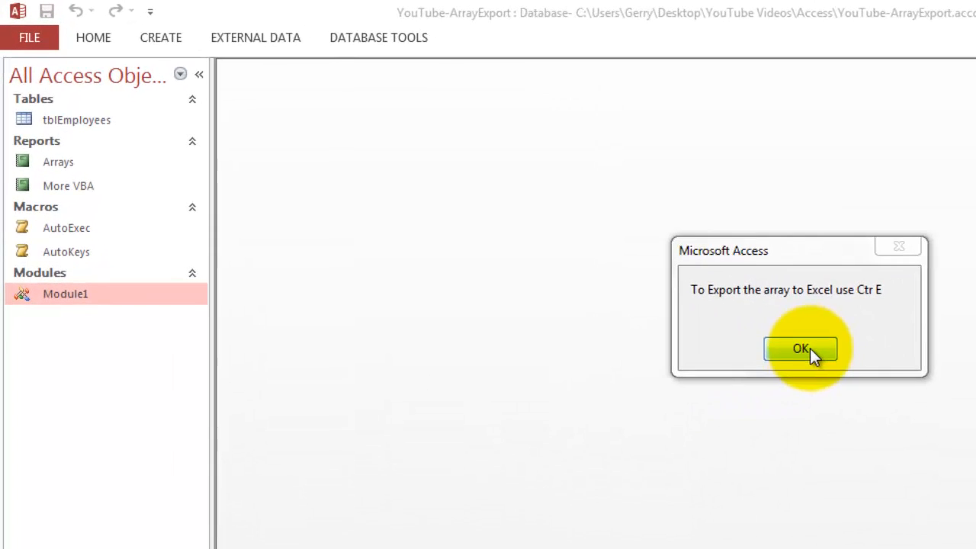
- Dismiss the export message and bring up the context options for the AutoExec and AutoKeys macros
left_click(800, 348)
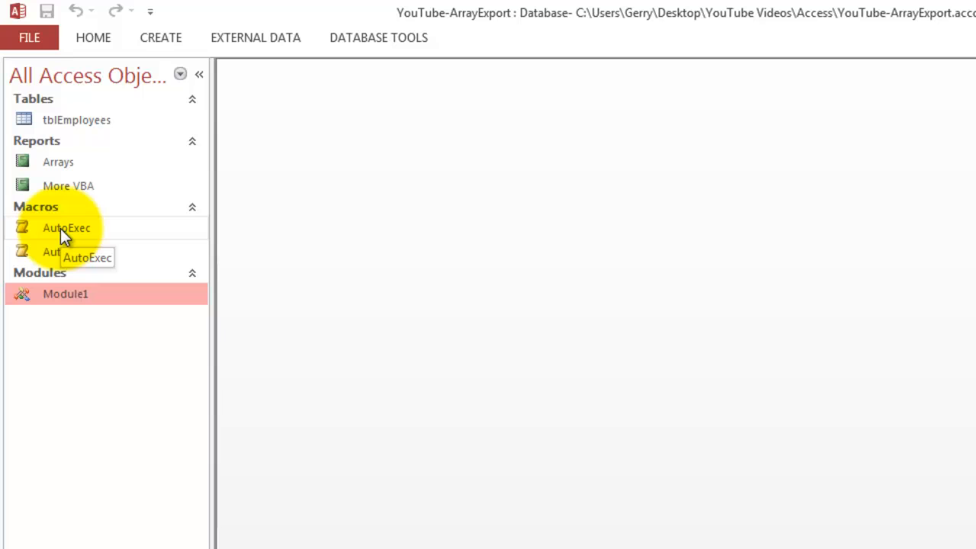
right_click(67, 228)
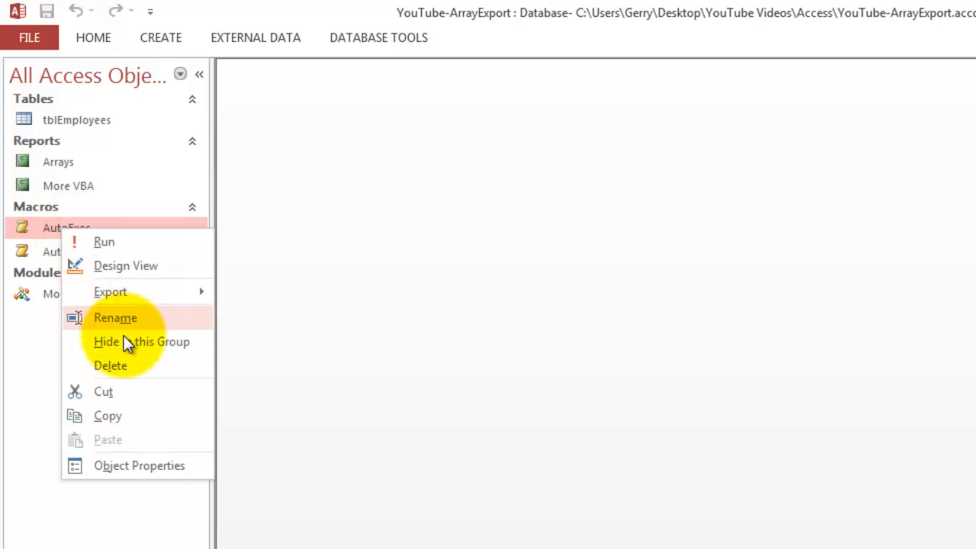
left_click(125, 265)
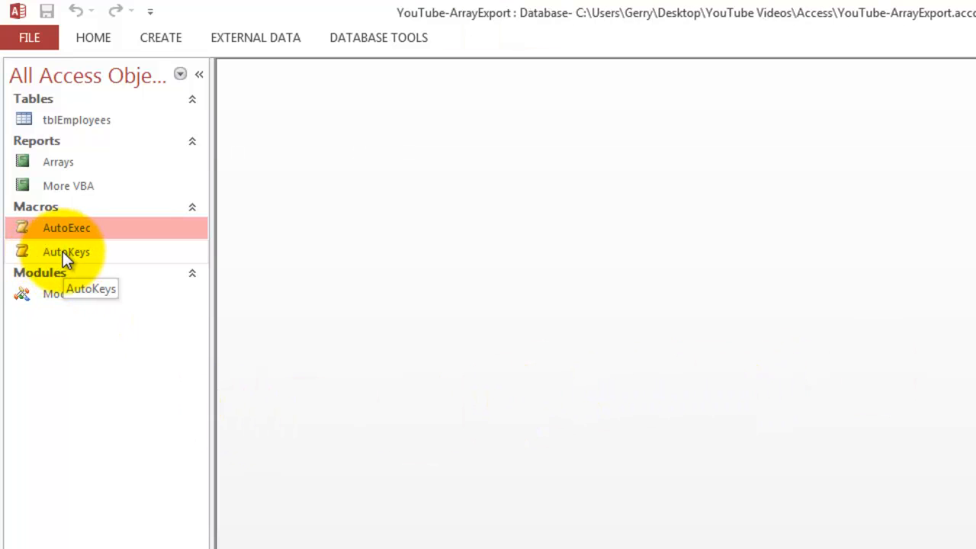
right_click(65, 252)
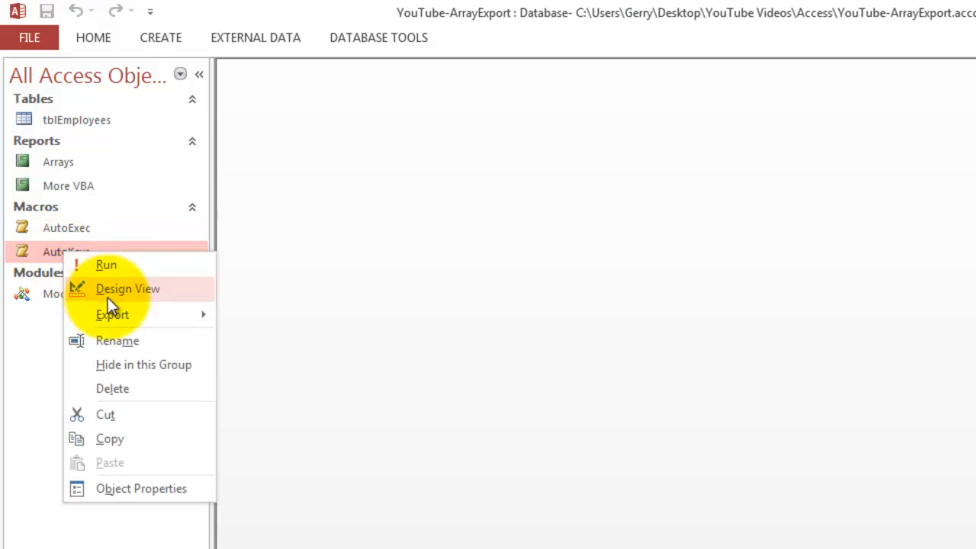
- Show AutoKeys in Design View with its Ctrl+E RunSub() submacro and hide the Action Catalog
left_click(129, 290)
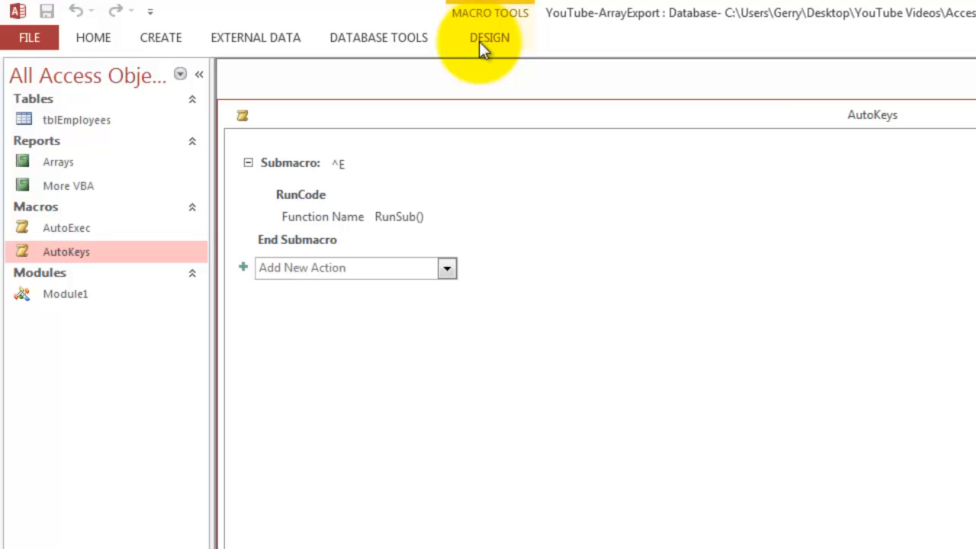
left_click(489, 38)
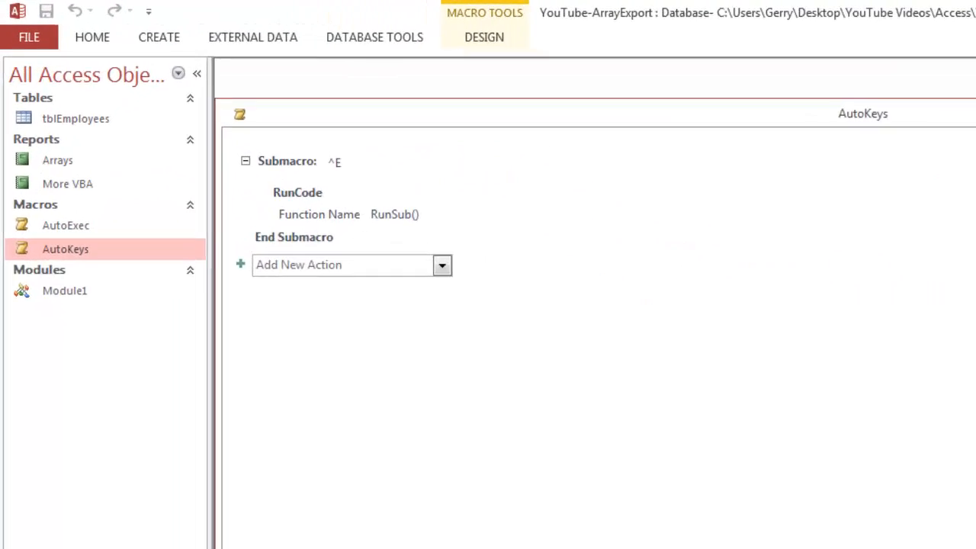
mouse_move(534, 268)
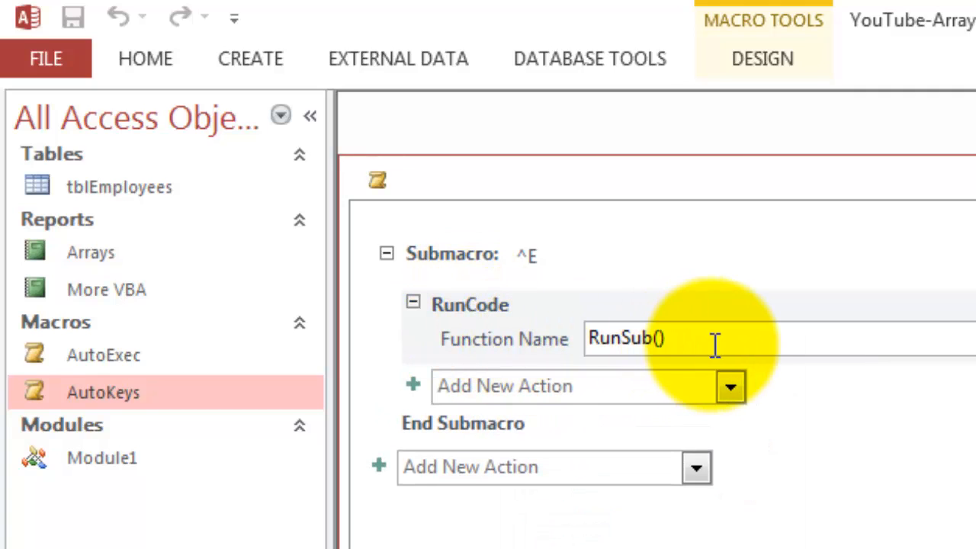
mouse_move(698, 340)
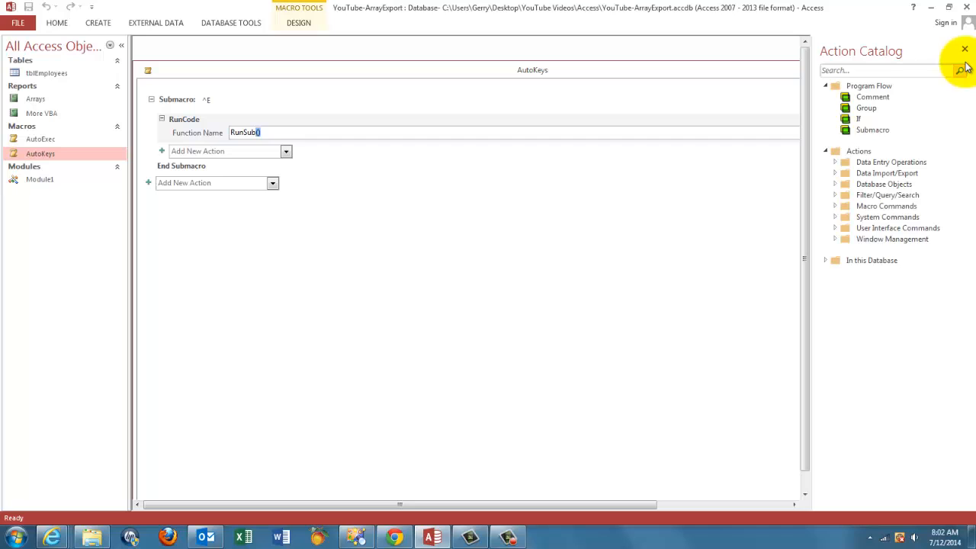
left_click(962, 49)
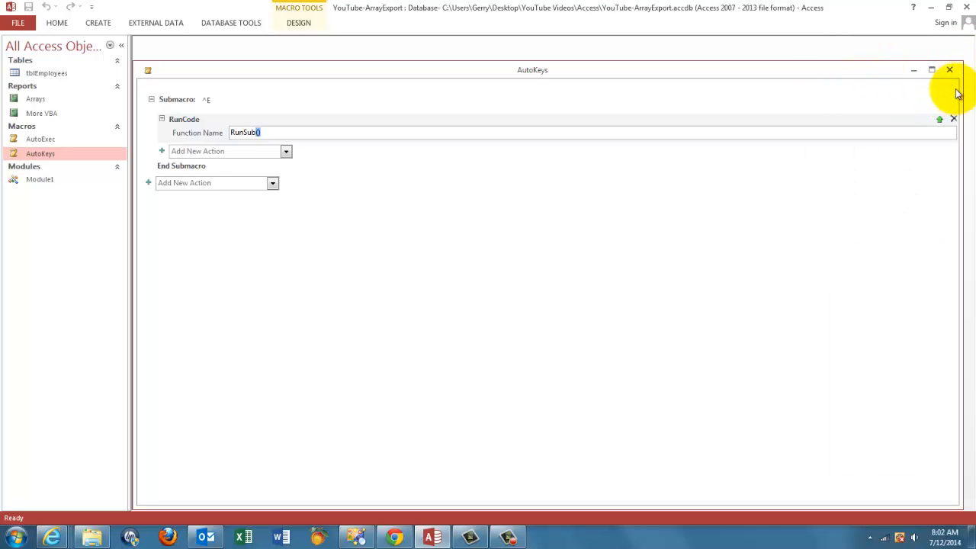
- Close AutoKeys and view the Arrays report slide on ReDim Preserve
left_click(950, 70)
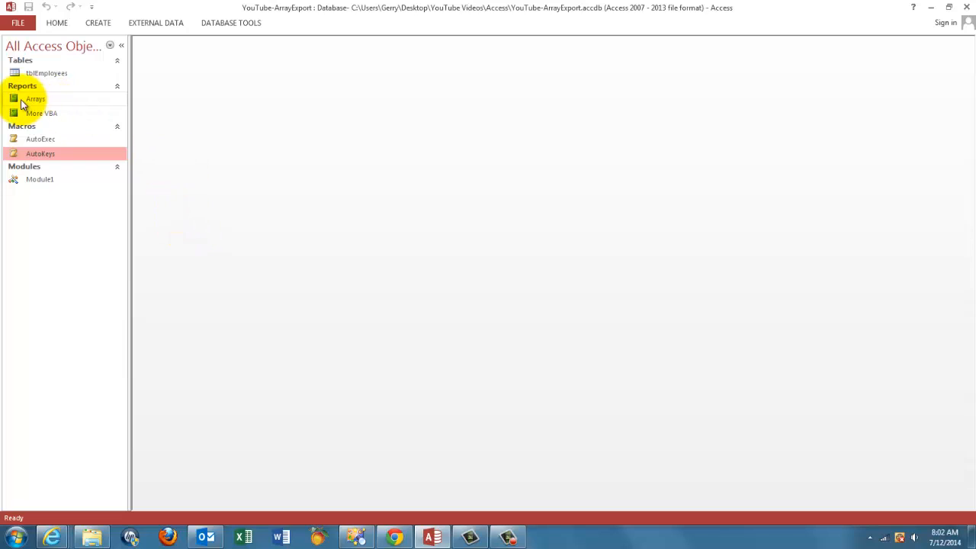
double_click(31, 101)
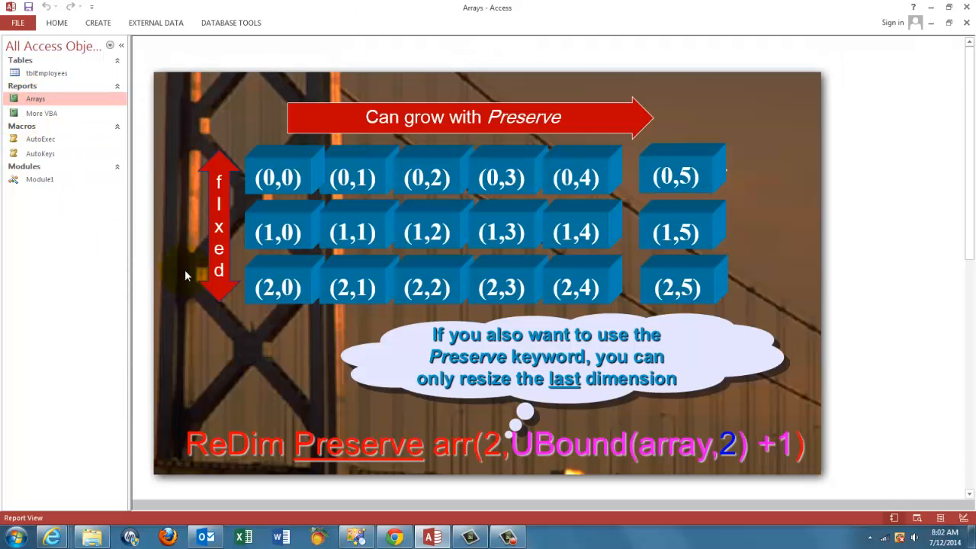
mouse_move(245, 494)
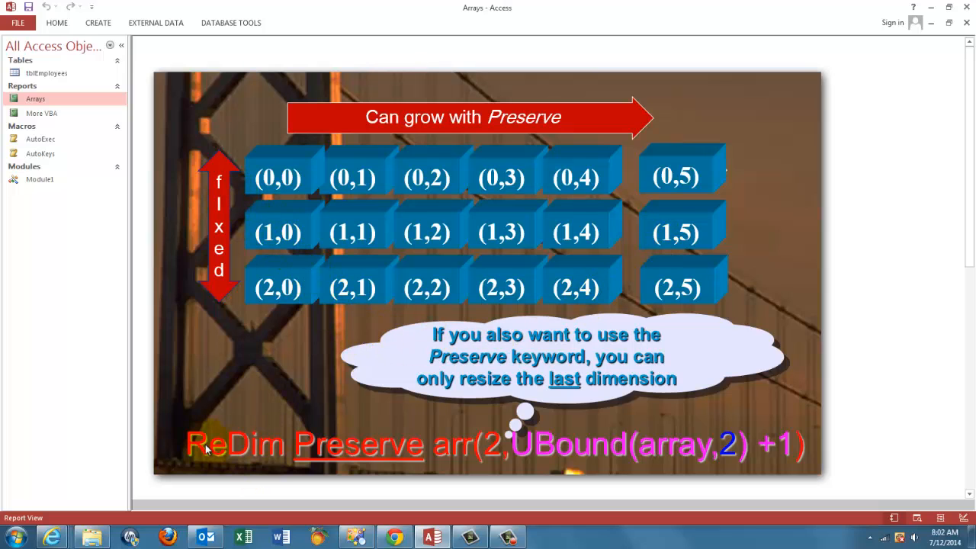
mouse_move(420, 458)
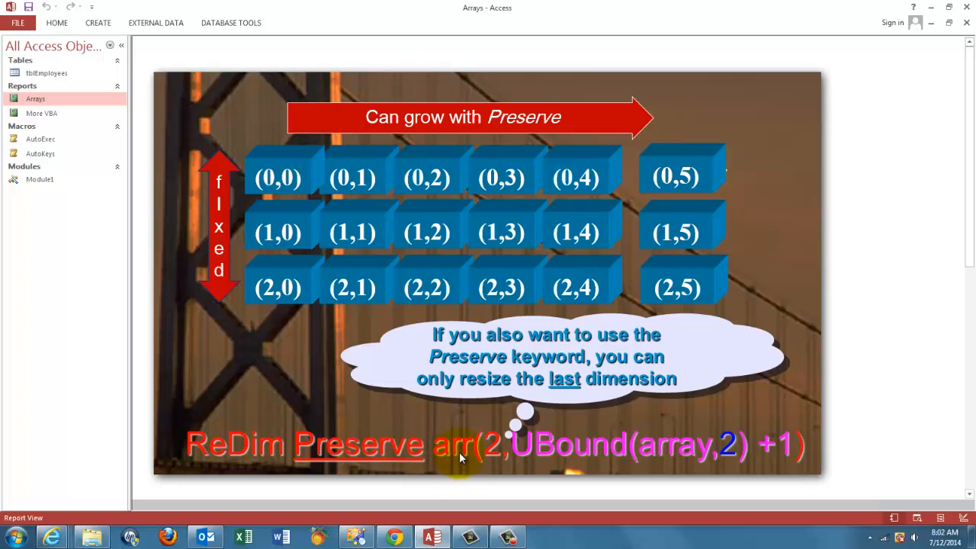
mouse_move(250, 265)
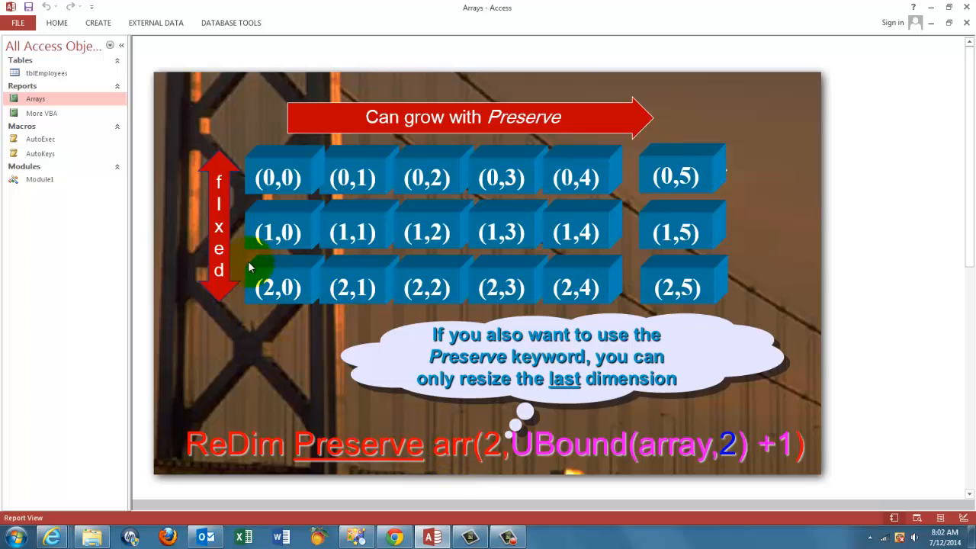
mouse_move(369, 176)
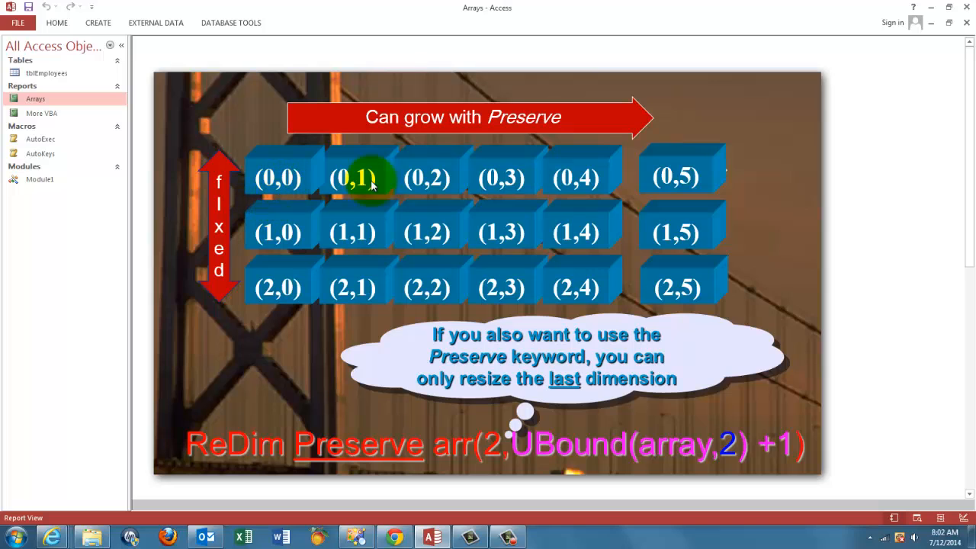
mouse_move(665, 176)
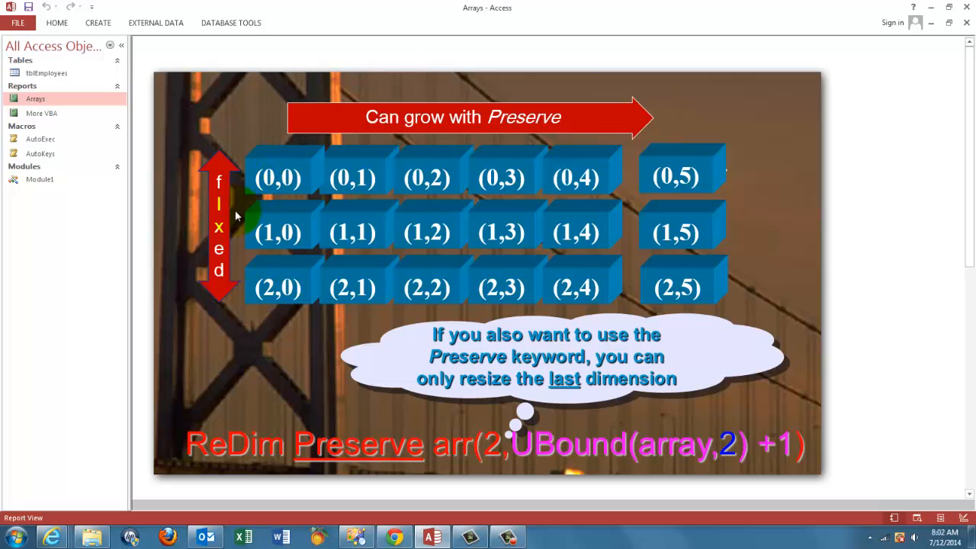
left_click(297, 181)
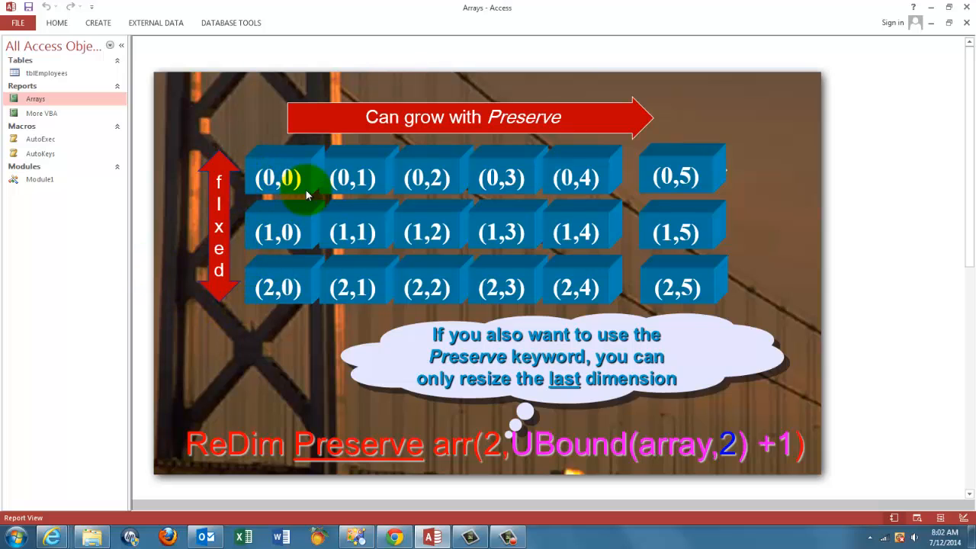
mouse_move(652, 178)
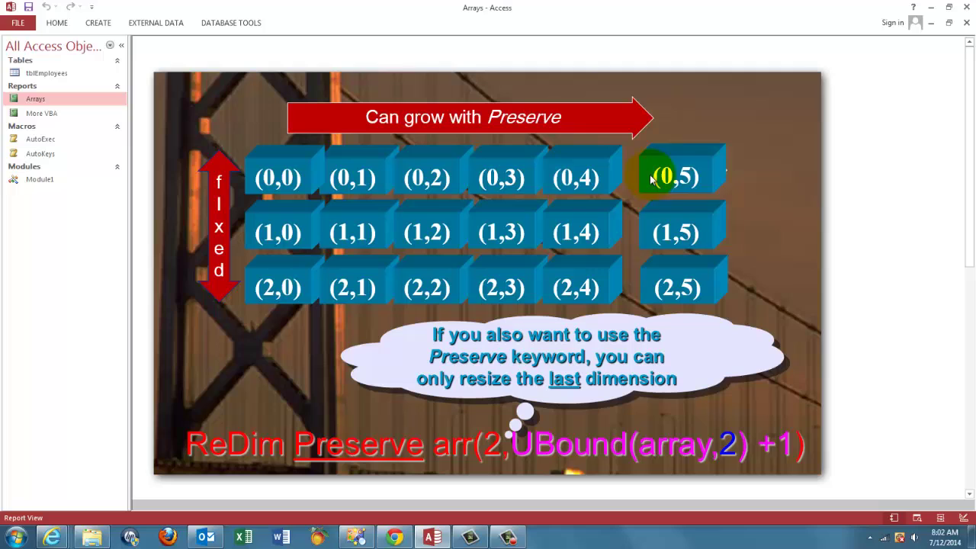
mouse_move(801, 180)
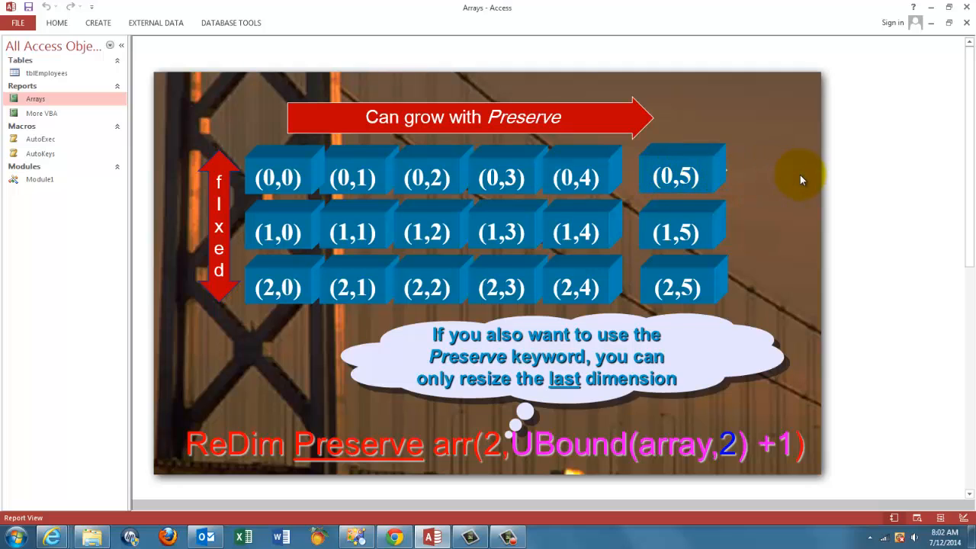
mouse_move(798, 189)
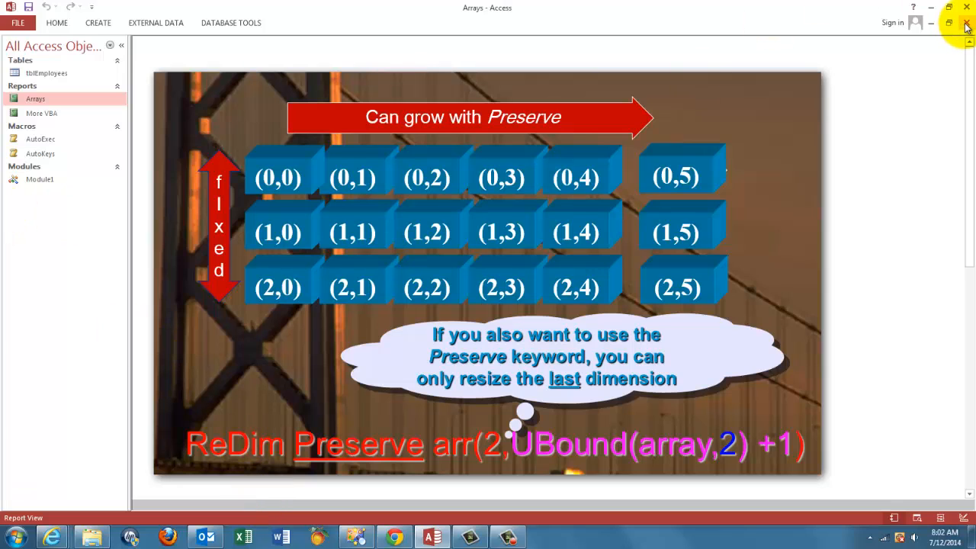
- Close the Arrays report and view the More VBA three-part course outline
left_click(967, 21)
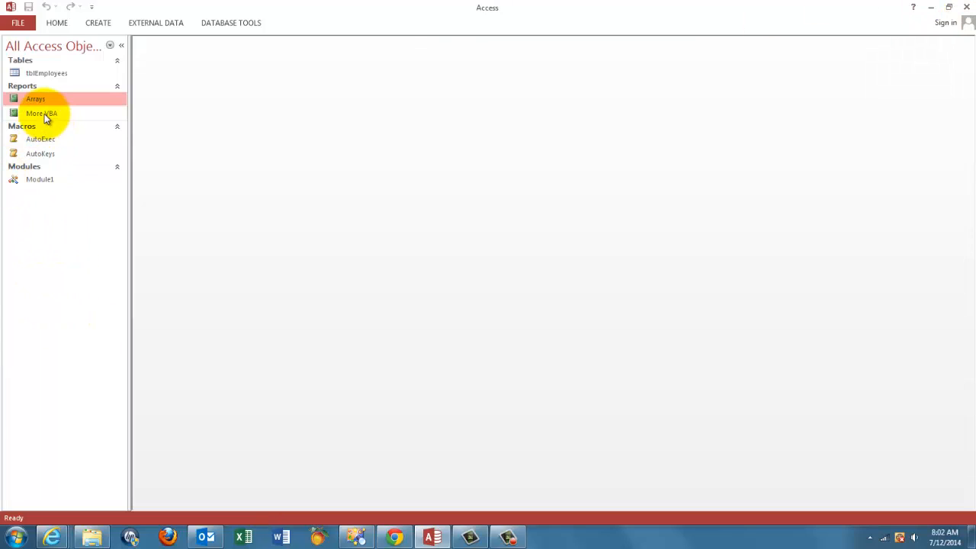
double_click(41, 113)
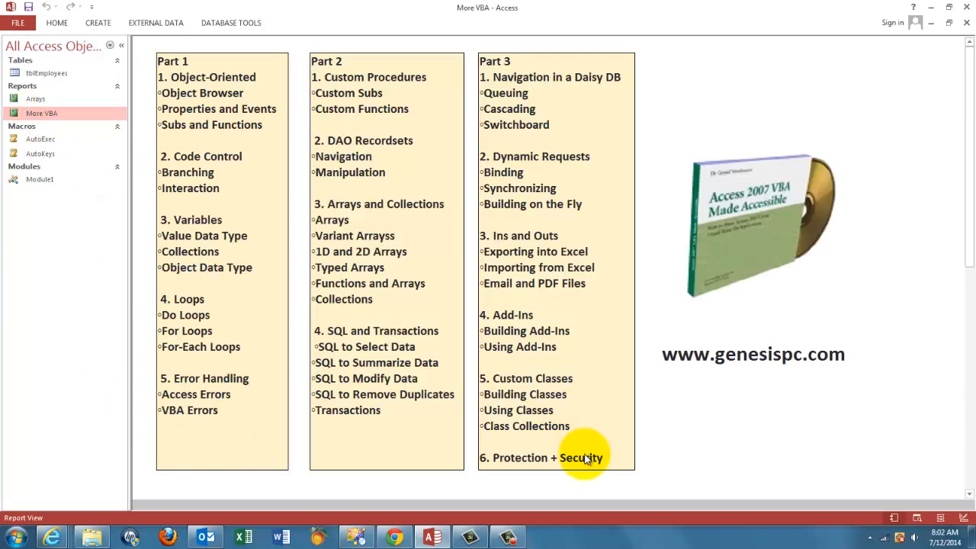
mouse_move(765, 516)
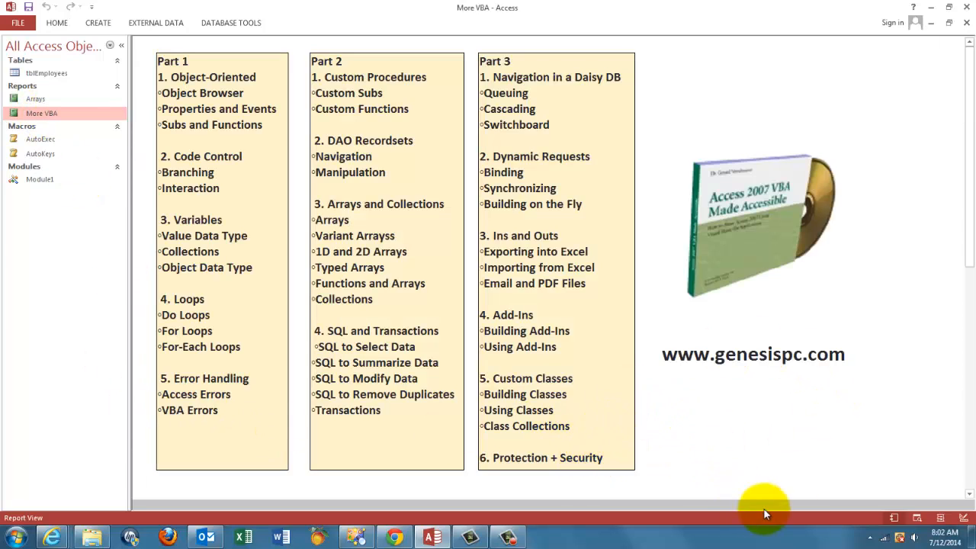
mouse_move(767, 354)
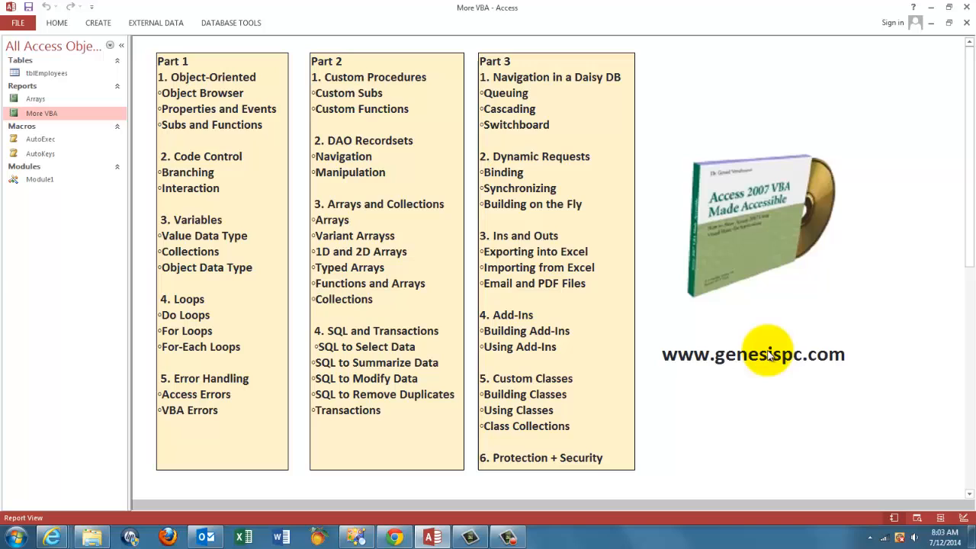
mouse_move(818, 235)
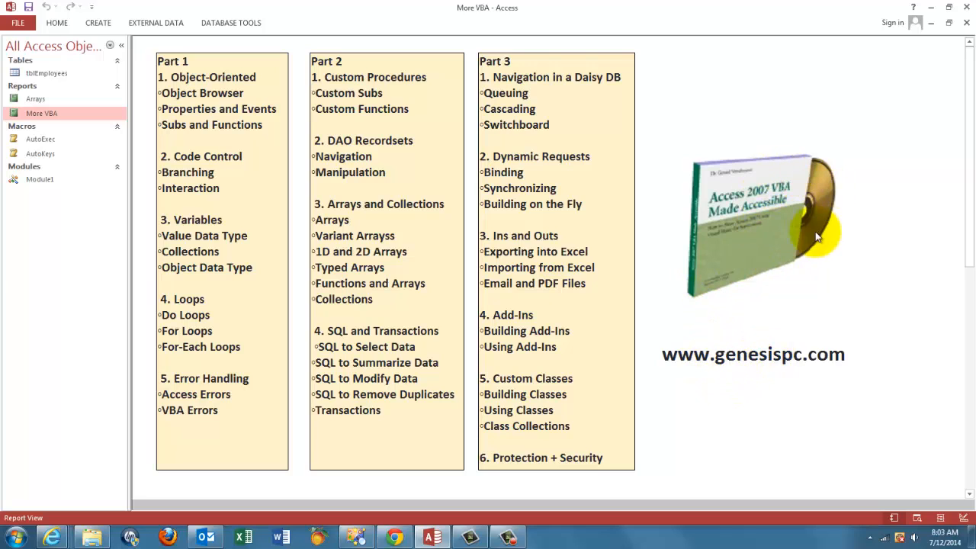
mouse_move(770, 358)
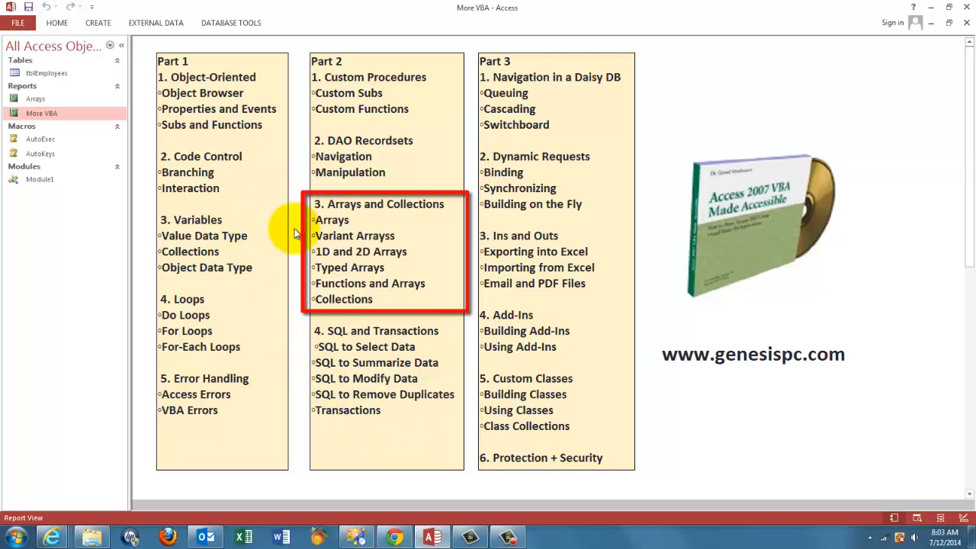
mouse_move(335, 299)
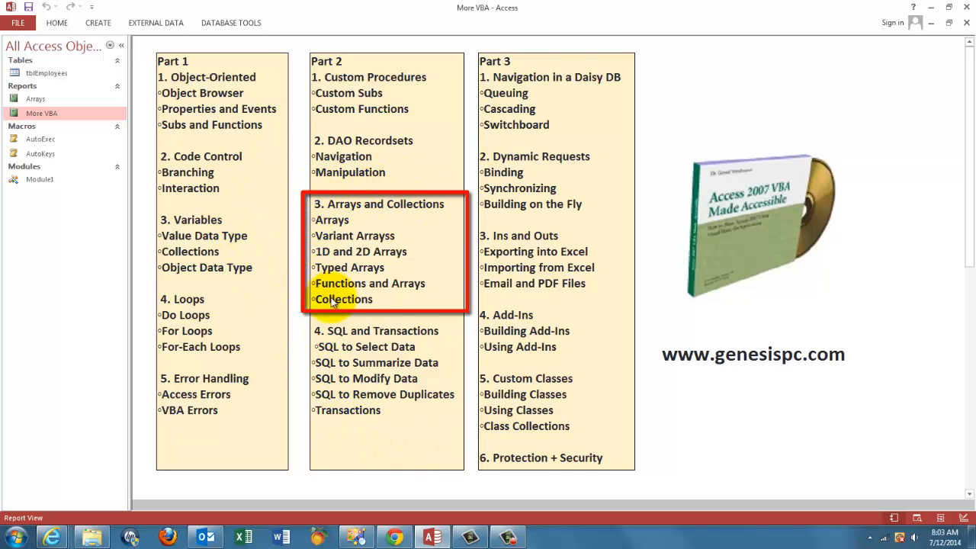
mouse_move(793, 60)
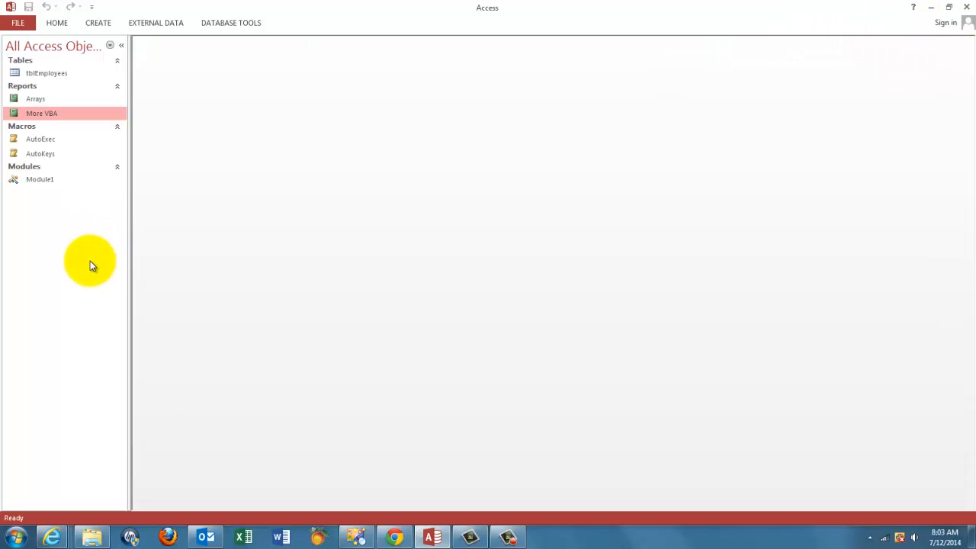
mouse_move(67, 84)
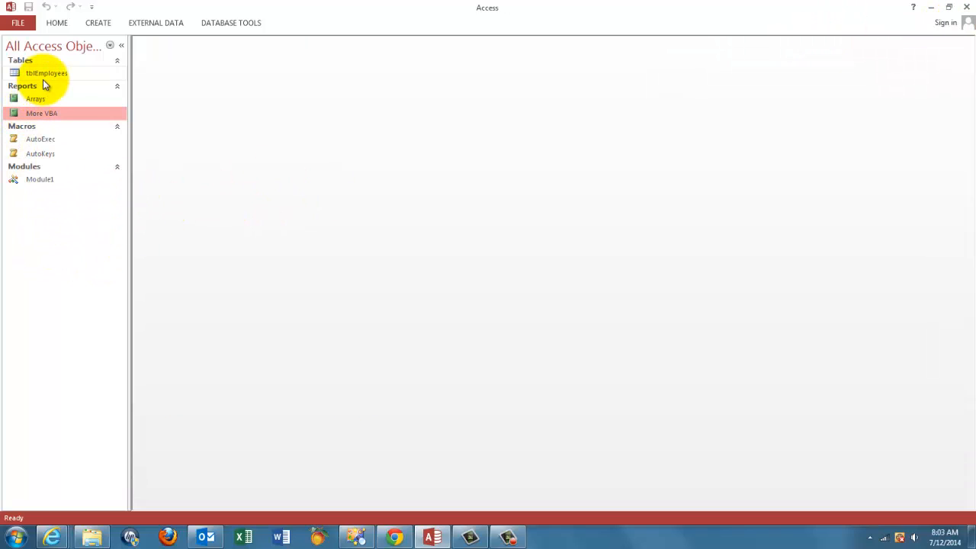
- View tblEmployees in Datasheet view with its 14 employee rate and hours records
double_click(46, 73)
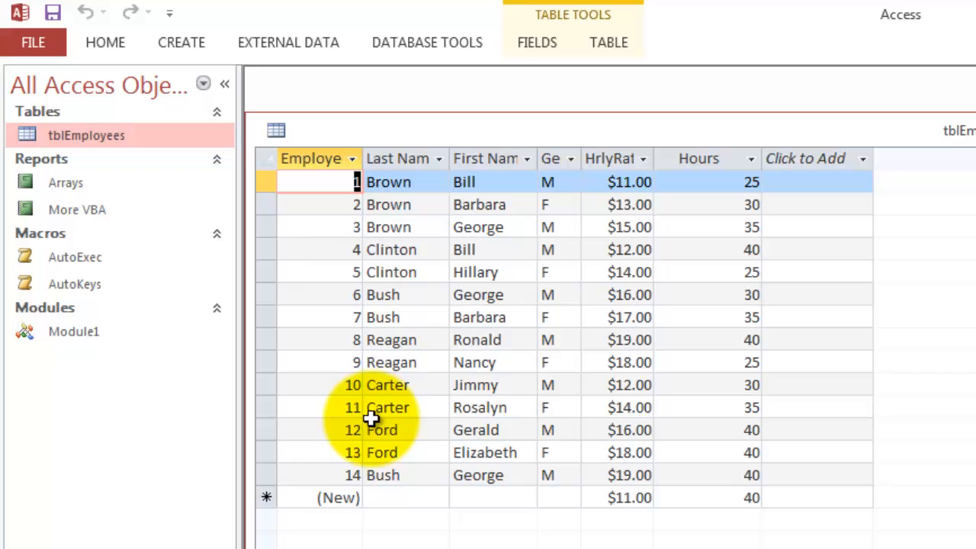
mouse_move(774, 391)
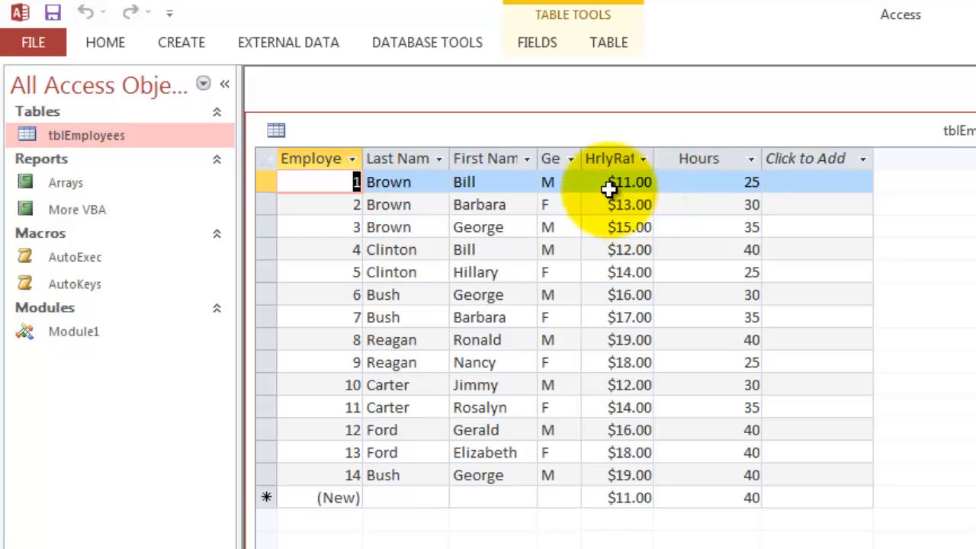
mouse_move(809, 201)
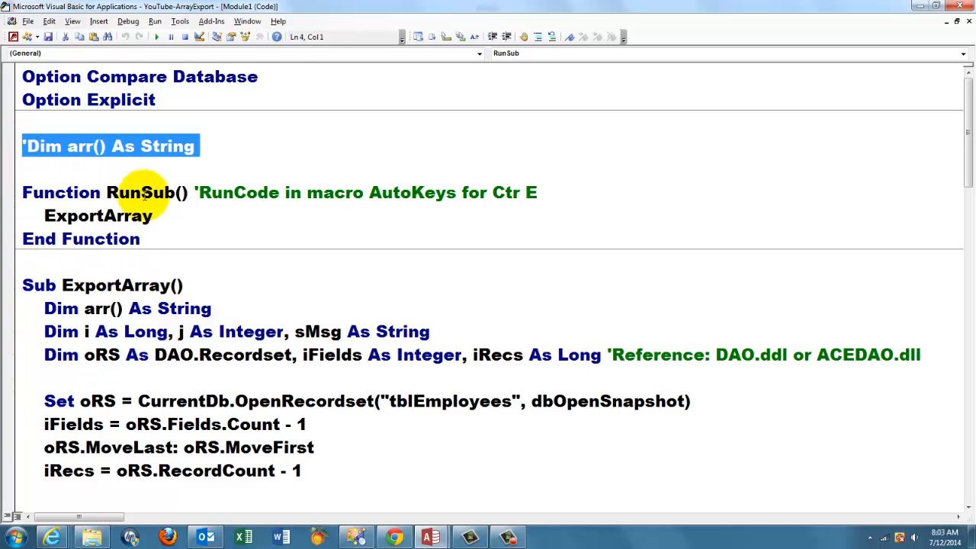
mouse_move(122, 146)
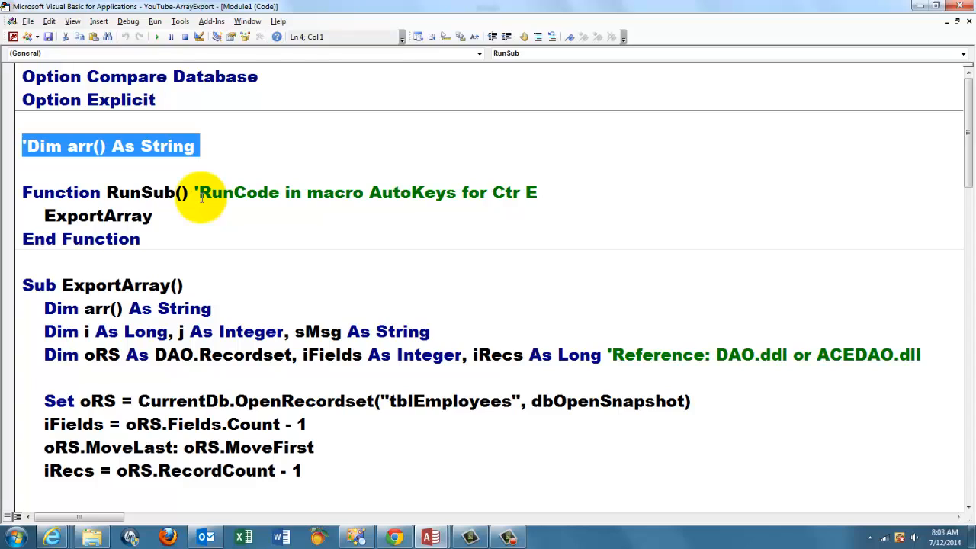
mouse_move(59, 238)
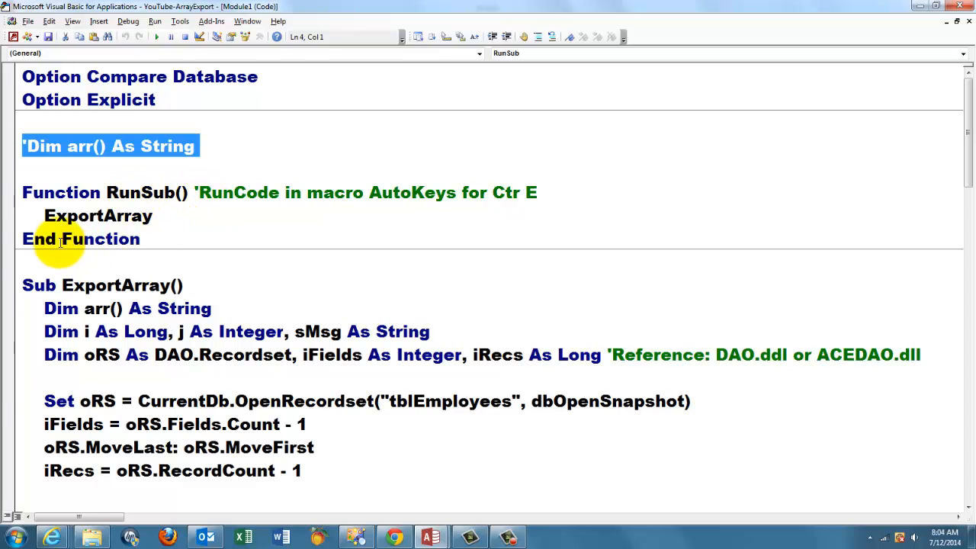
mouse_move(11, 315)
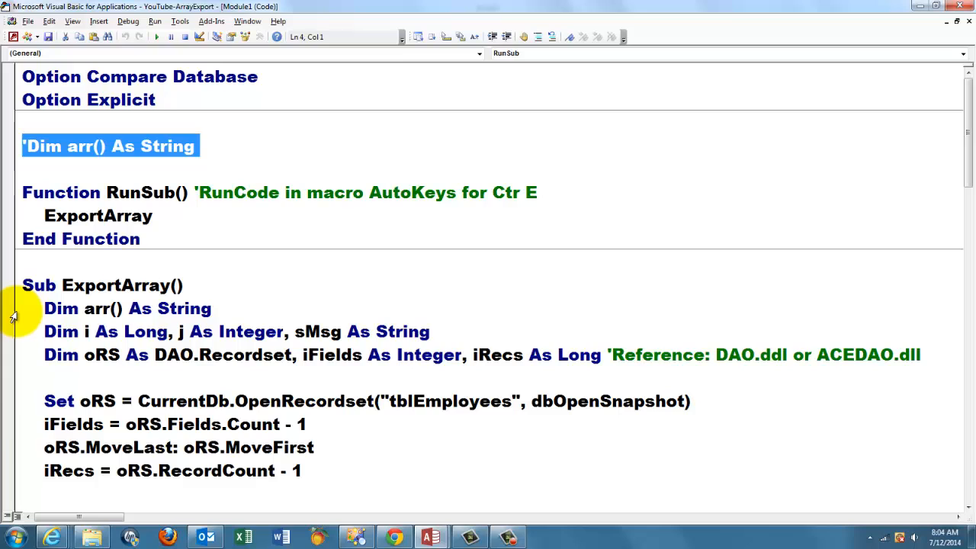
left_click(119, 308)
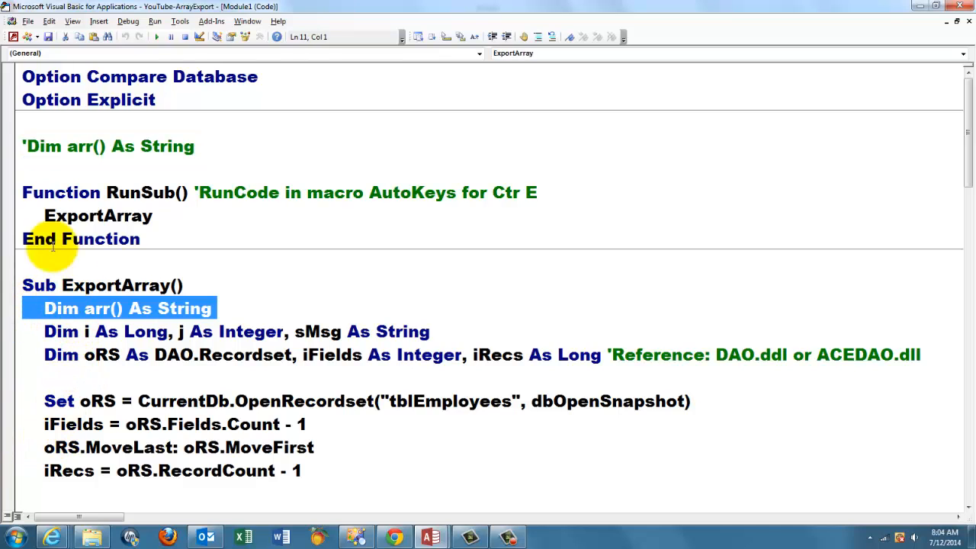
mouse_move(122, 192)
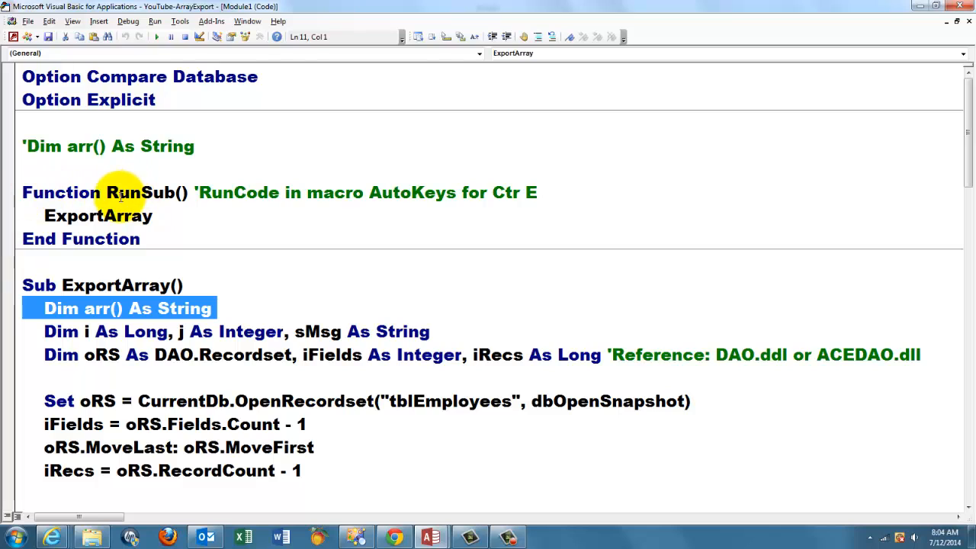
double_click(98, 216)
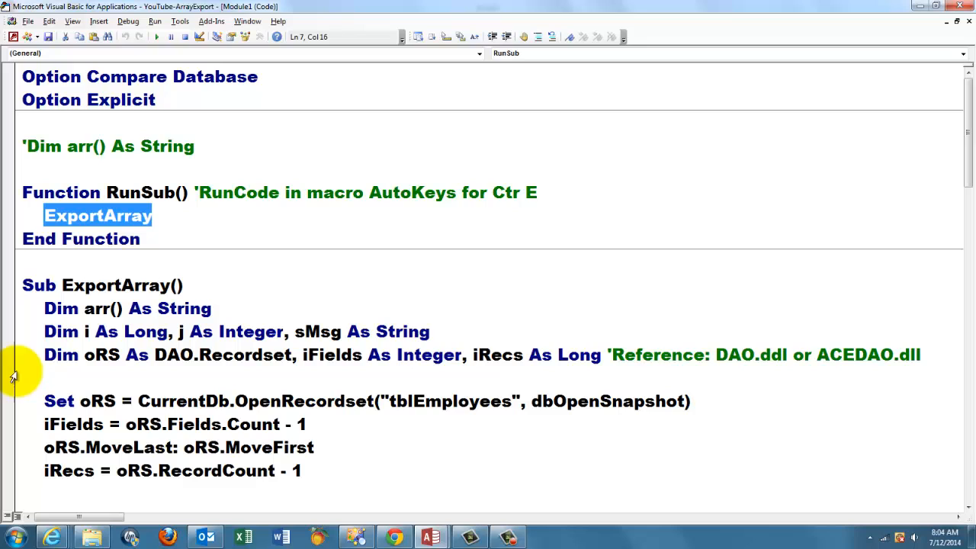
mouse_move(64, 384)
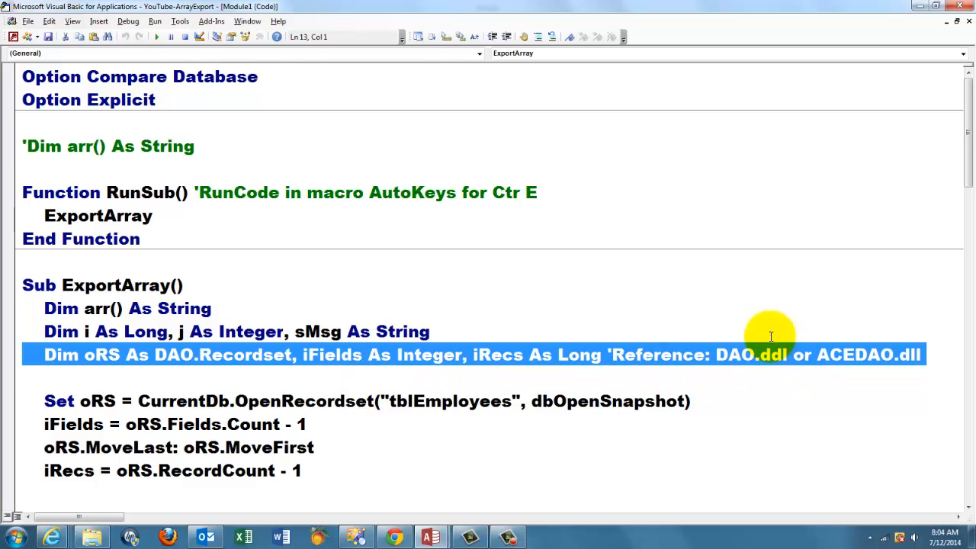
mouse_move(668, 182)
type("l")
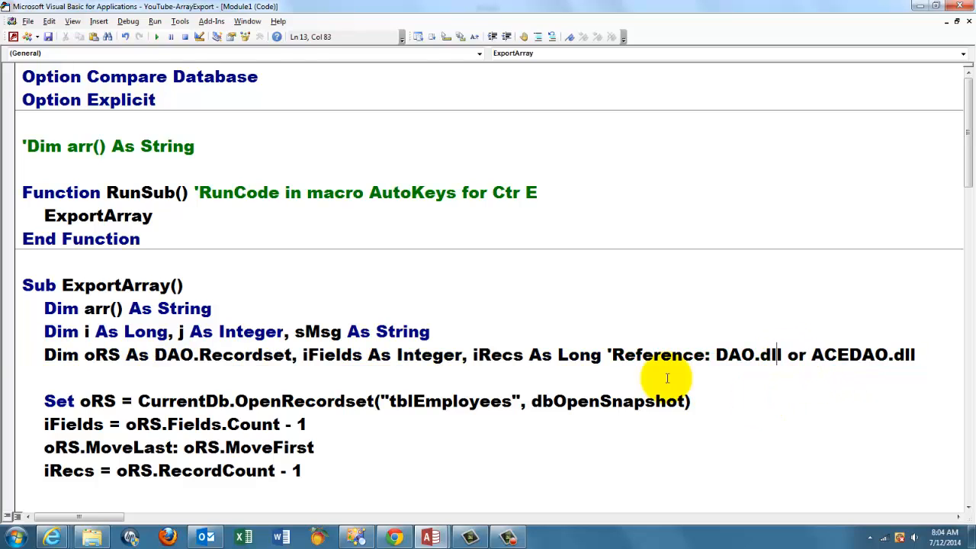
left_click(180, 21)
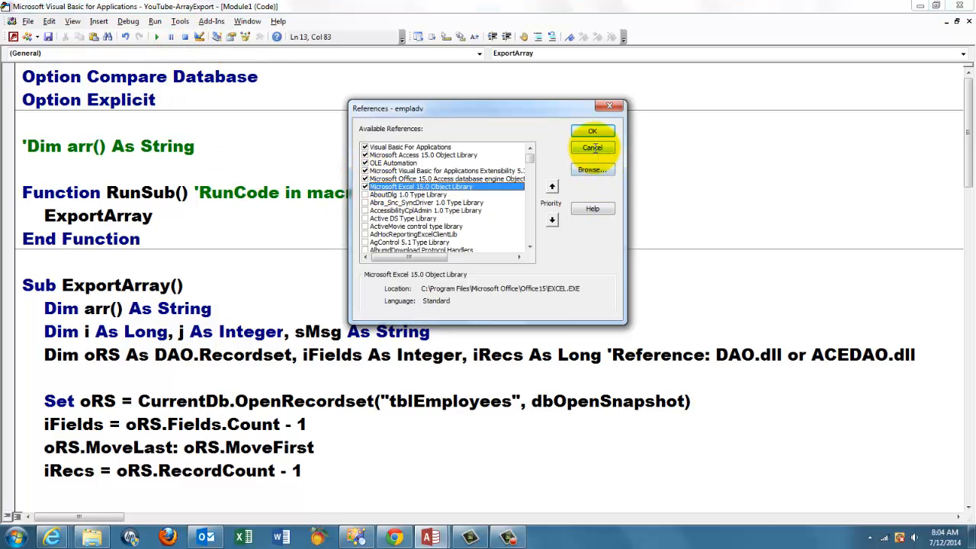
left_click(591, 148)
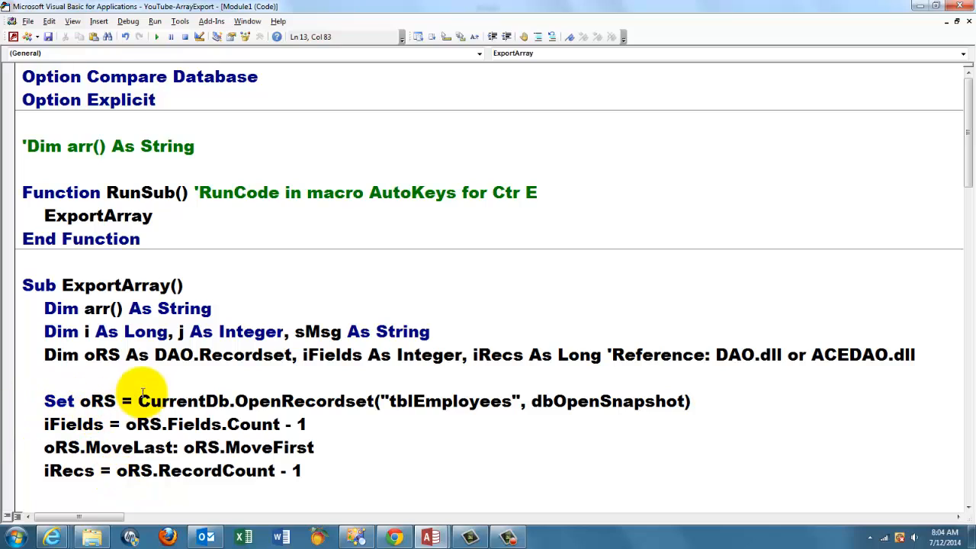
mouse_move(8, 465)
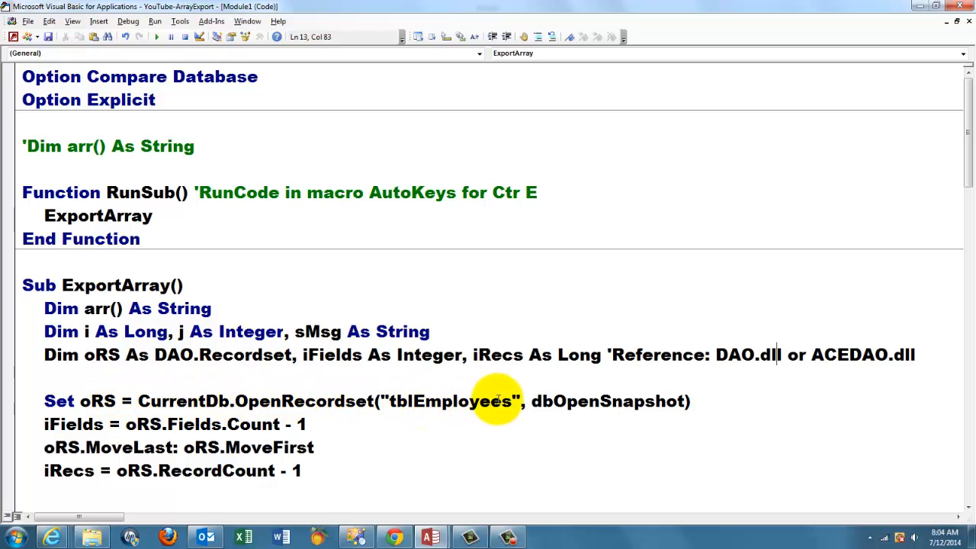
mouse_move(574, 436)
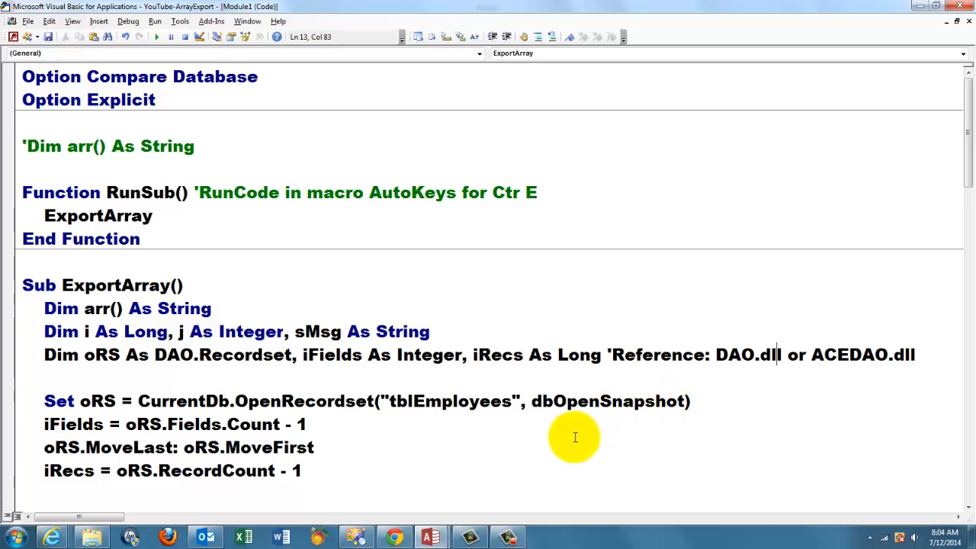
mouse_move(21, 440)
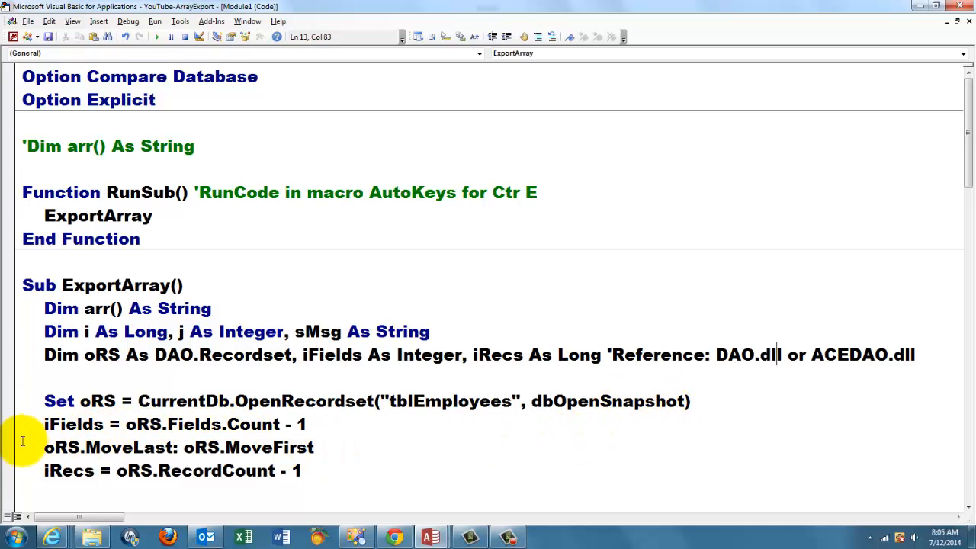
mouse_move(12, 439)
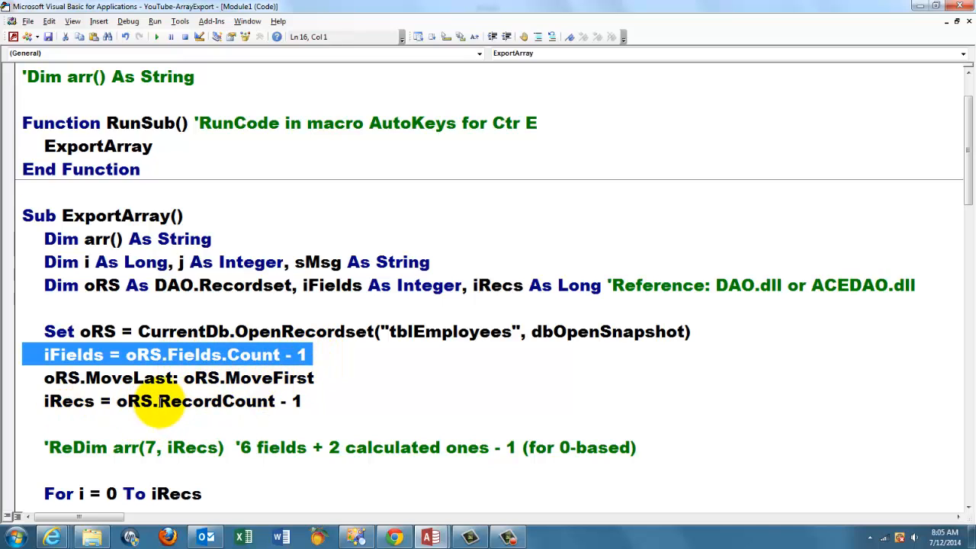
mouse_move(14, 409)
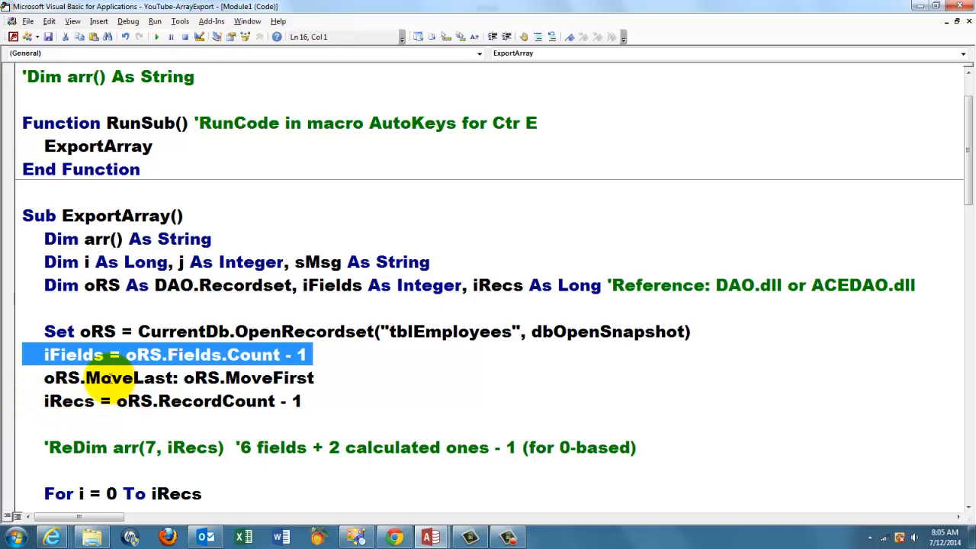
double_click(128, 378)
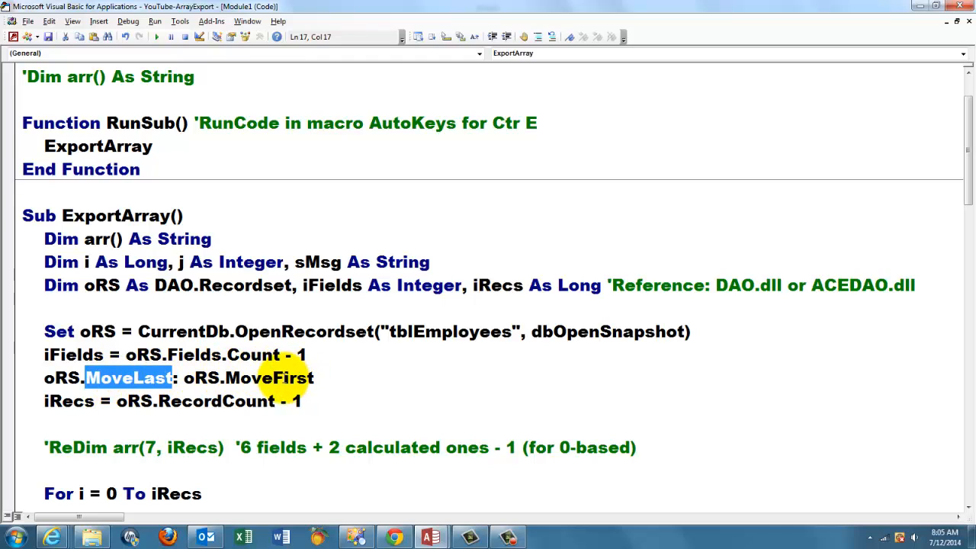
double_click(268, 378)
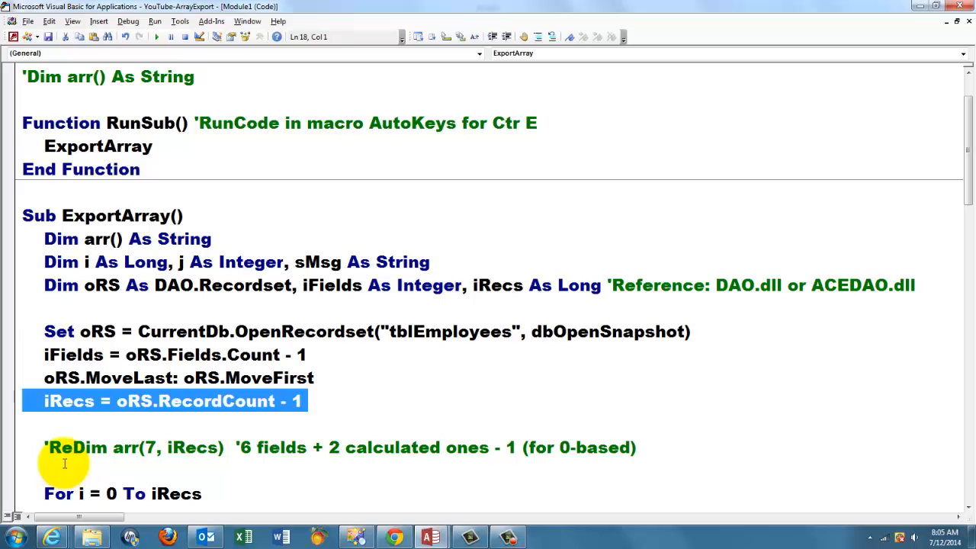
scroll("down", 3)
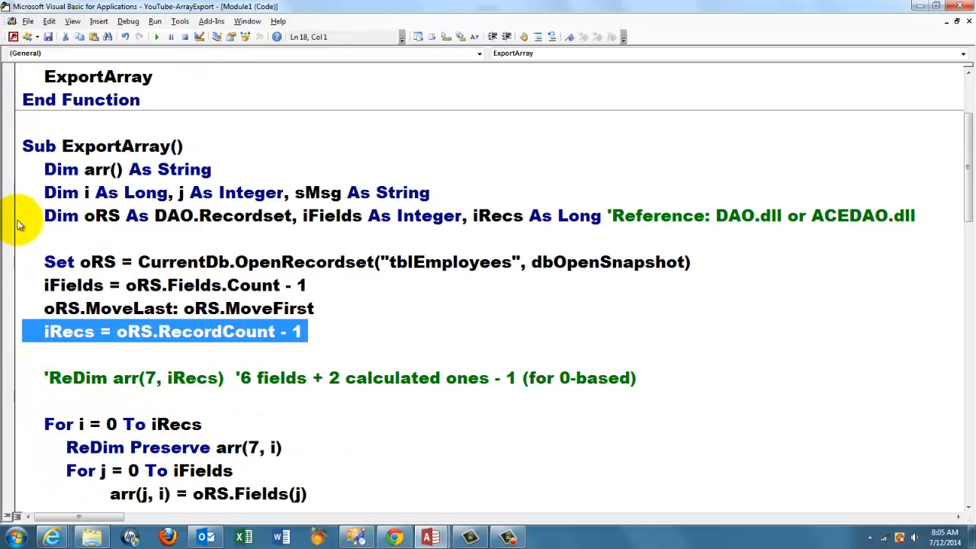
left_click(122, 169)
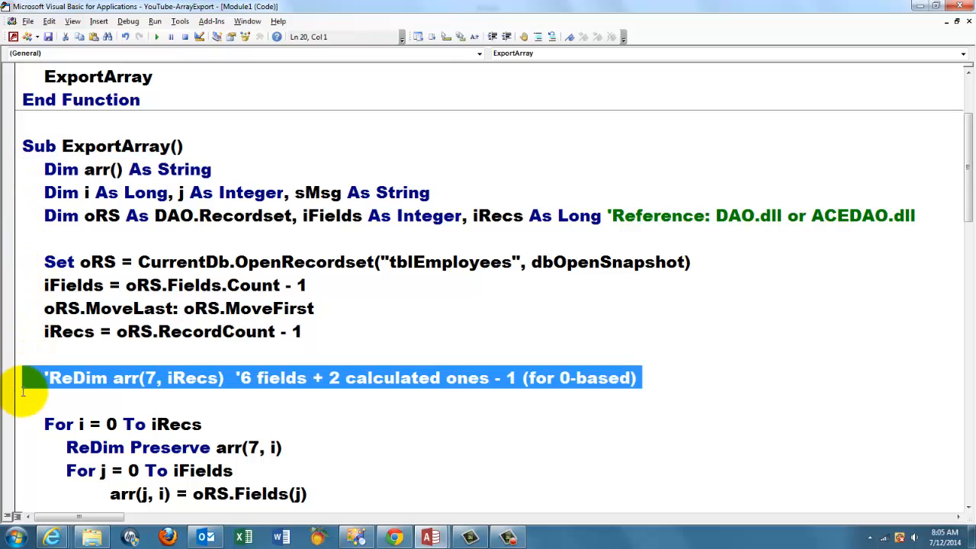
mouse_move(221, 398)
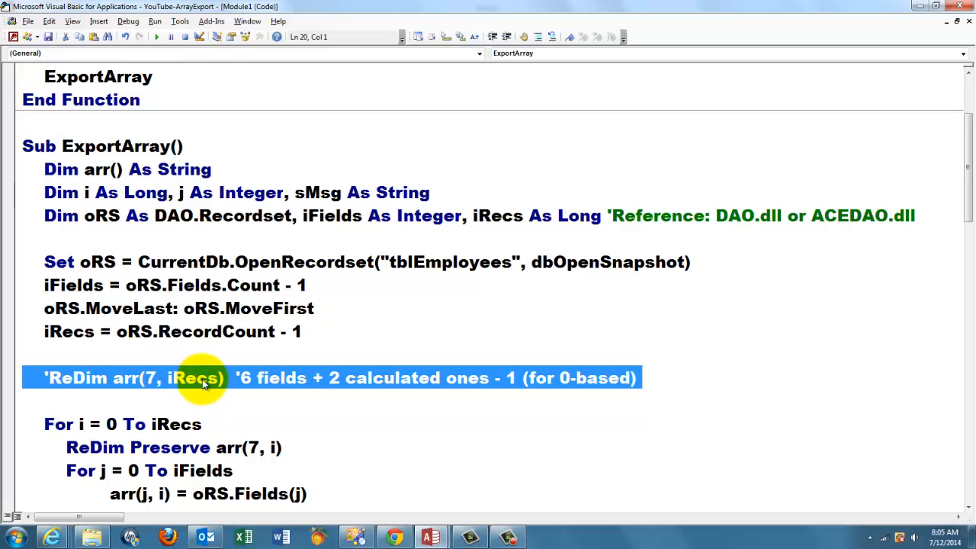
mouse_move(281, 378)
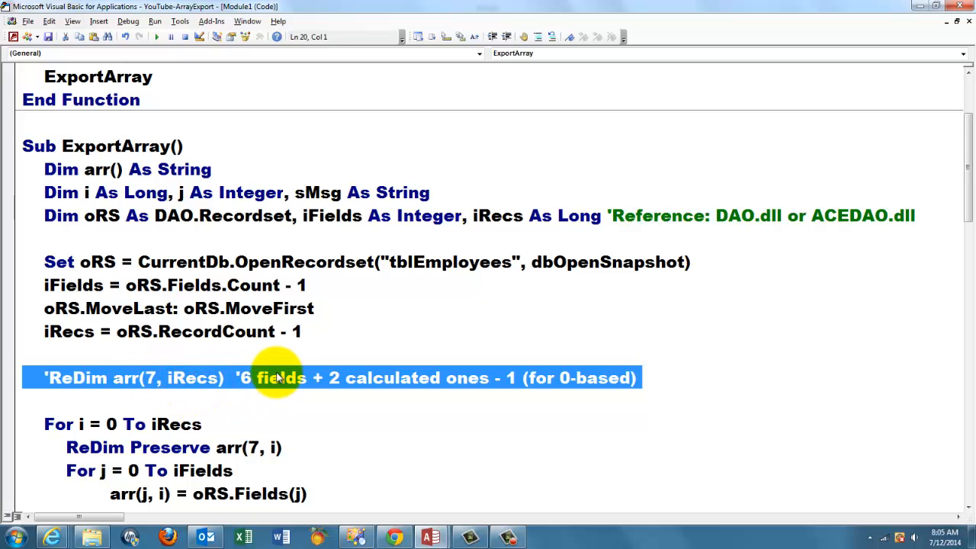
mouse_move(348, 378)
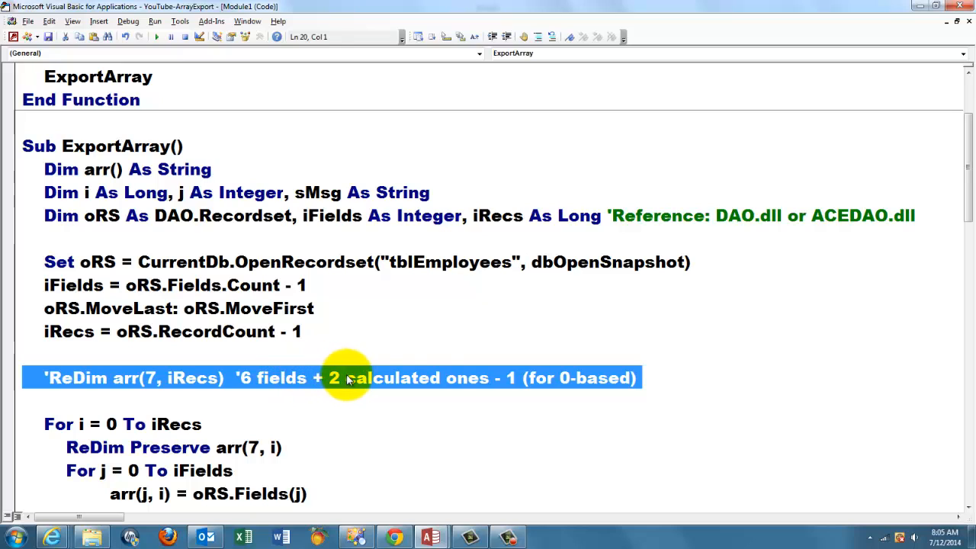
mouse_move(485, 385)
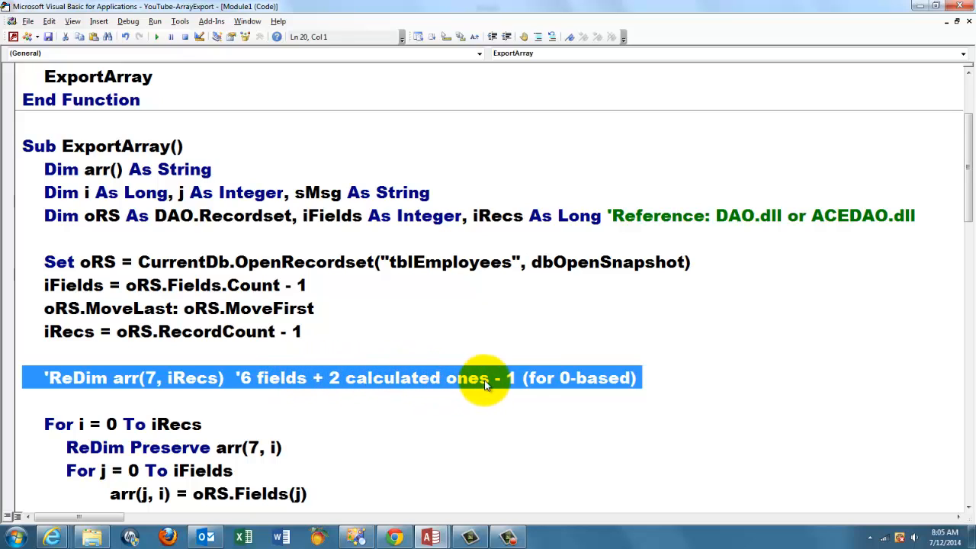
mouse_move(638, 393)
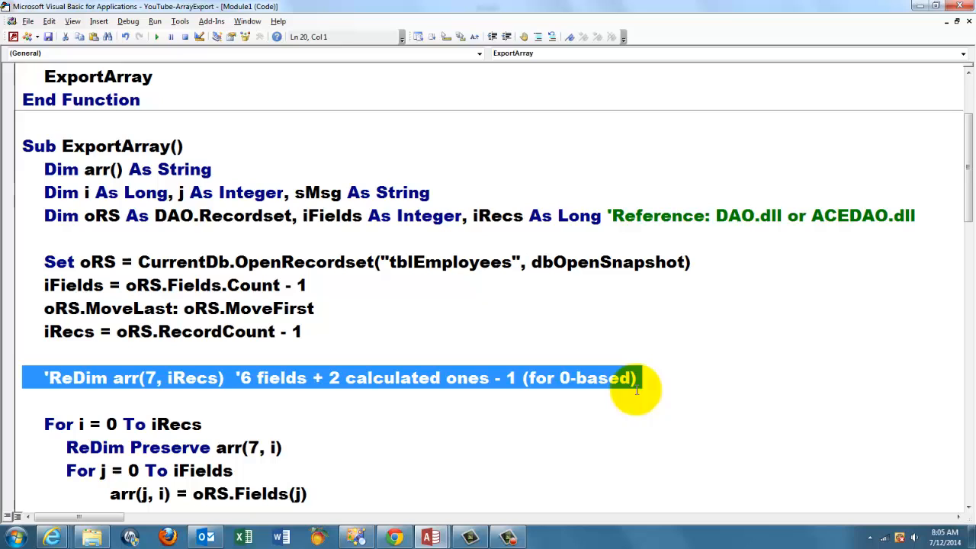
mouse_move(163, 391)
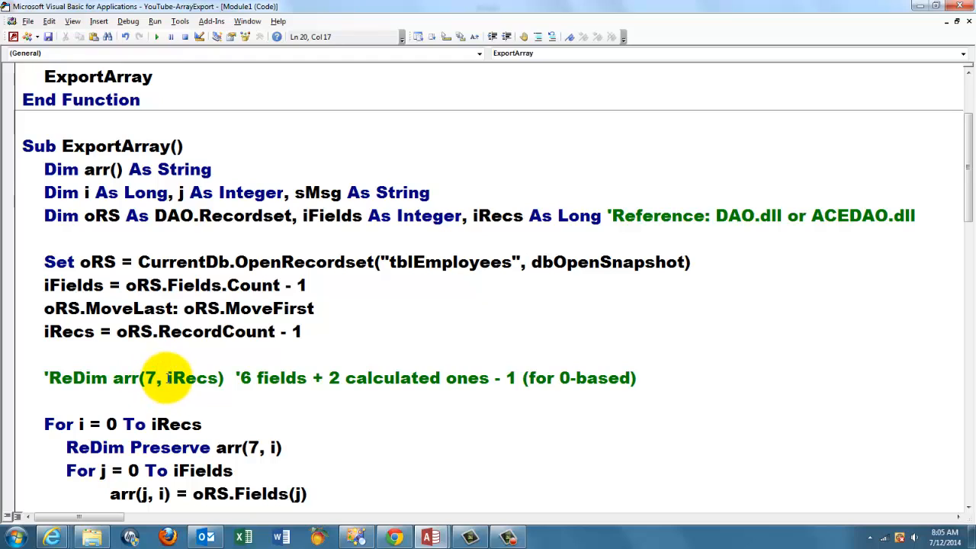
mouse_move(109, 404)
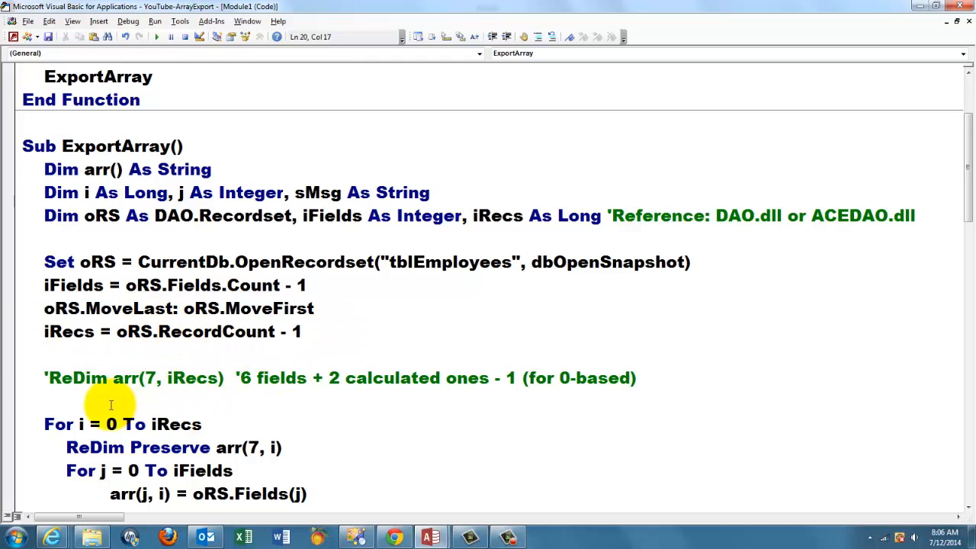
mouse_move(29, 378)
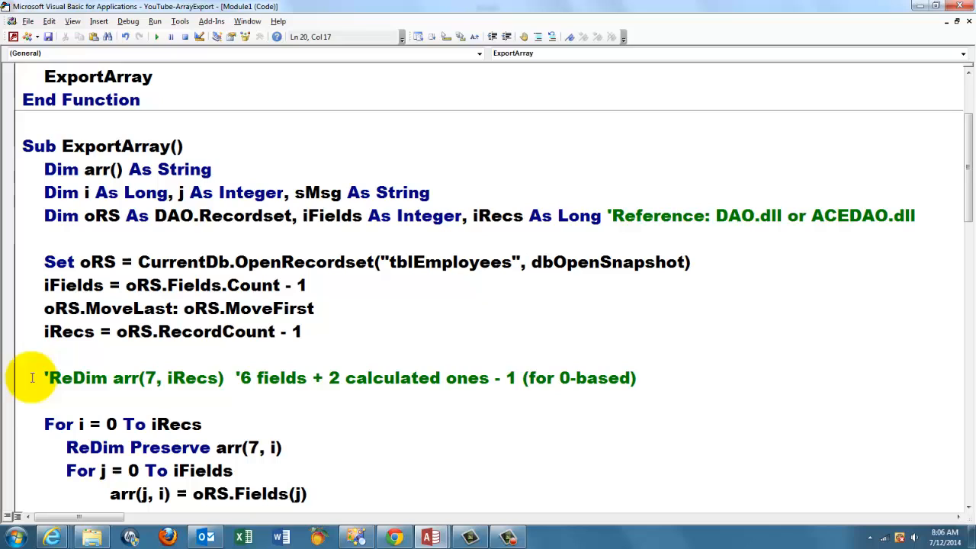
mouse_move(40, 384)
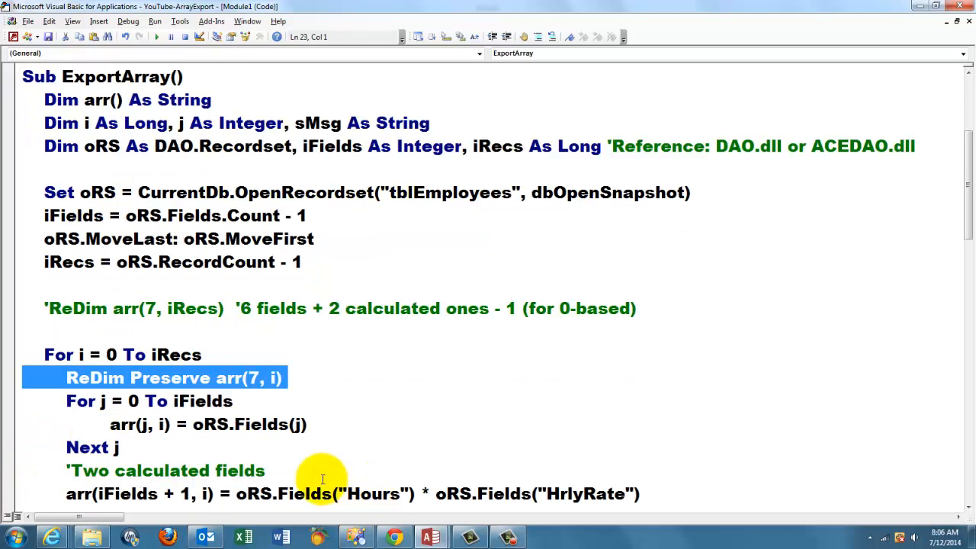
mouse_move(167, 381)
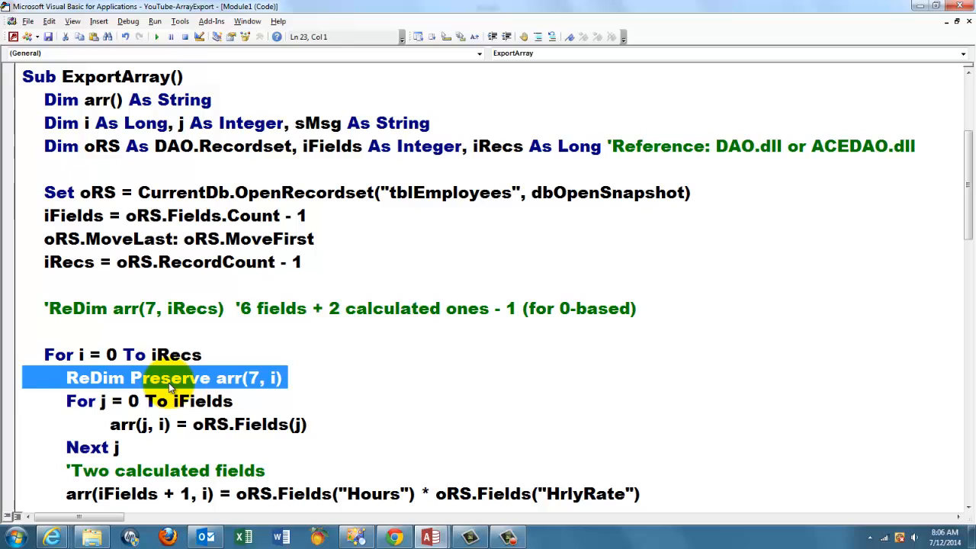
double_click(168, 378)
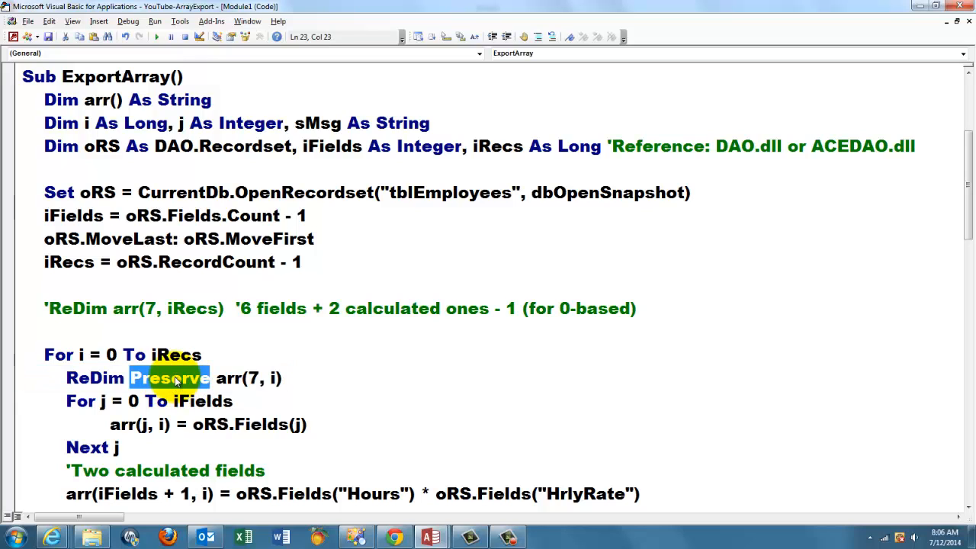
mouse_move(281, 397)
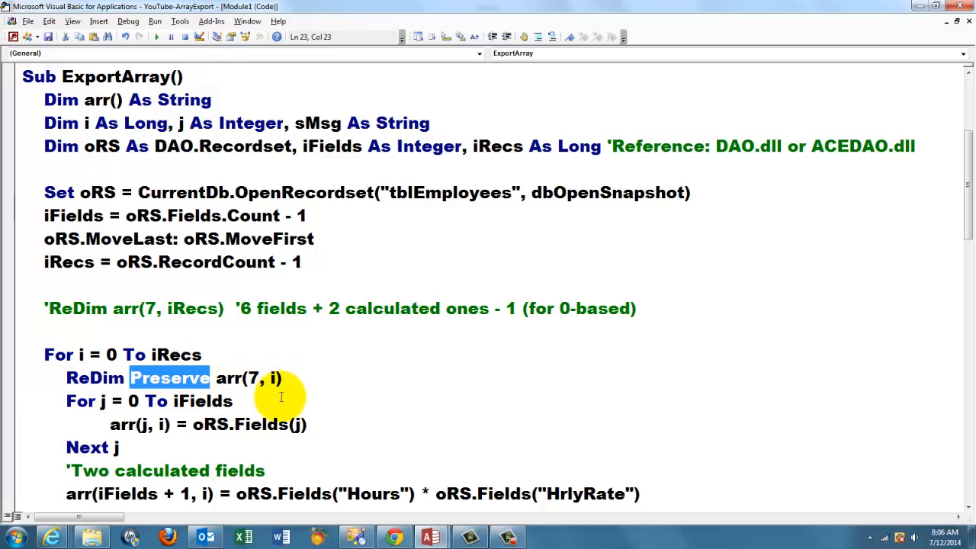
mouse_move(226, 390)
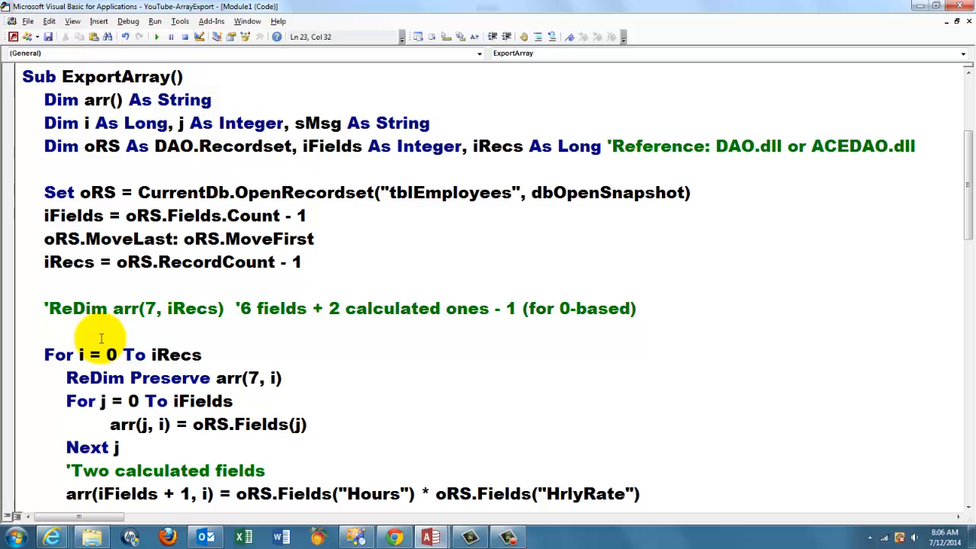
mouse_move(158, 354)
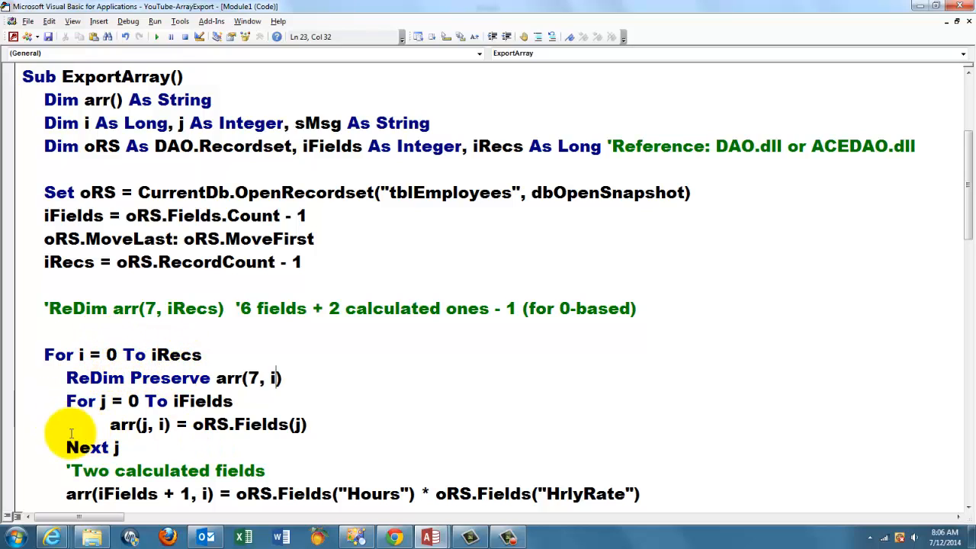
mouse_move(14, 410)
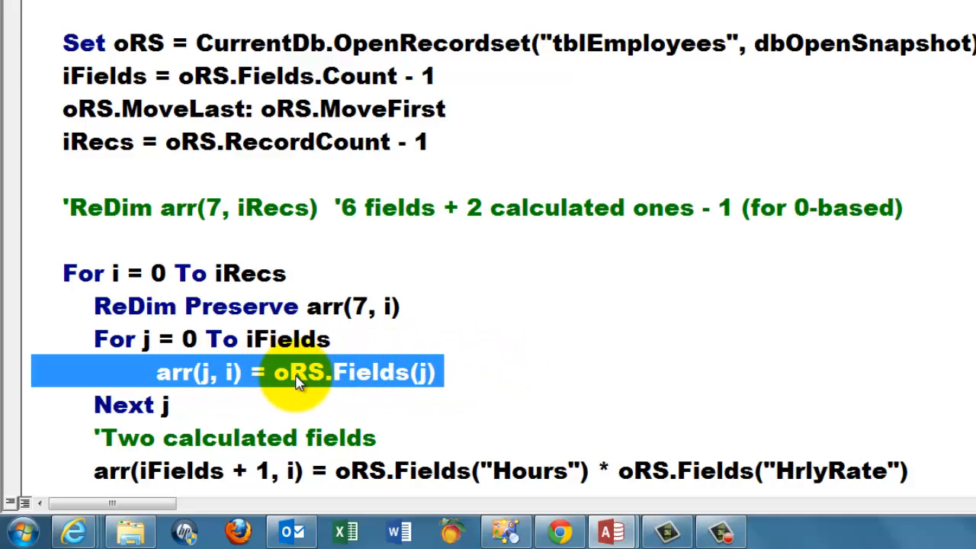
mouse_move(8, 491)
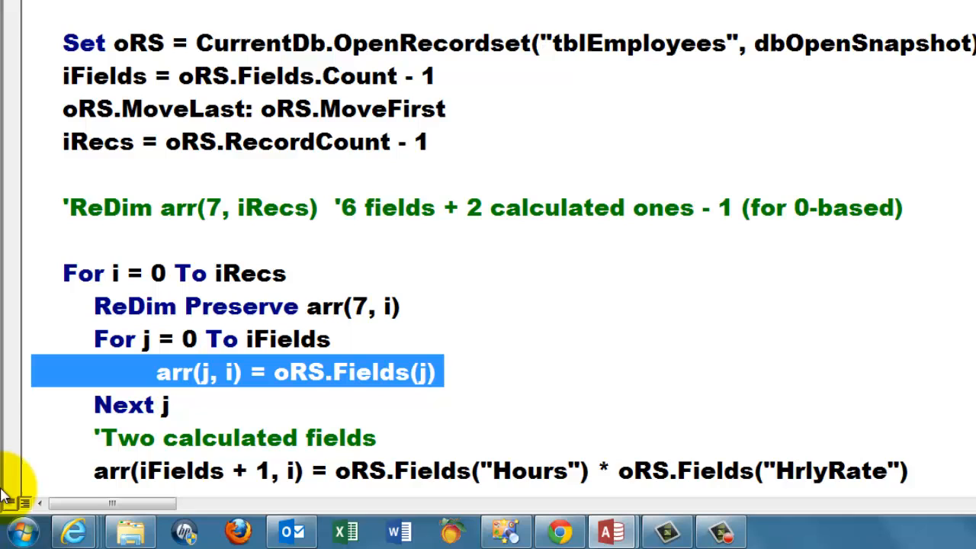
mouse_move(22, 448)
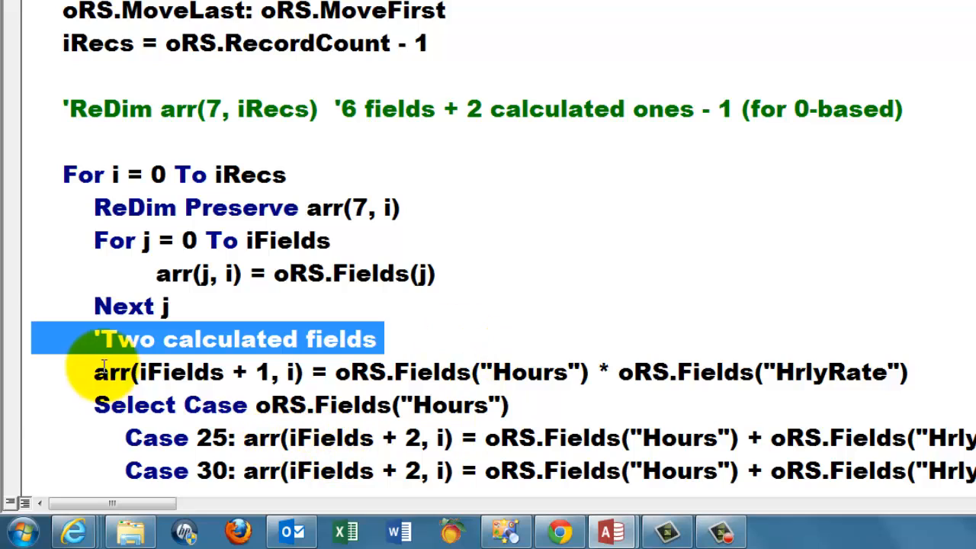
mouse_move(27, 385)
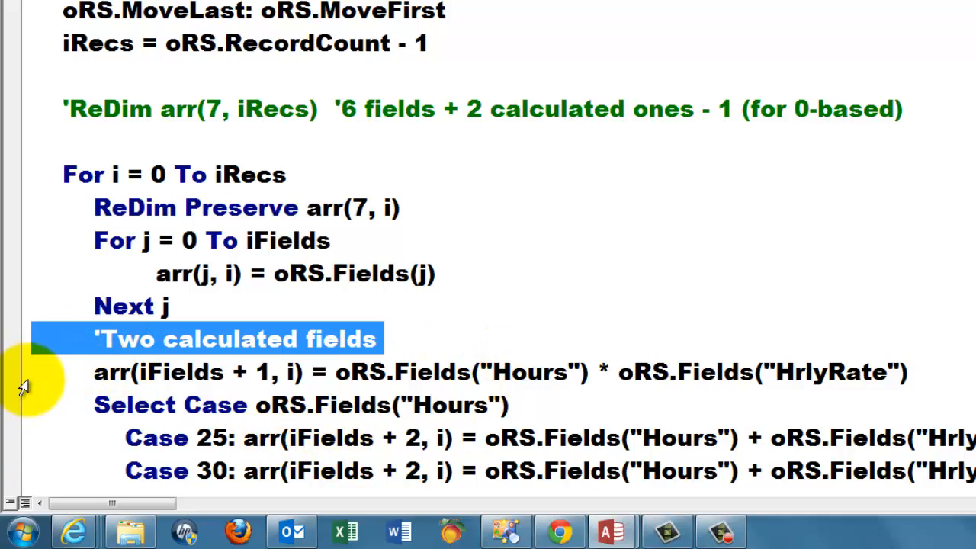
left_click(256, 372)
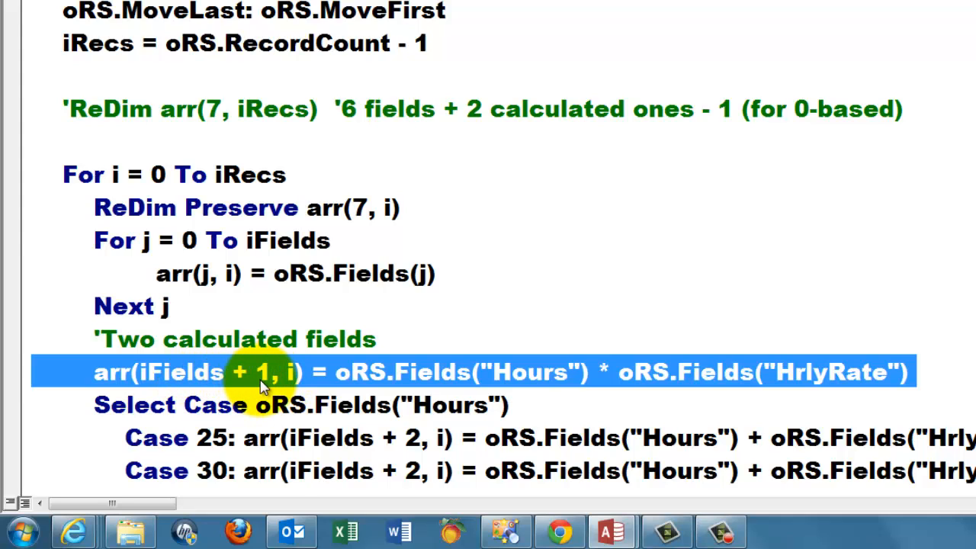
mouse_move(275, 385)
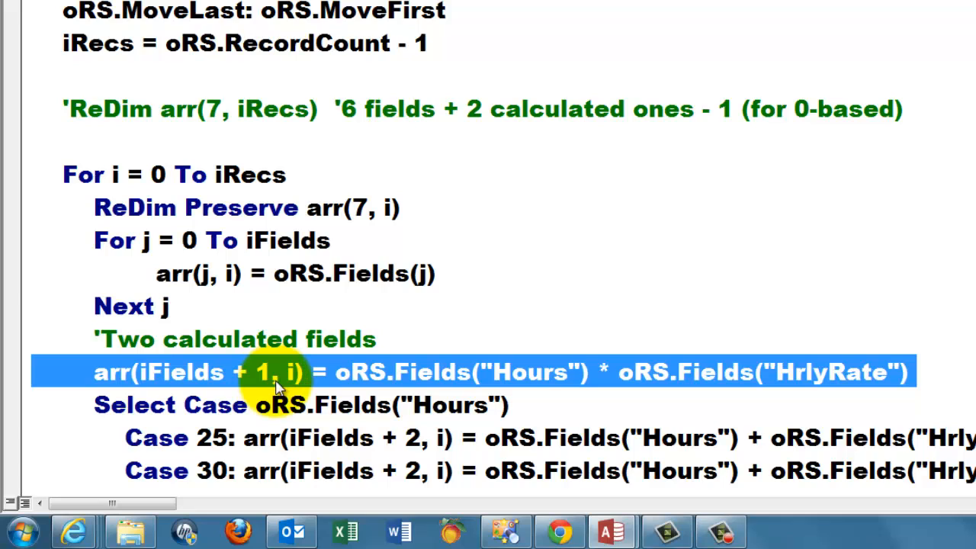
mouse_move(466, 405)
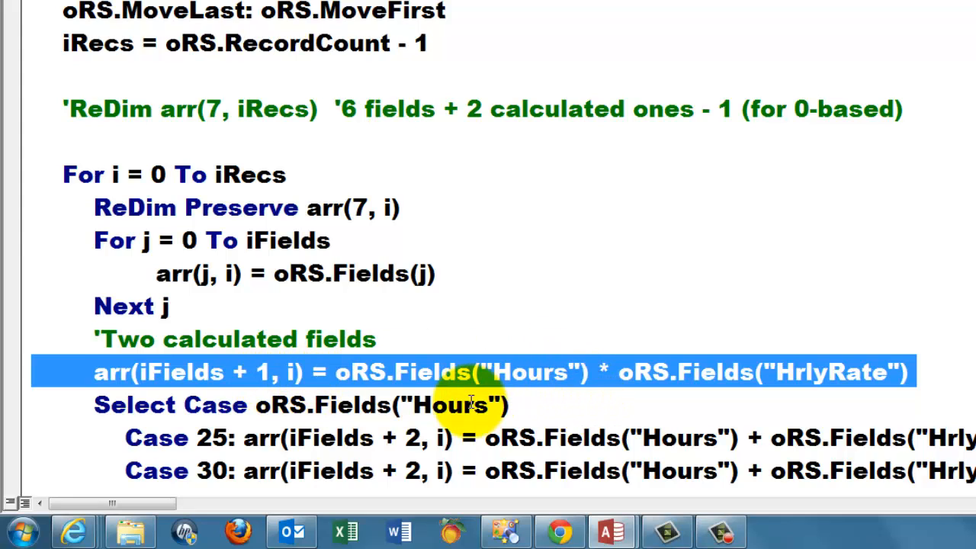
mouse_move(688, 389)
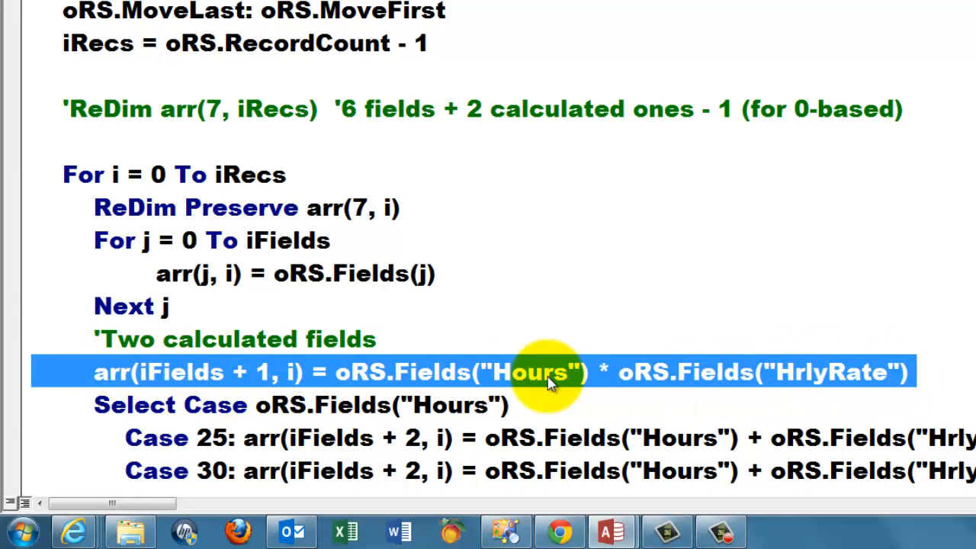
mouse_move(177, 382)
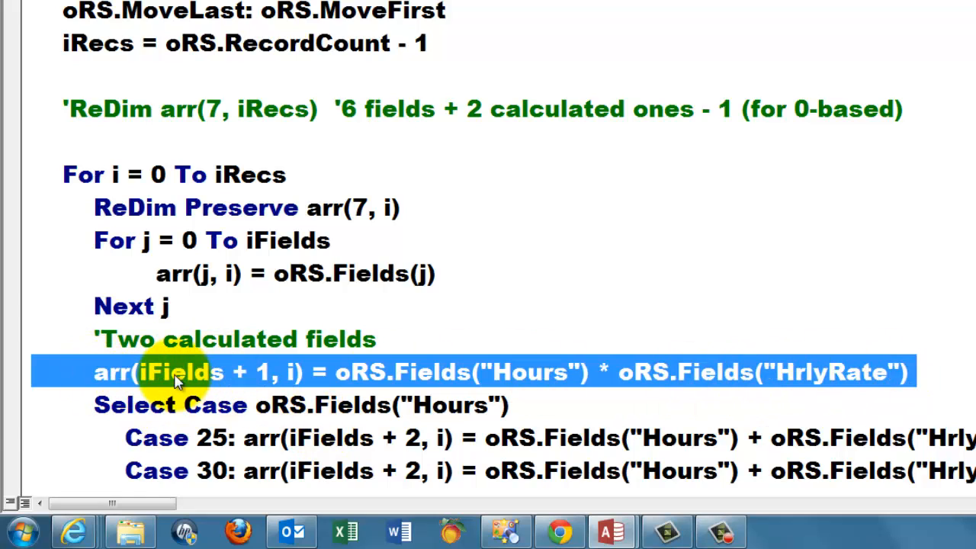
mouse_move(36, 408)
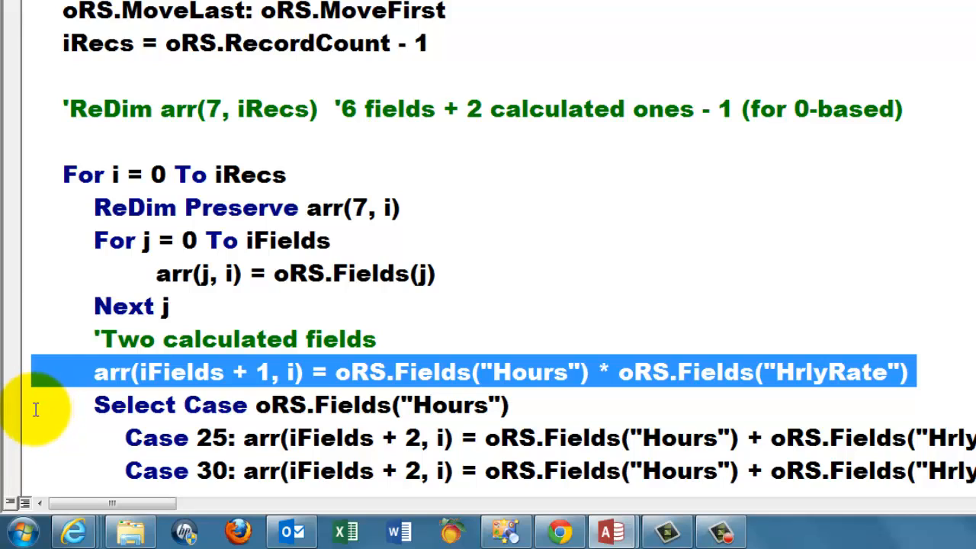
mouse_move(25, 410)
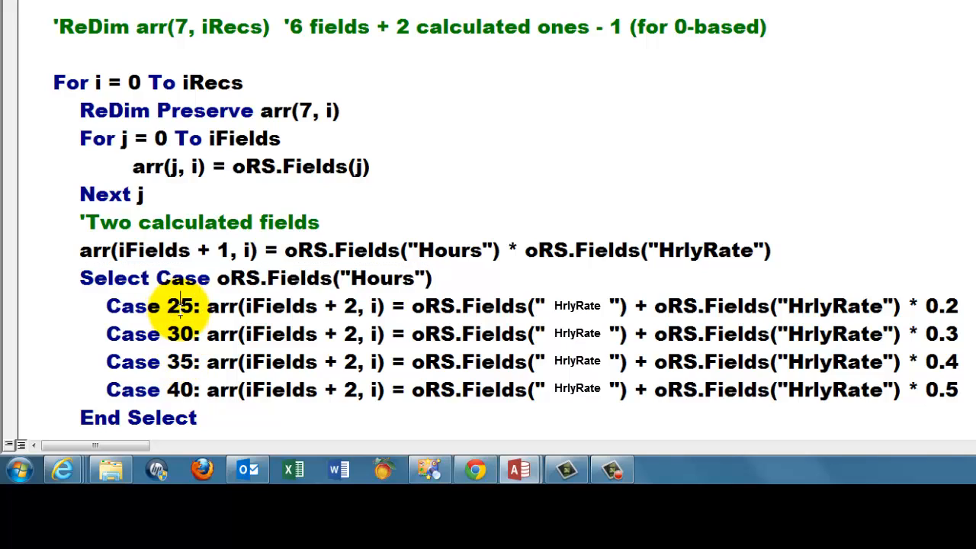
double_click(177, 334)
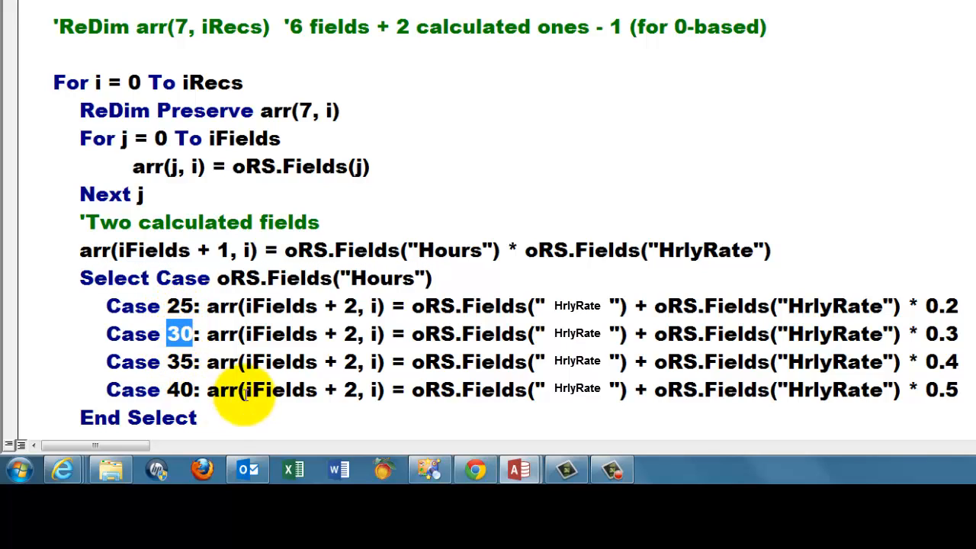
mouse_move(420, 389)
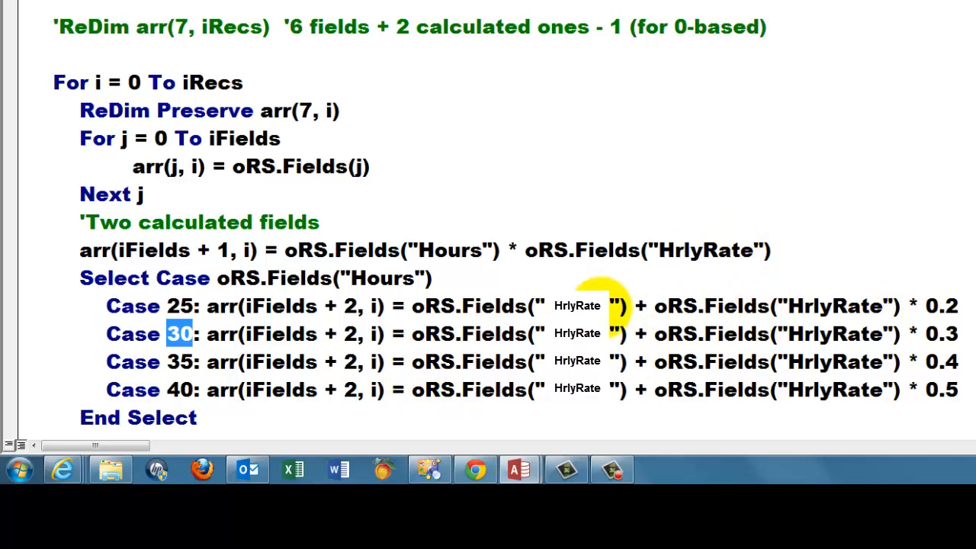
mouse_move(842, 307)
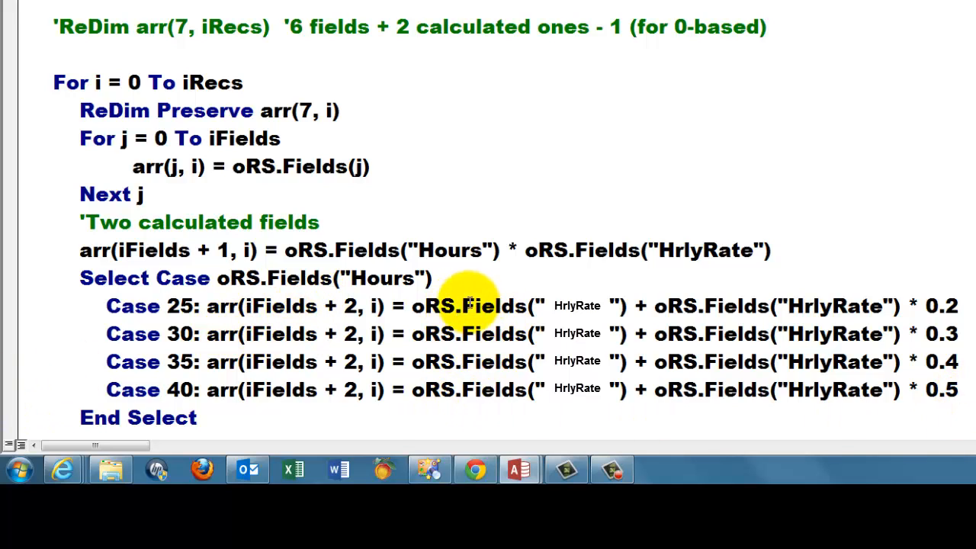
mouse_move(445, 401)
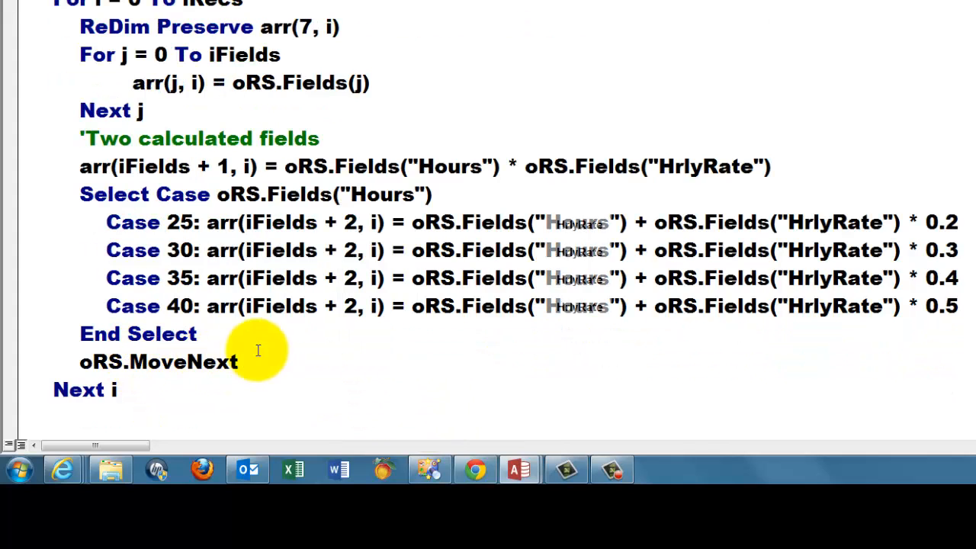
double_click(158, 361)
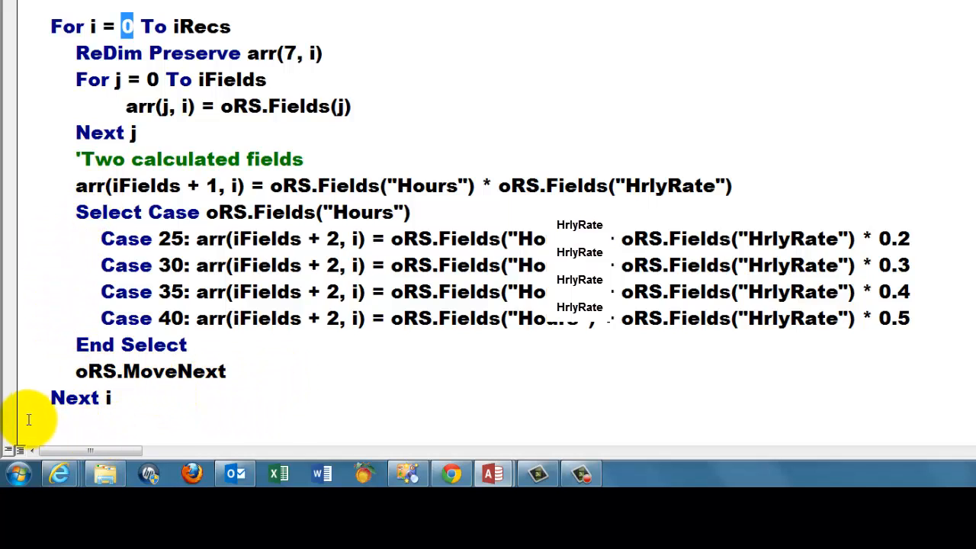
scroll("down", 3)
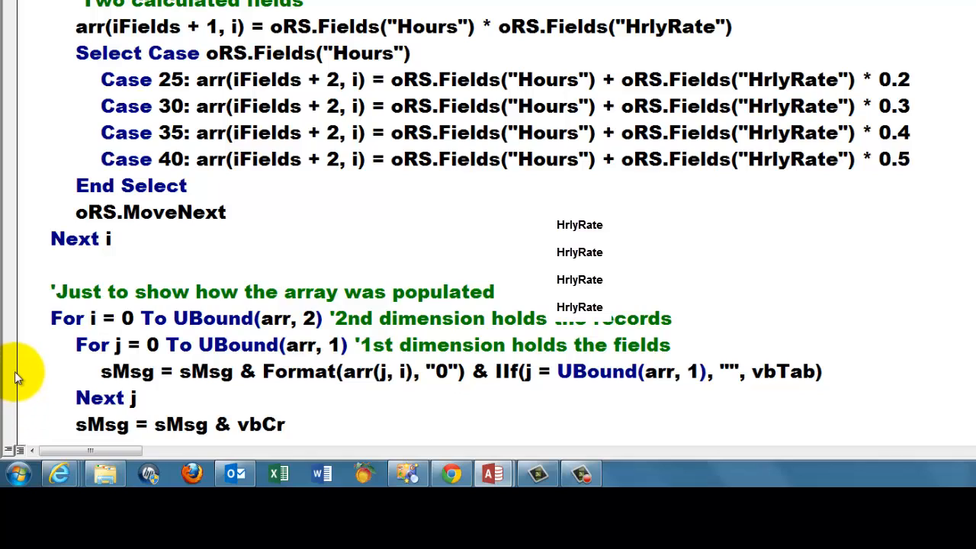
scroll("down", 3)
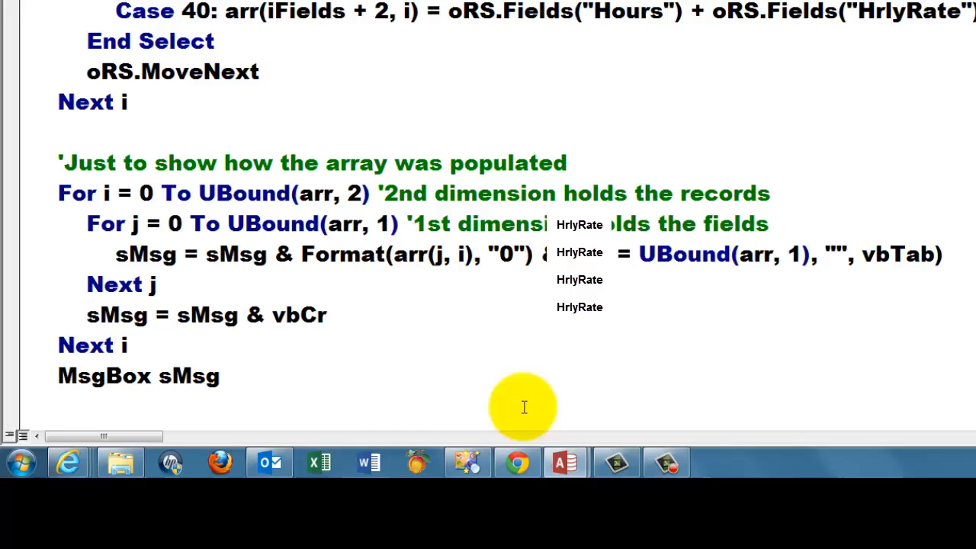
mouse_move(229, 342)
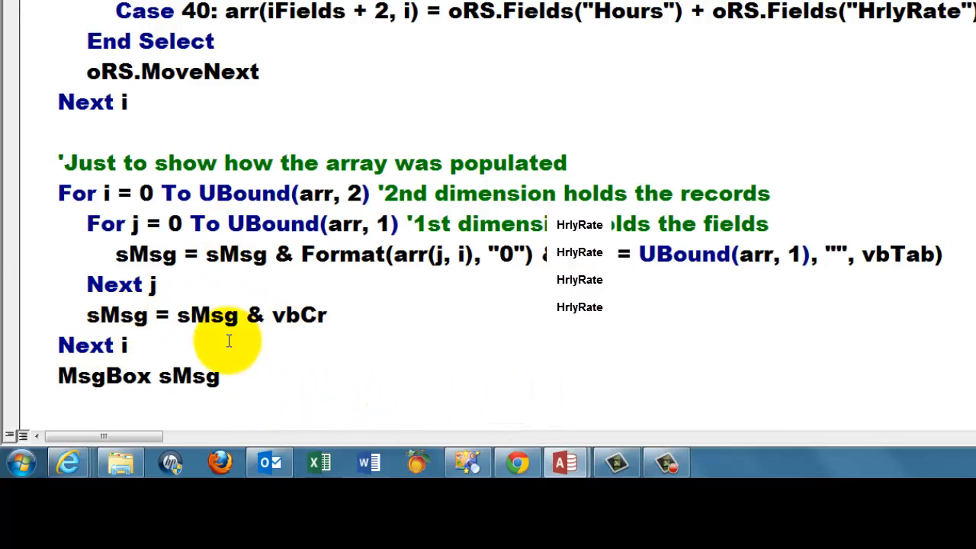
mouse_move(21, 210)
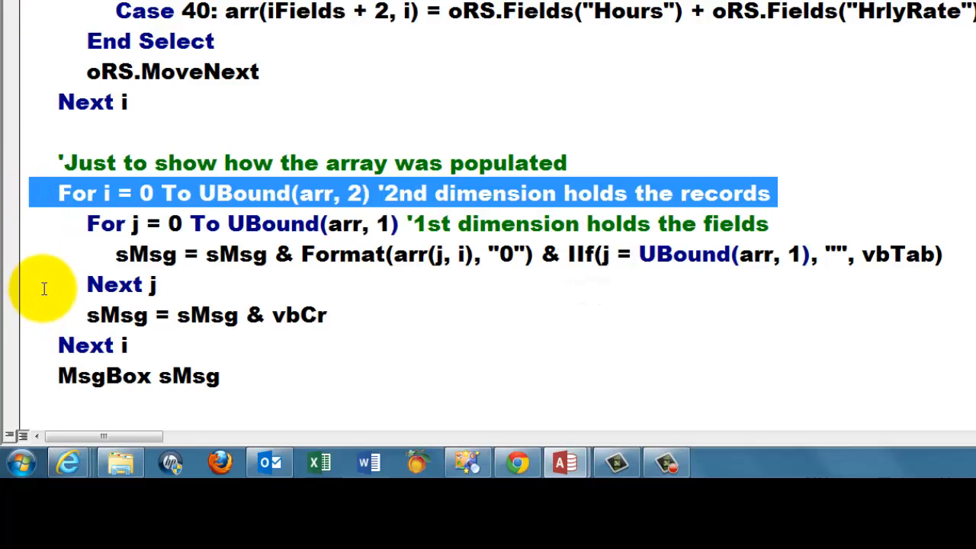
mouse_move(256, 219)
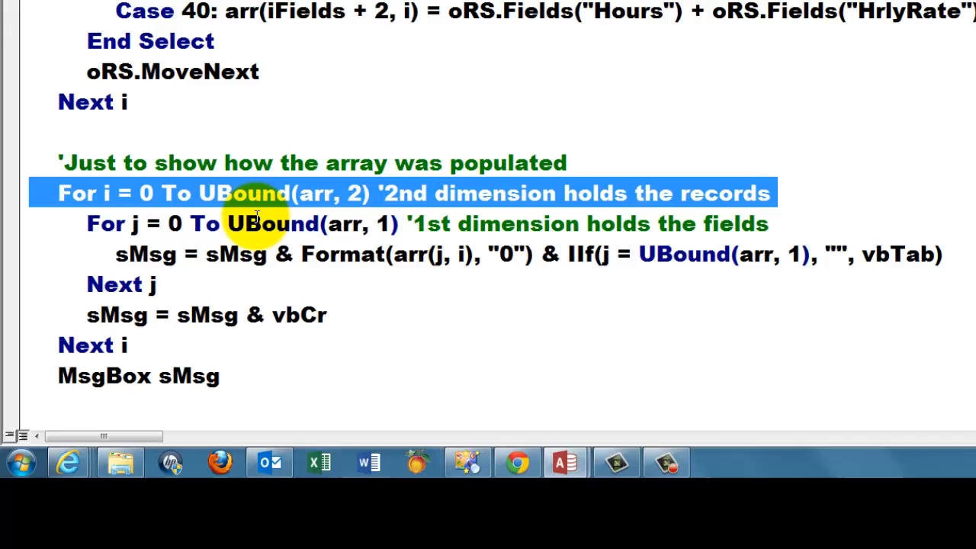
double_click(244, 192)
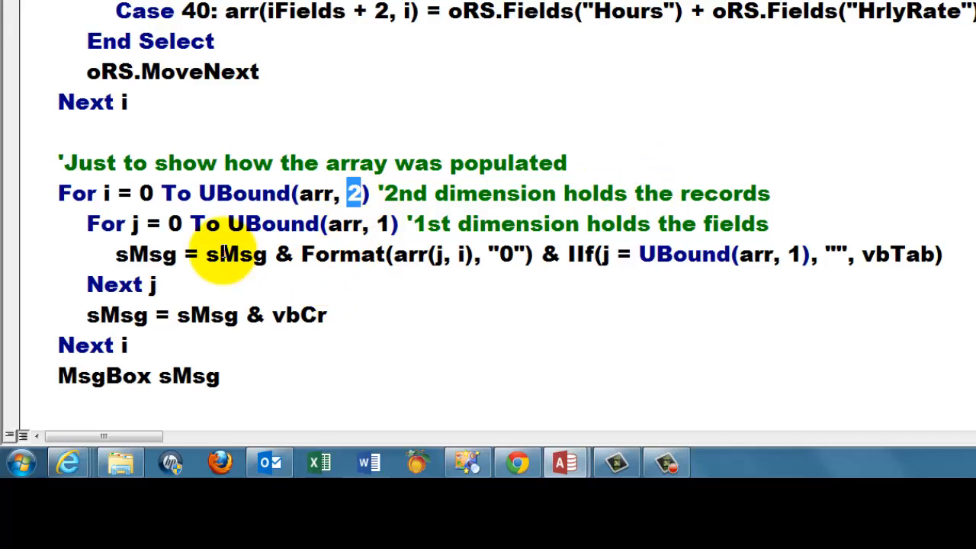
mouse_move(31, 225)
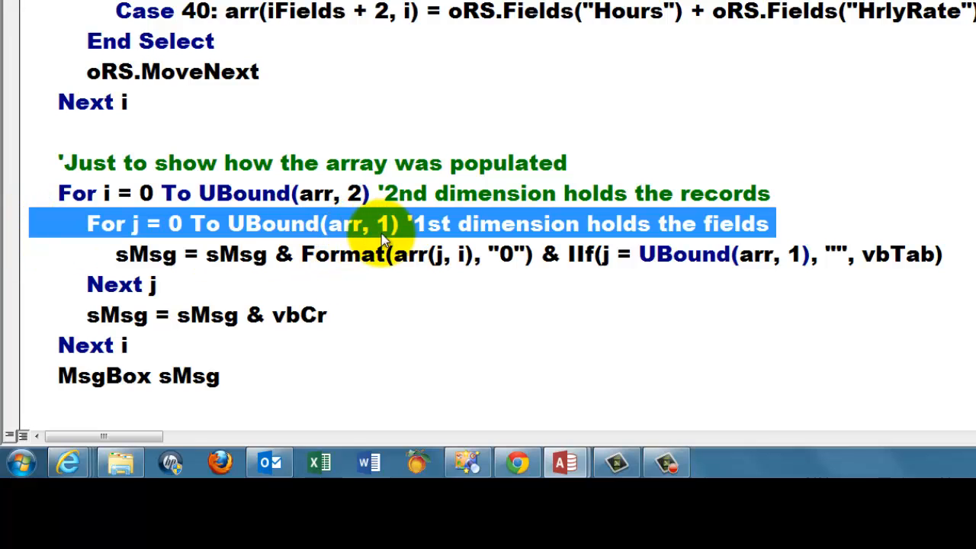
double_click(271, 223)
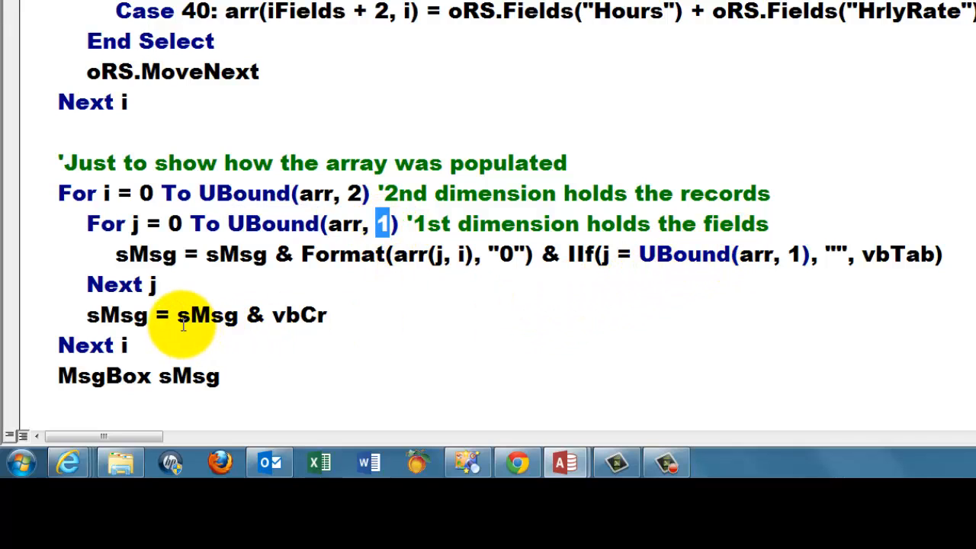
mouse_move(27, 256)
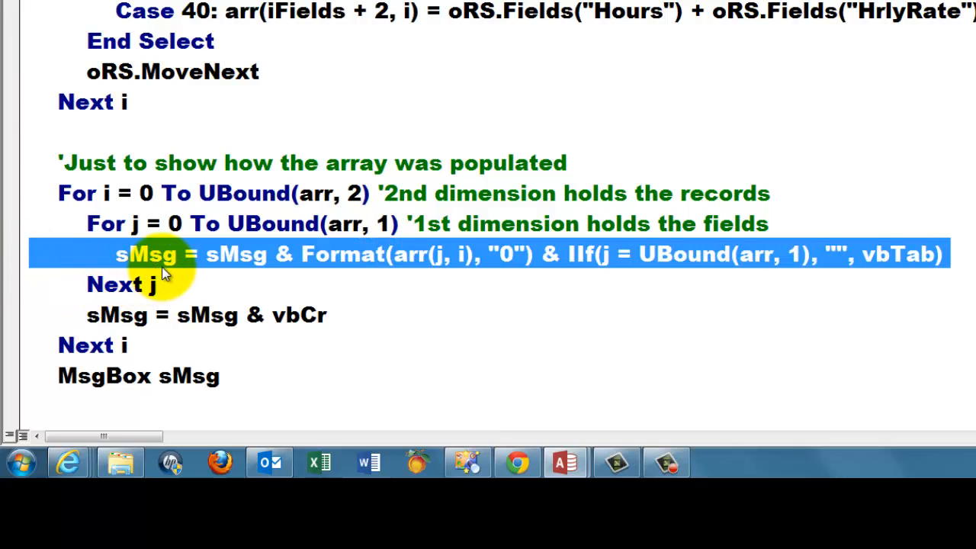
mouse_move(263, 272)
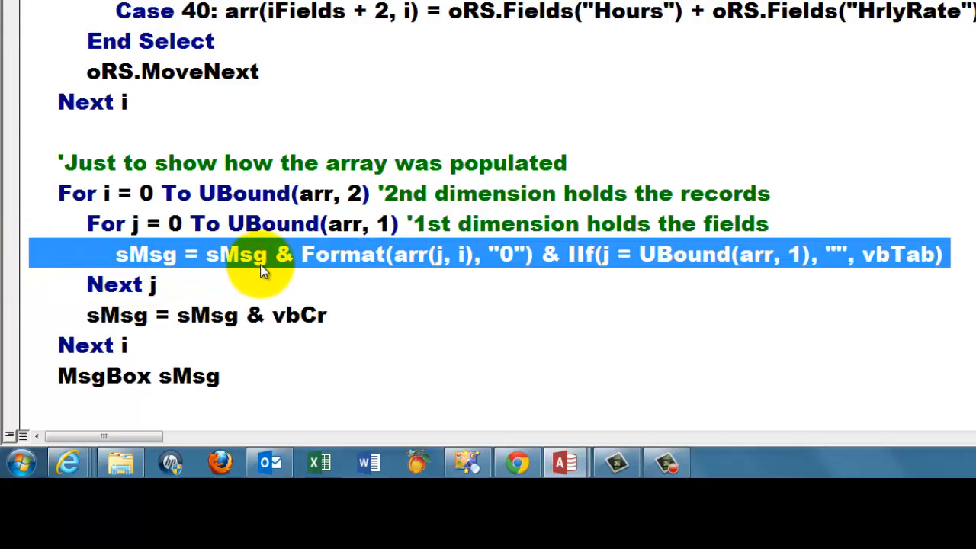
mouse_move(398, 275)
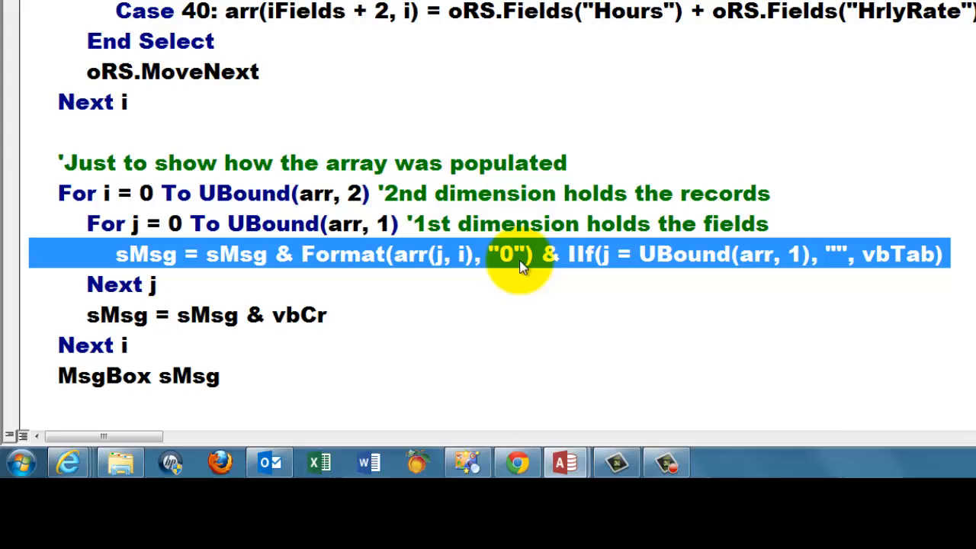
mouse_move(507, 263)
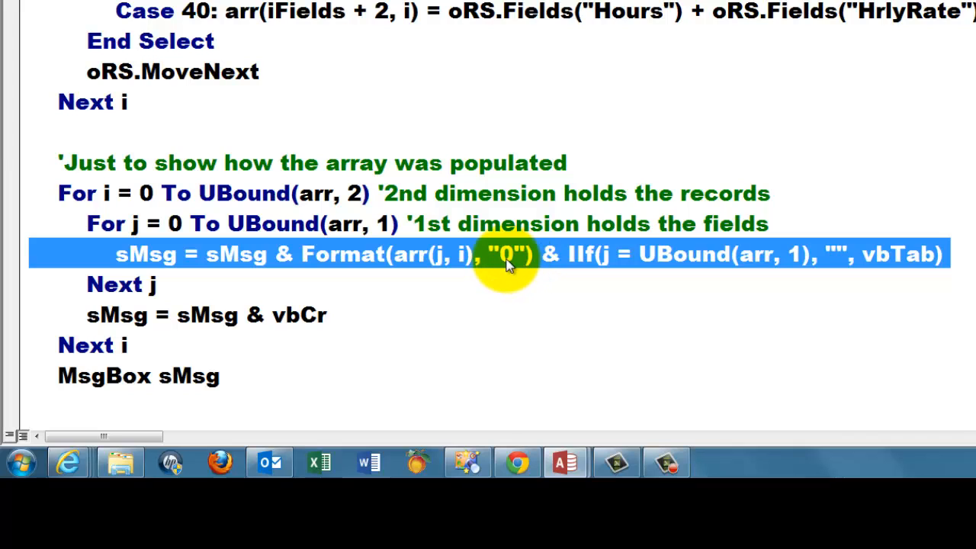
mouse_move(505, 260)
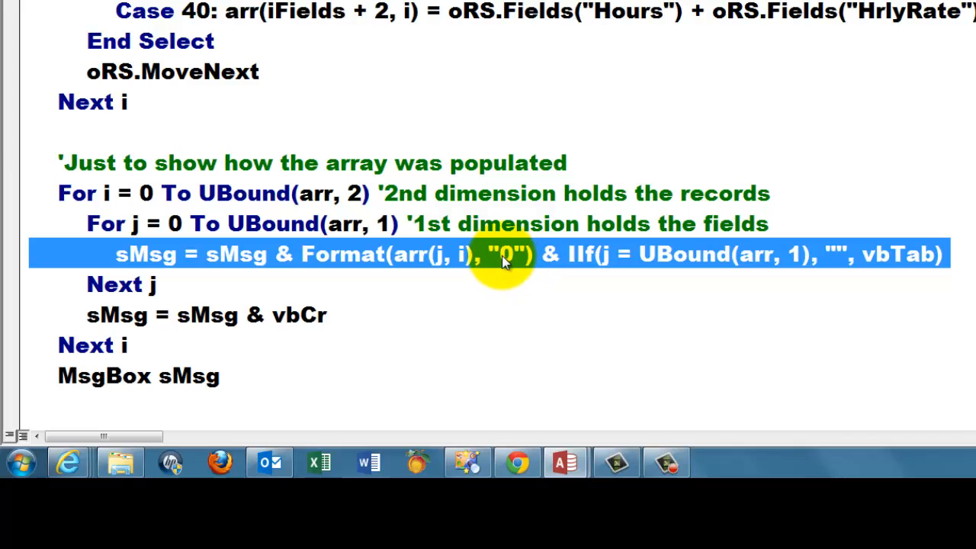
mouse_move(510, 263)
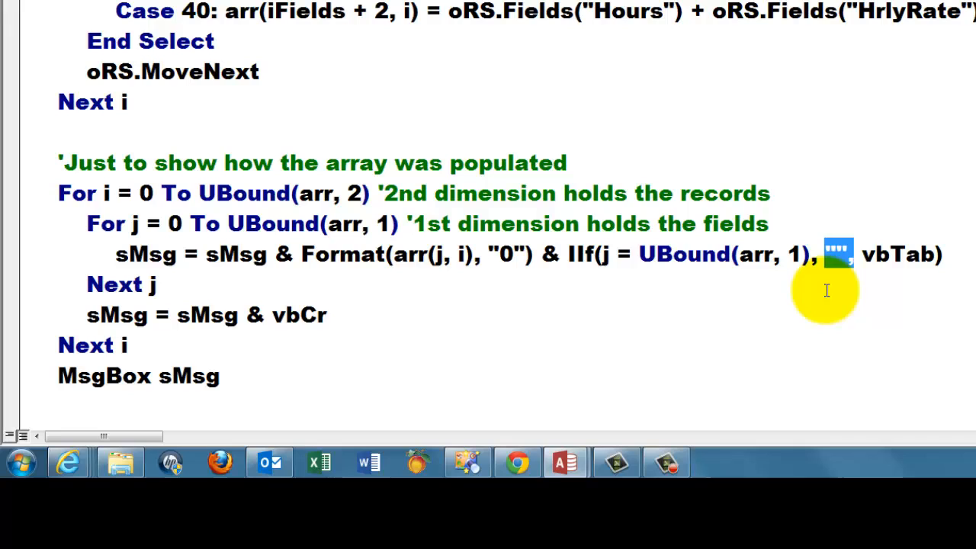
double_click(895, 253)
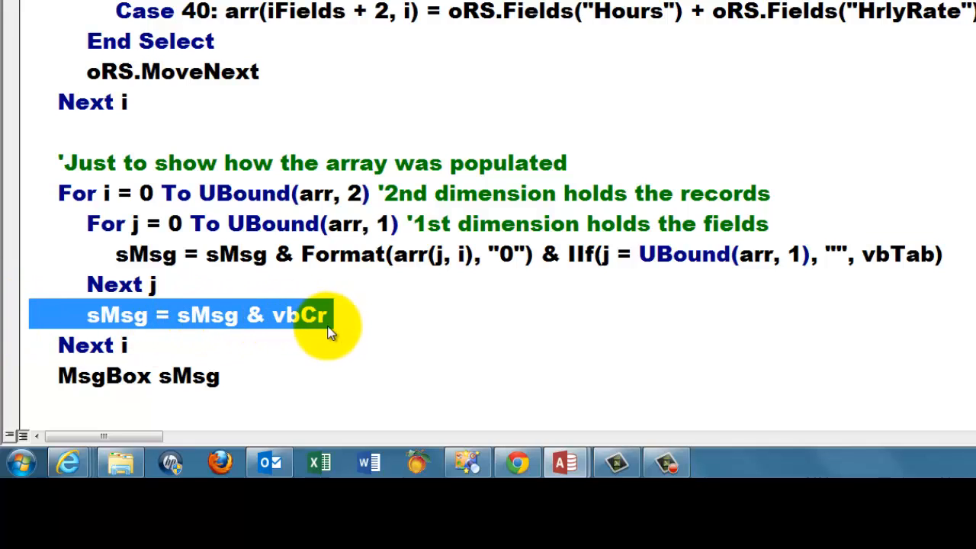
mouse_move(182, 341)
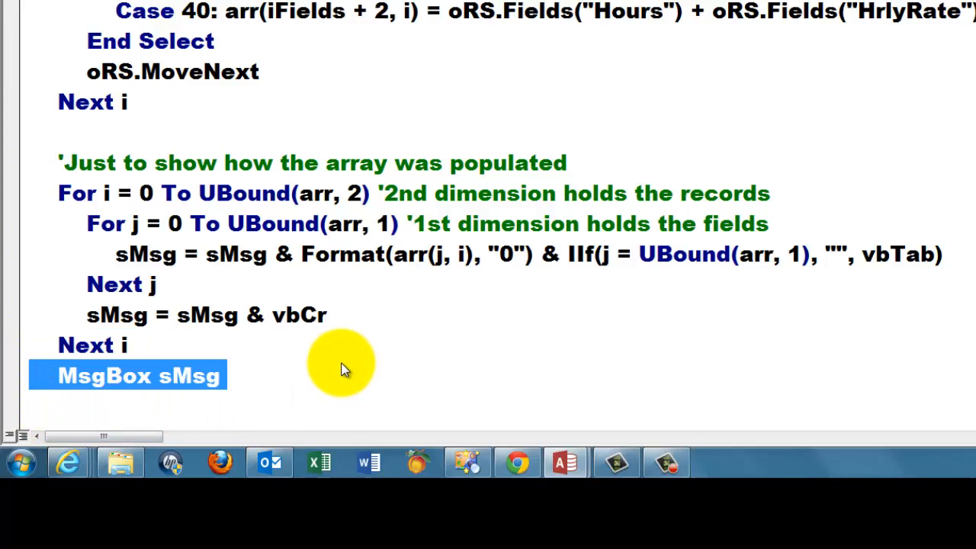
left_click_drag(339, 363, 30, 335)
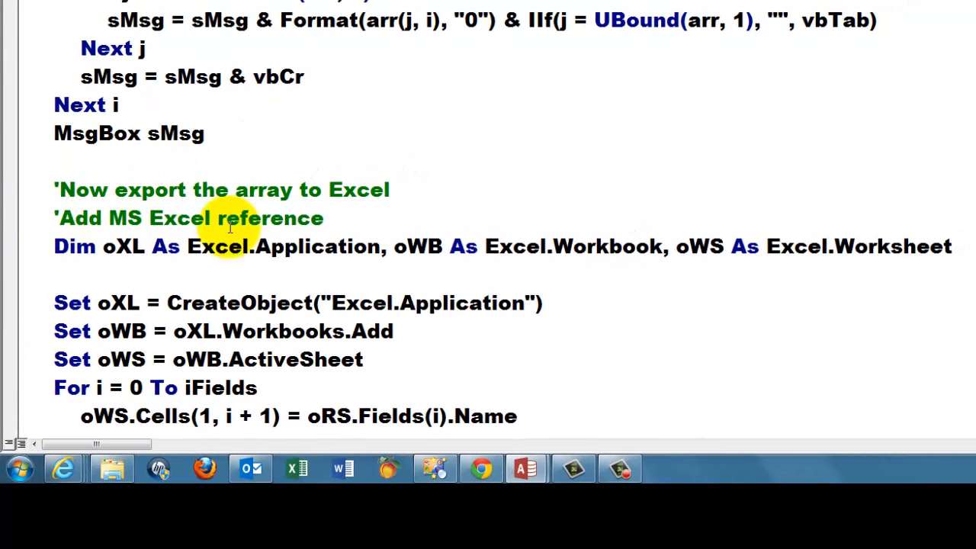
triple_click(191, 218)
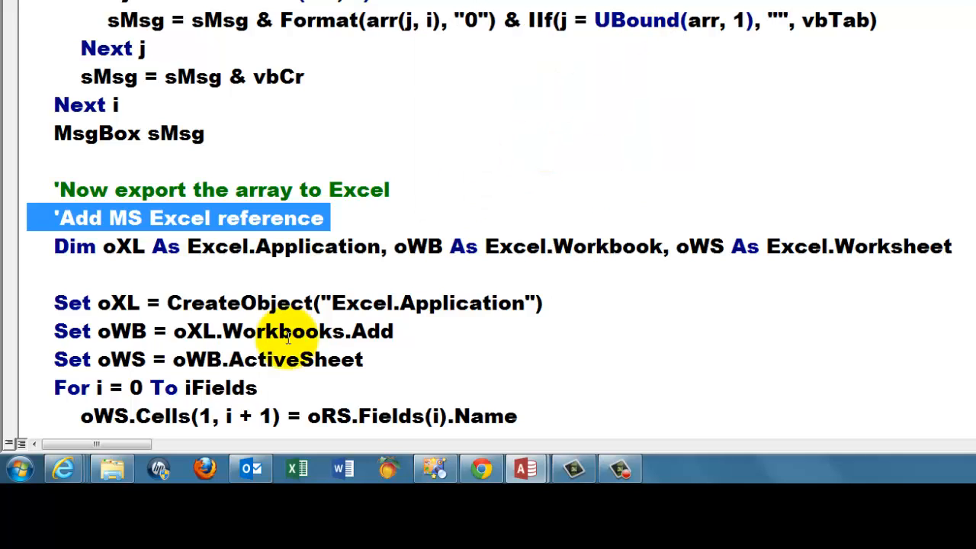
mouse_move(17, 250)
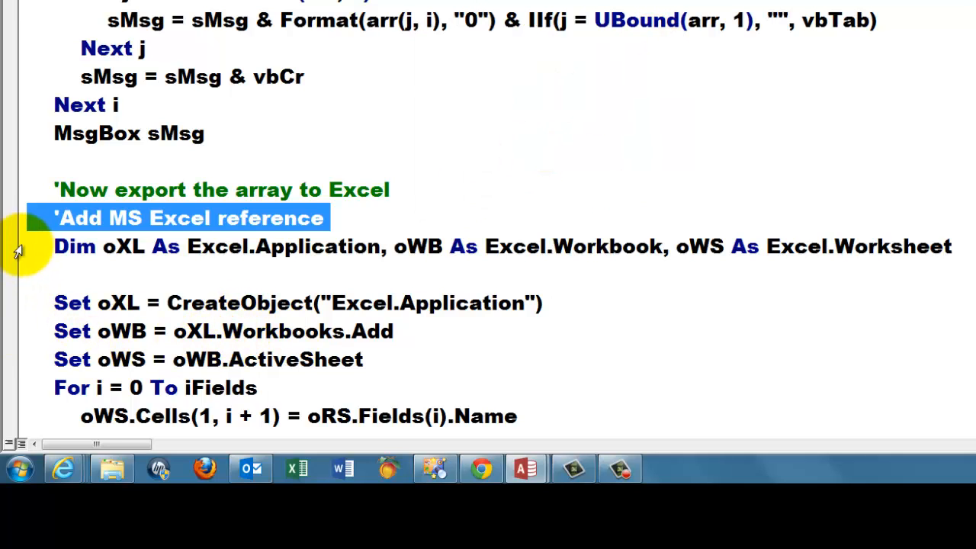
left_click(335, 247)
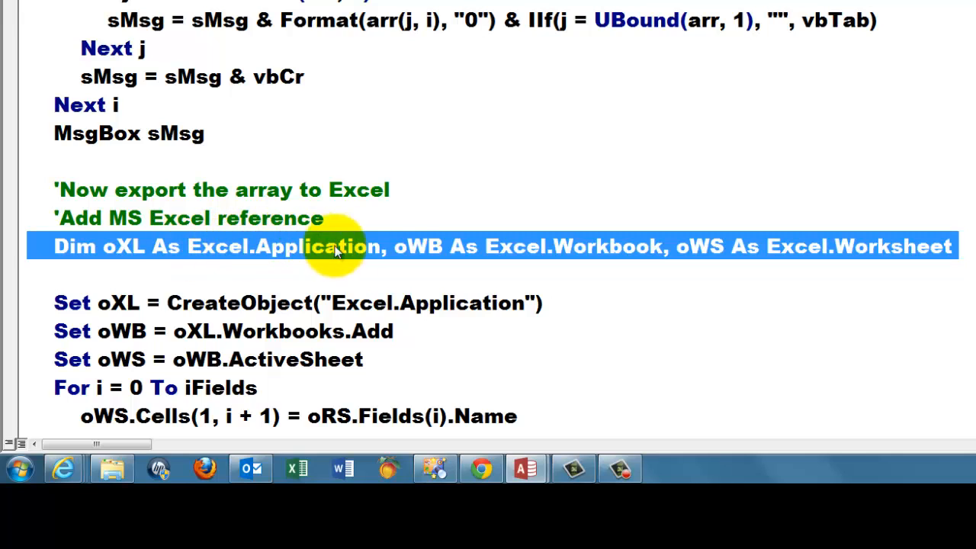
mouse_move(583, 292)
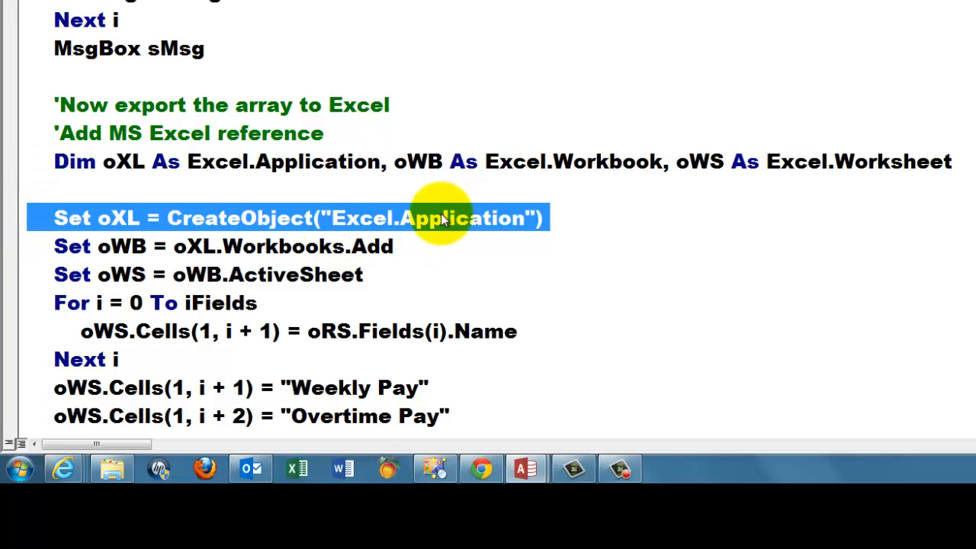
mouse_move(230, 225)
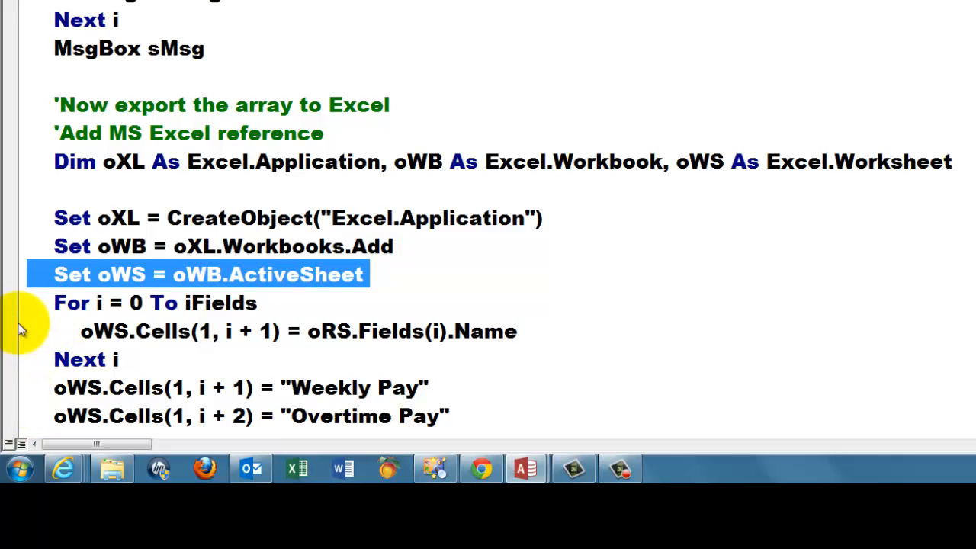
mouse_move(40, 358)
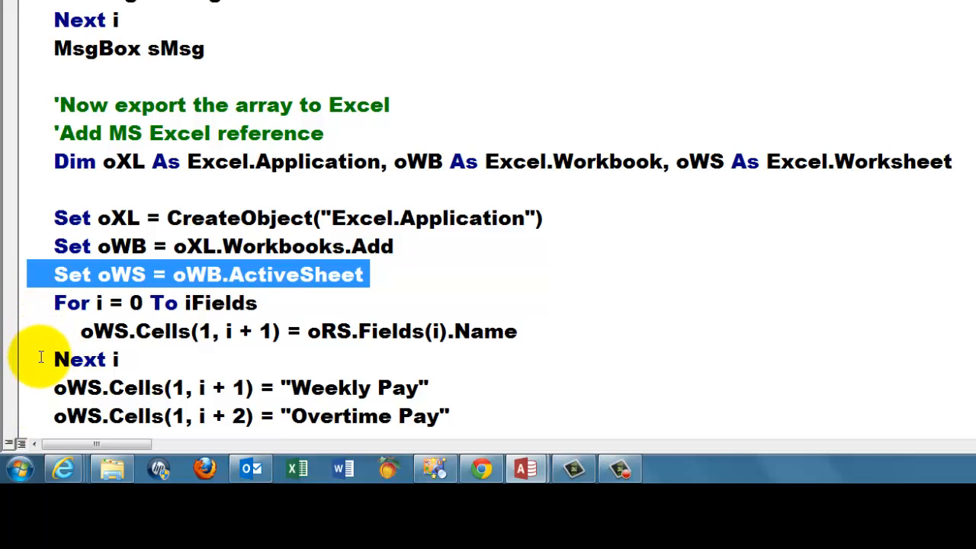
mouse_move(84, 331)
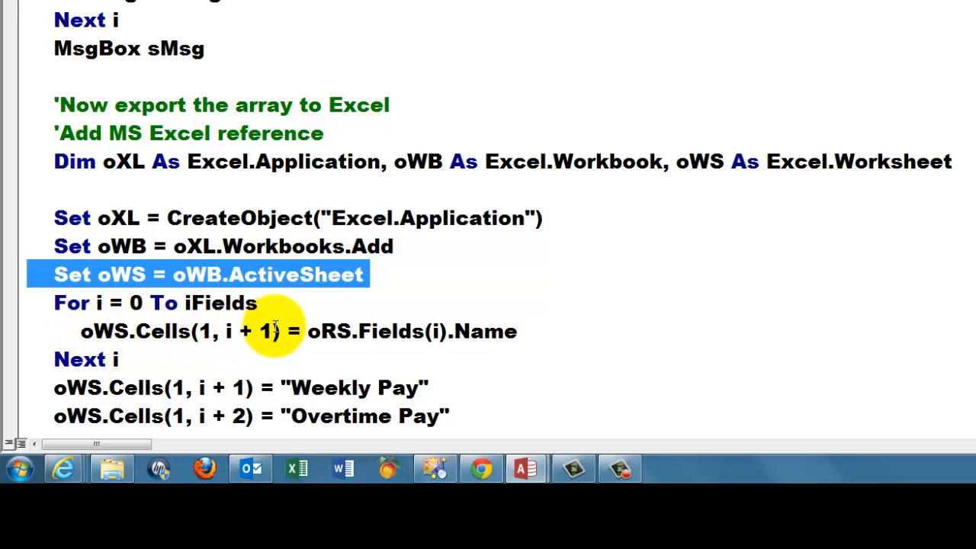
double_click(387, 333)
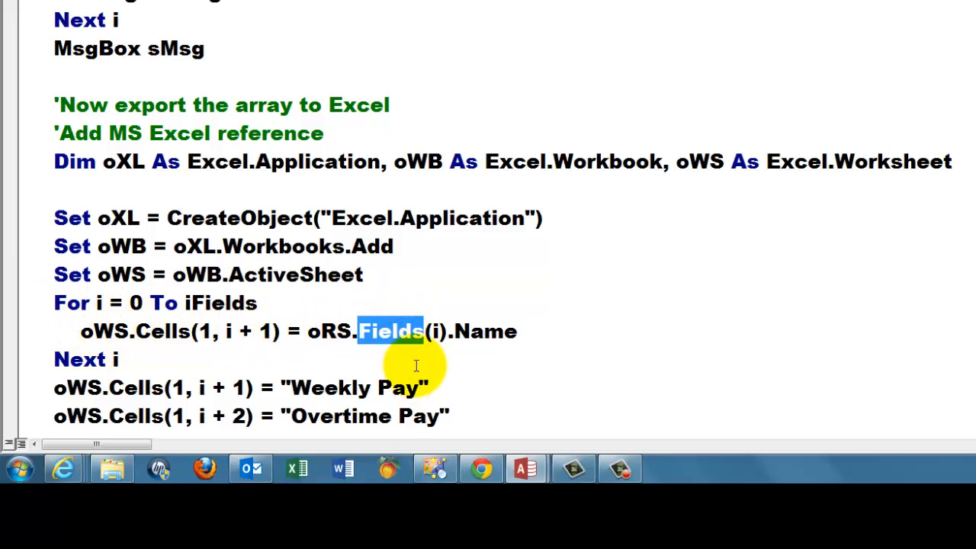
mouse_move(467, 338)
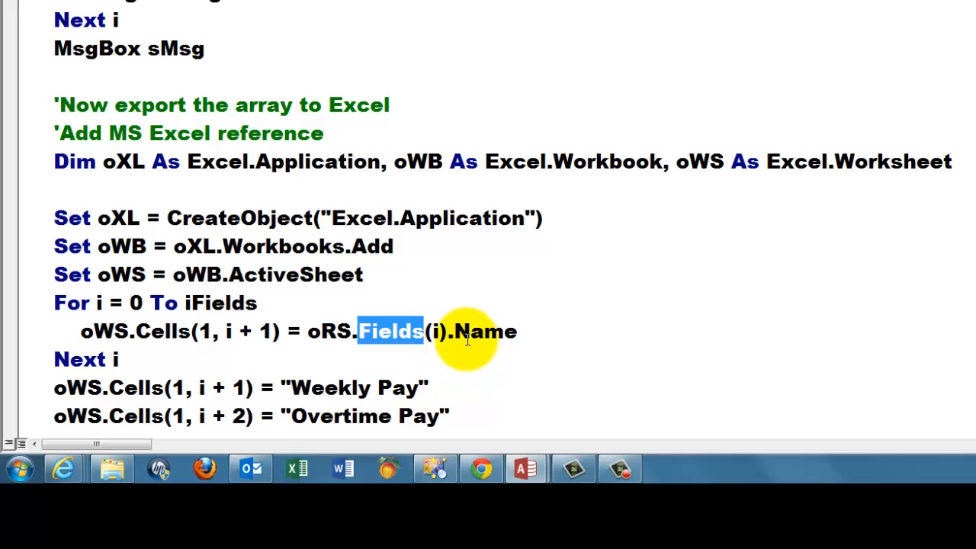
mouse_move(323, 387)
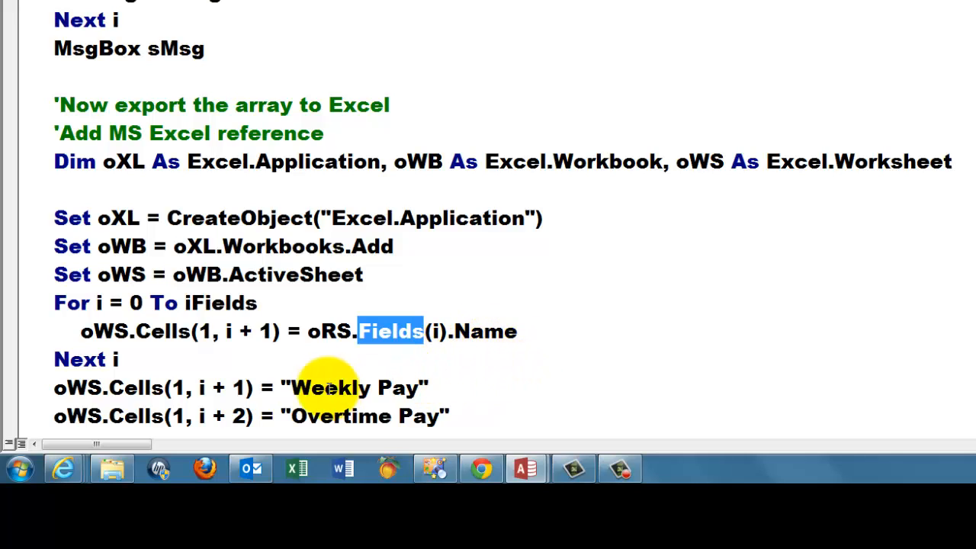
mouse_move(18, 397)
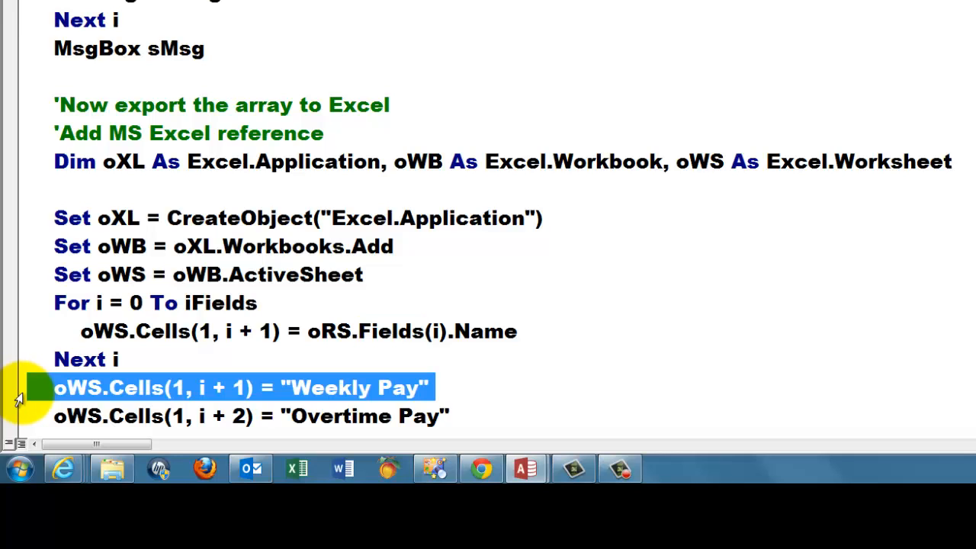
scroll("down", 3)
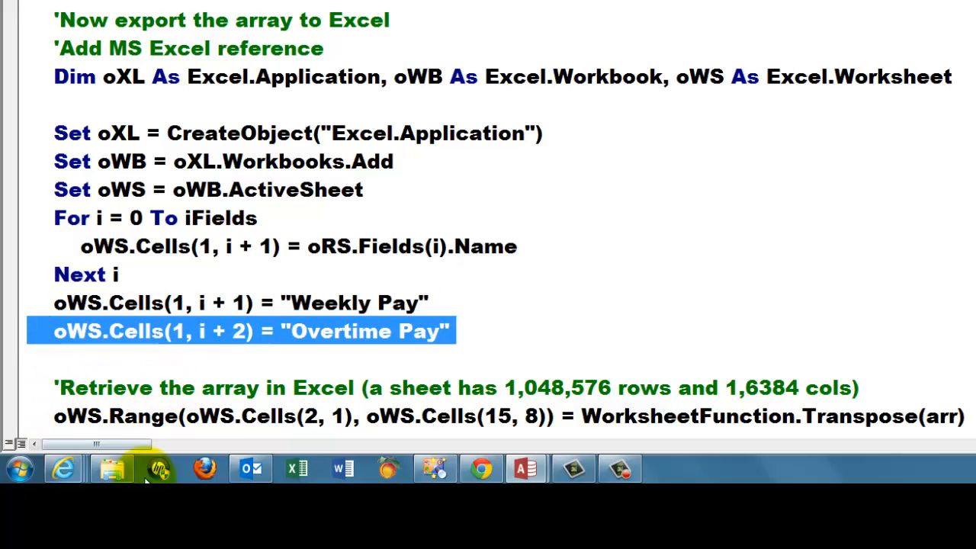
mouse_move(802, 397)
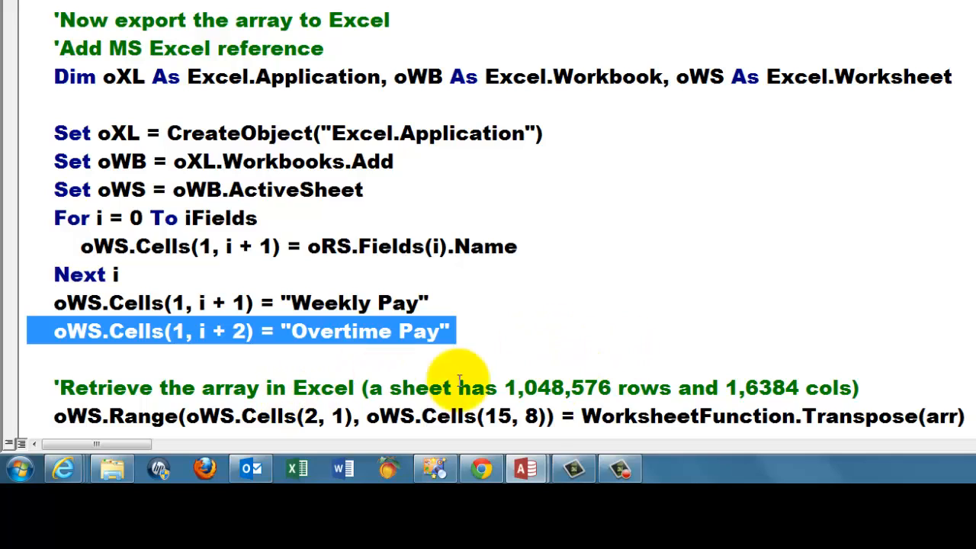
mouse_move(527, 442)
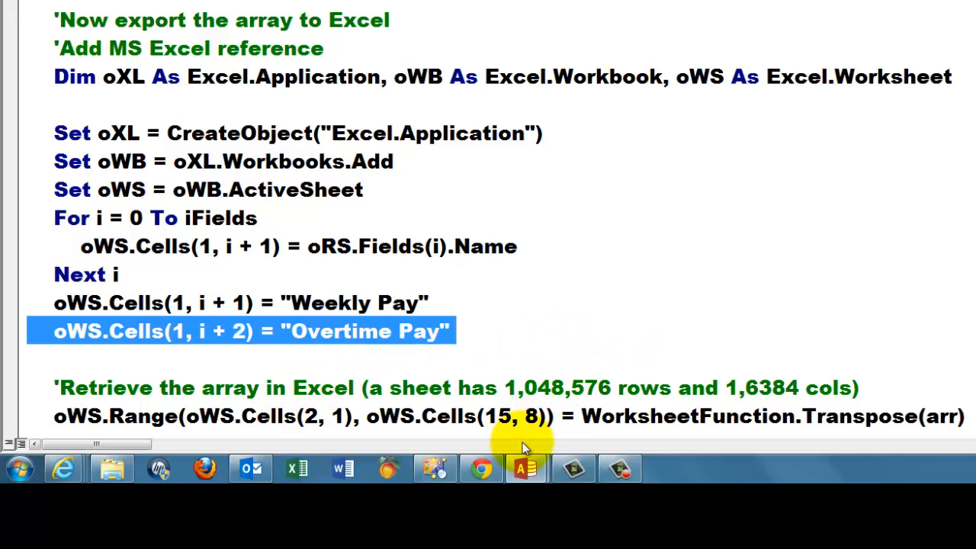
mouse_move(617, 387)
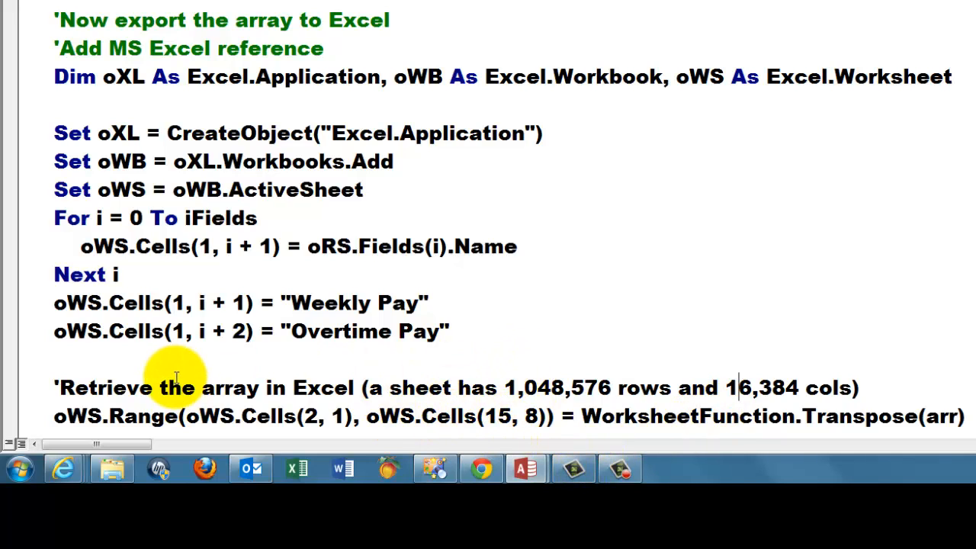
mouse_move(287, 385)
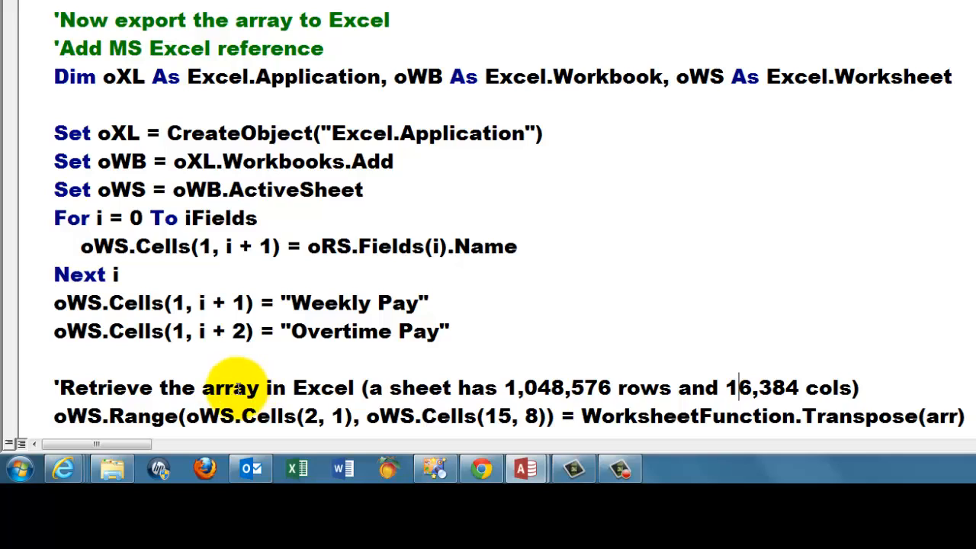
mouse_move(320, 389)
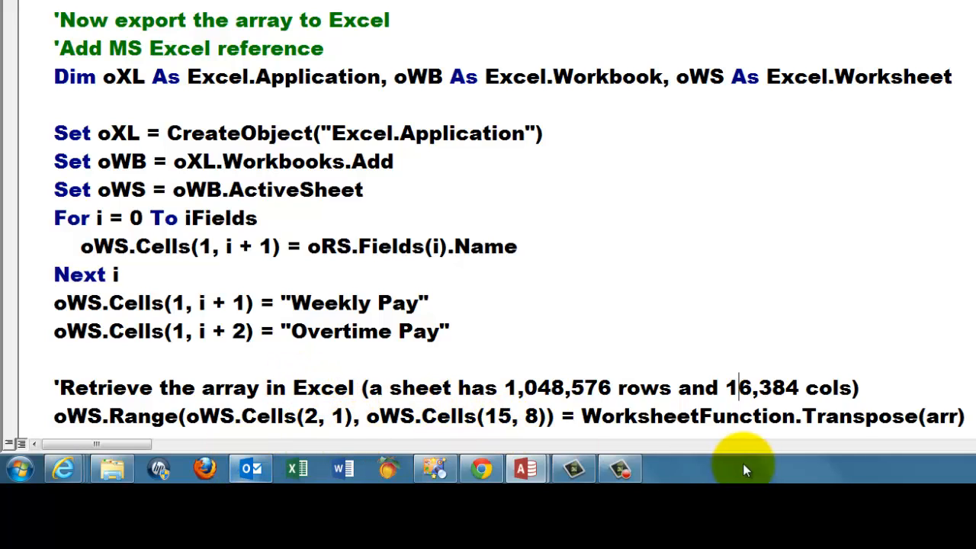
- Review the end of ExportArray: the Transpose transfer, AutoFit and oXL.Visible = True lines
double_click(860, 415)
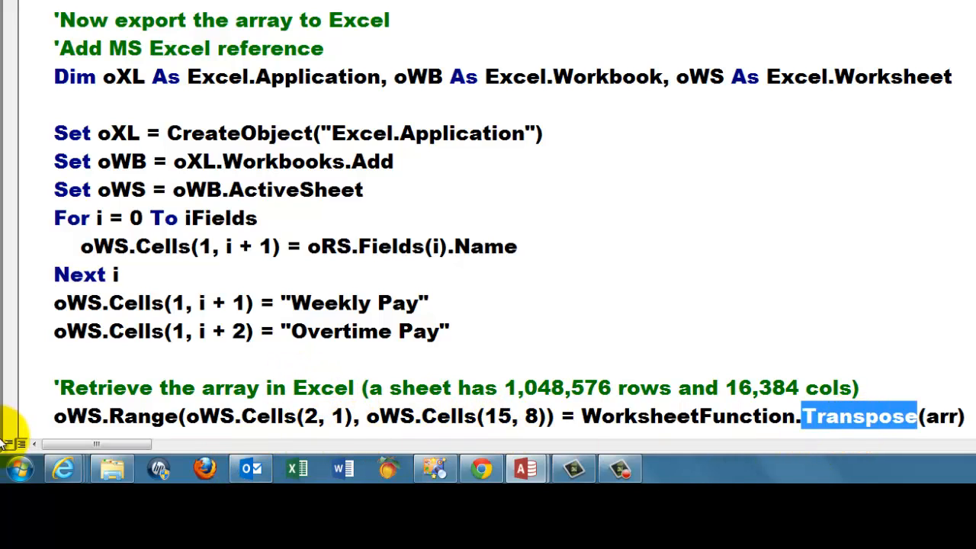
mouse_move(175, 424)
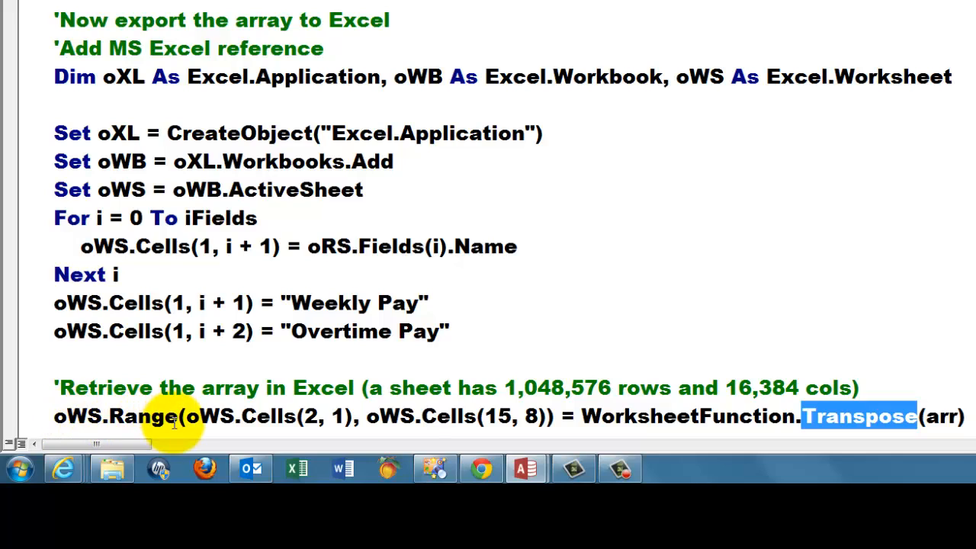
mouse_move(271, 416)
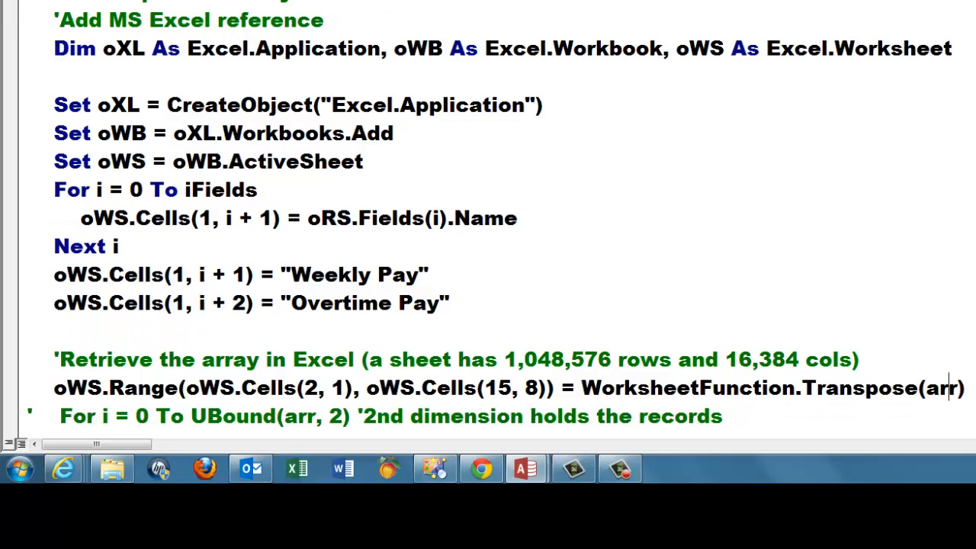
scroll("down", 3)
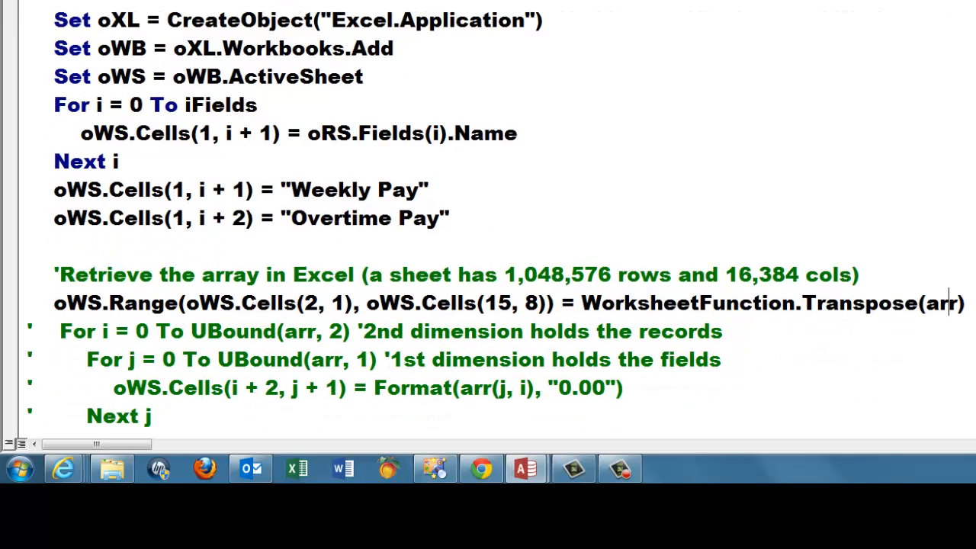
scroll("down", 3)
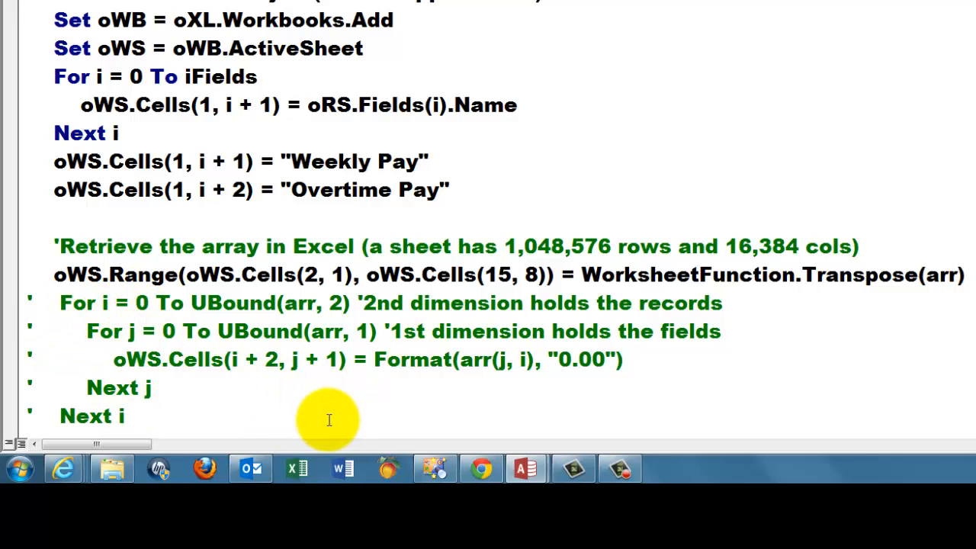
double_click(412, 360)
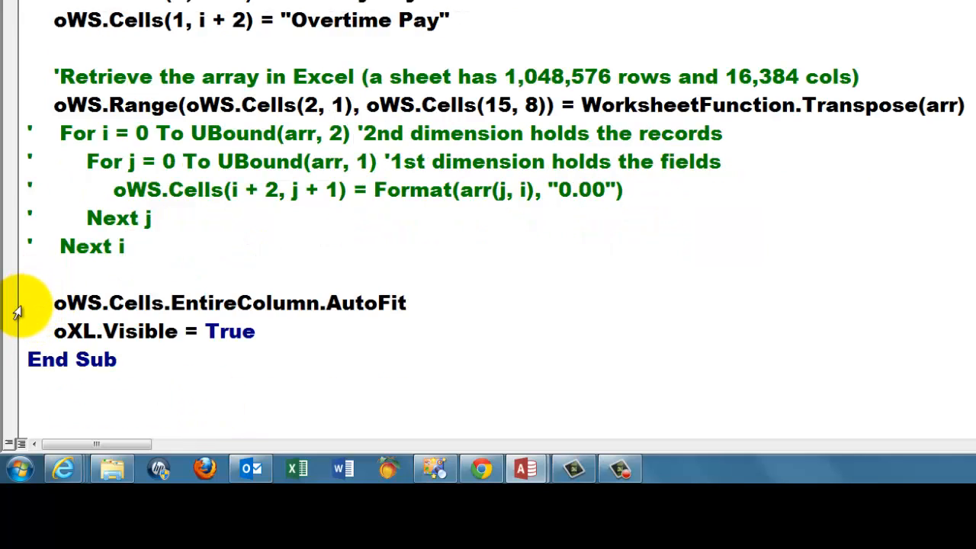
triple_click(229, 302)
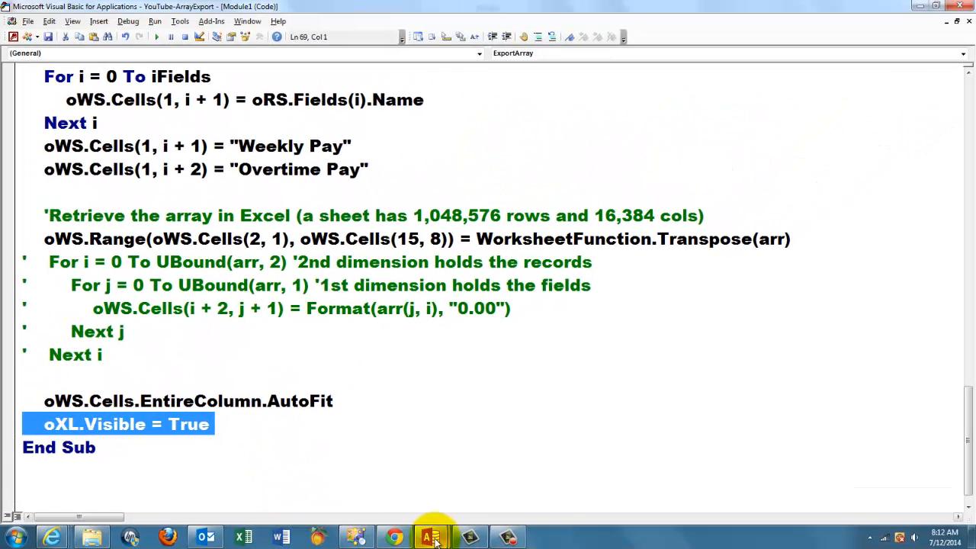
- Return to Access, run ExportArray and dismiss the message listing the 14 employee records
left_click(430, 536)
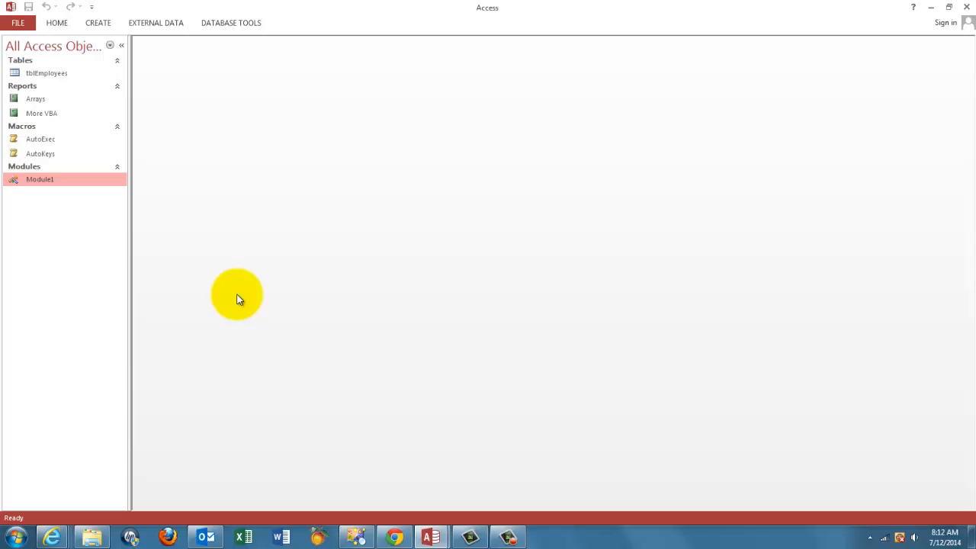
mouse_move(262, 345)
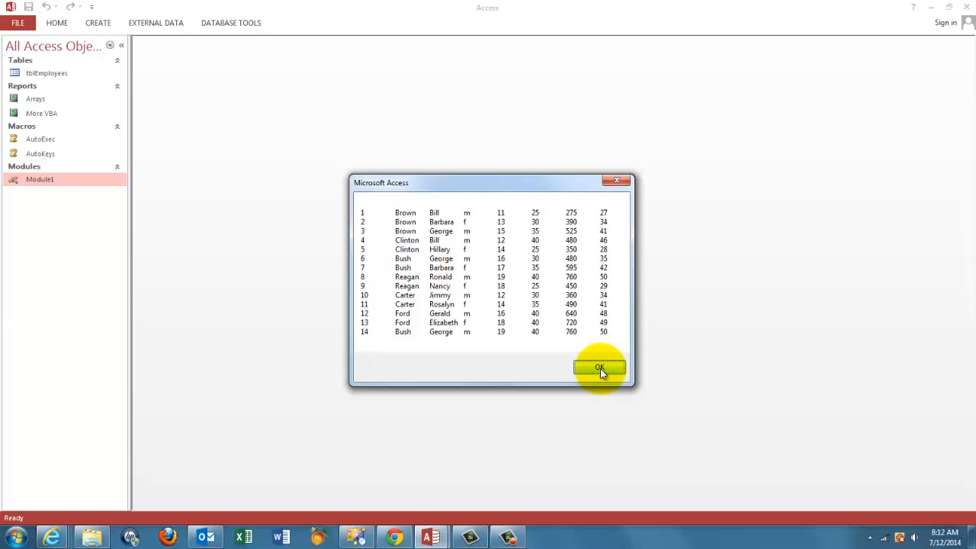
left_click(600, 368)
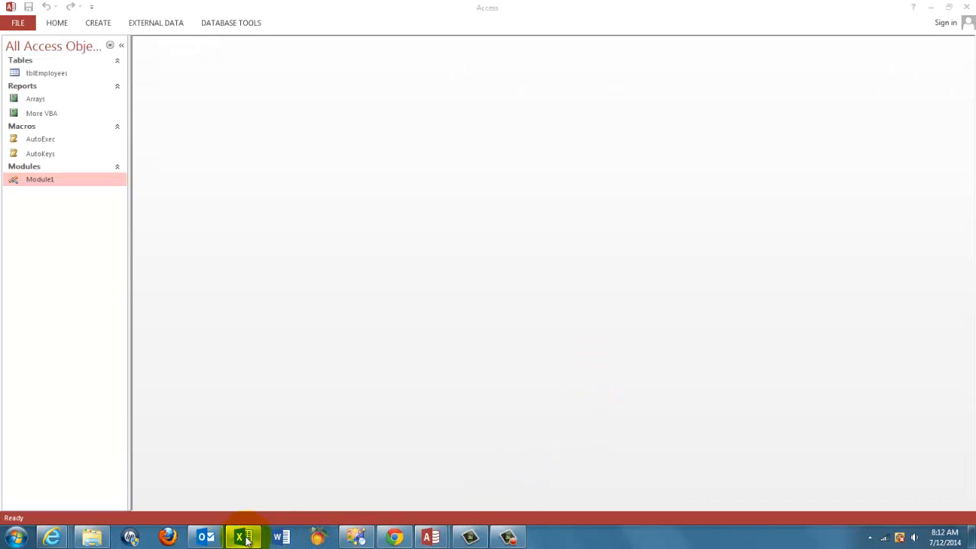
left_click(244, 537)
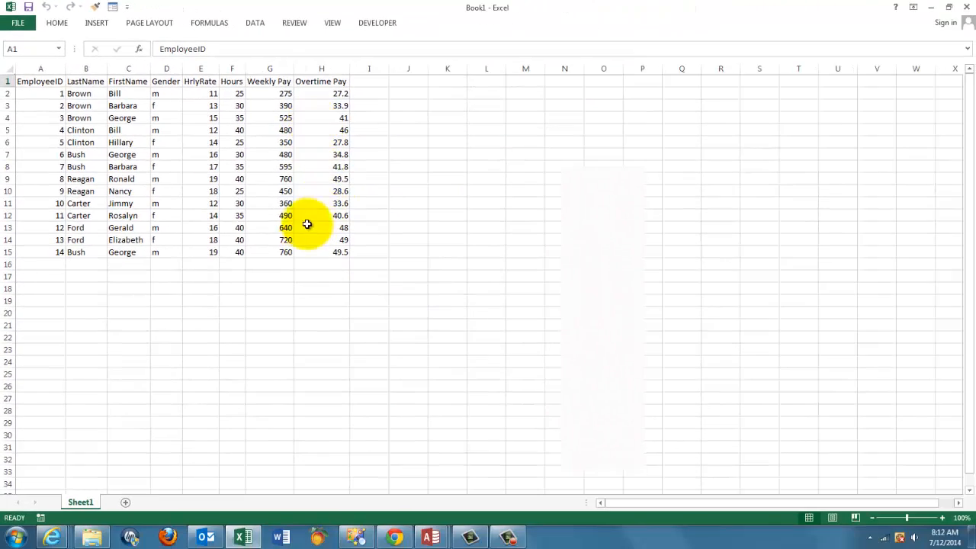
mouse_move(753, 22)
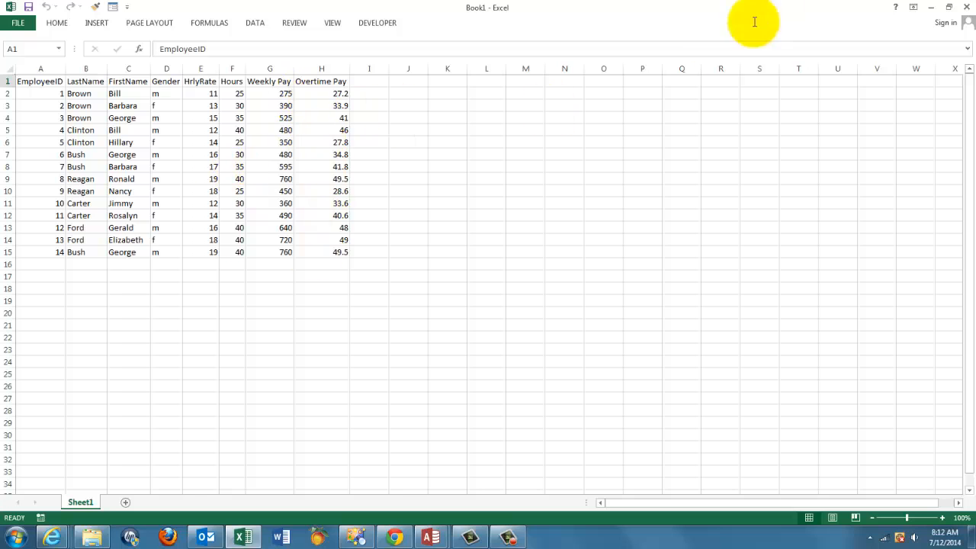
left_click(965, 7)
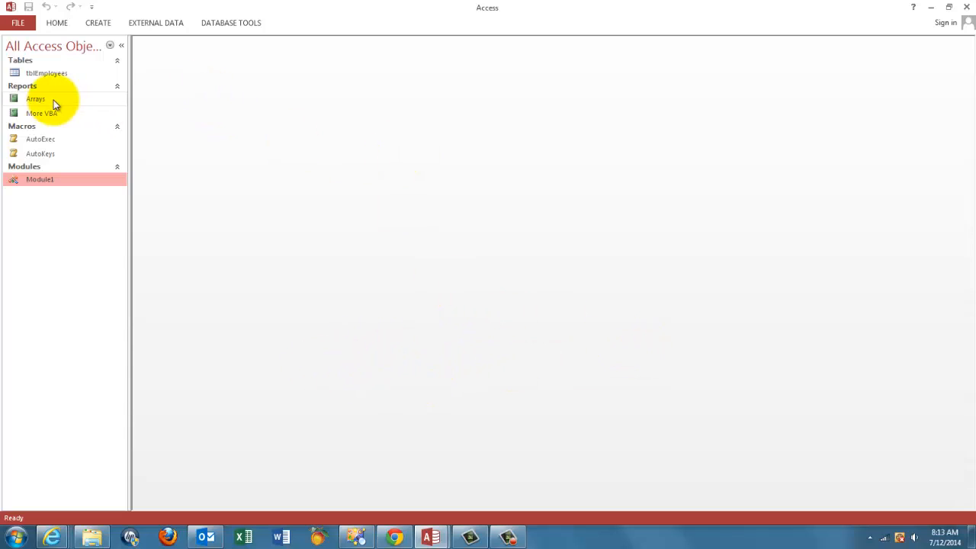
double_click(36, 99)
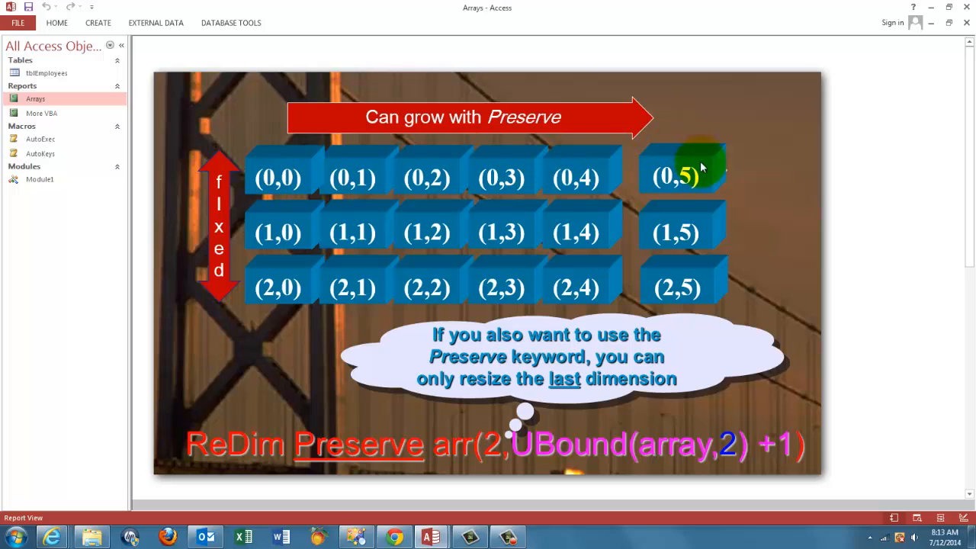
mouse_move(404, 180)
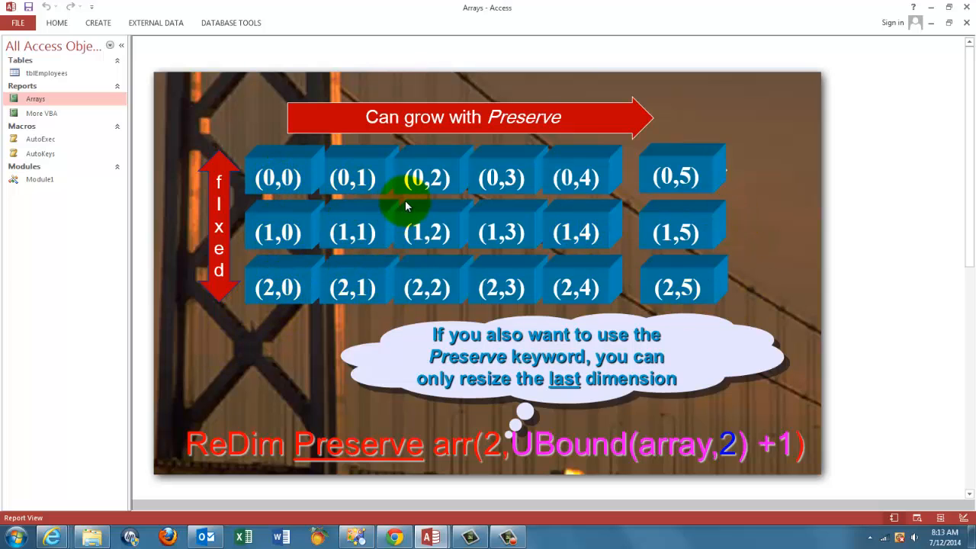
mouse_move(230, 179)
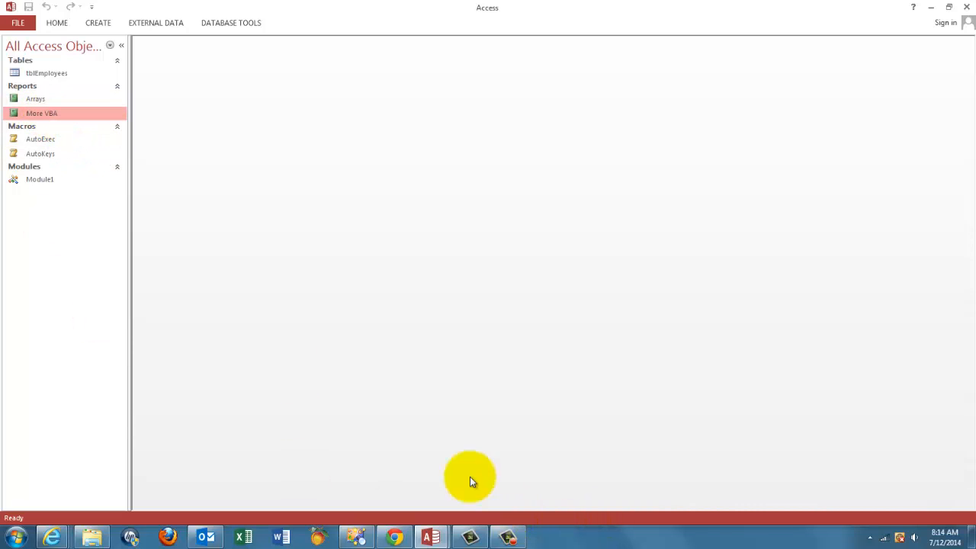
- View the More VBA report's three-part course outline
double_click(41, 113)
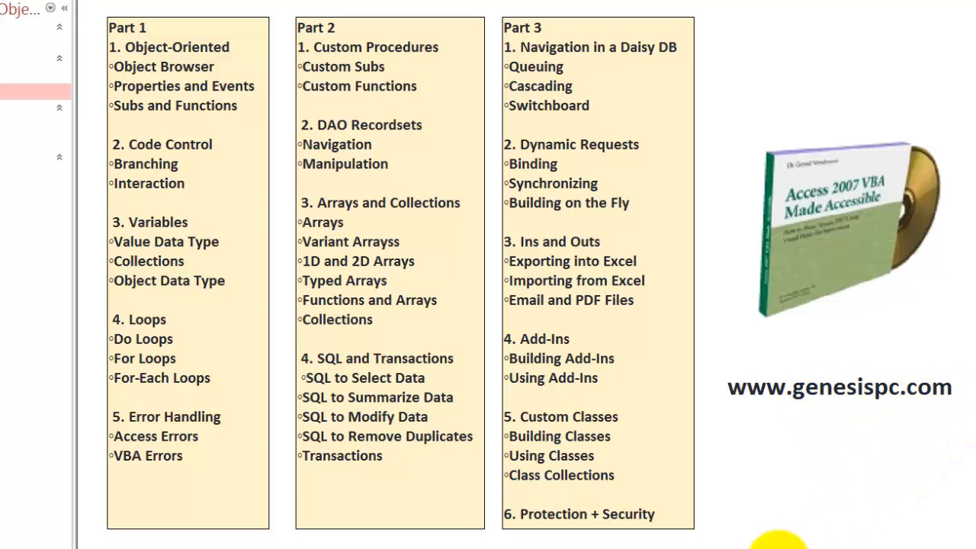
mouse_move(806, 450)
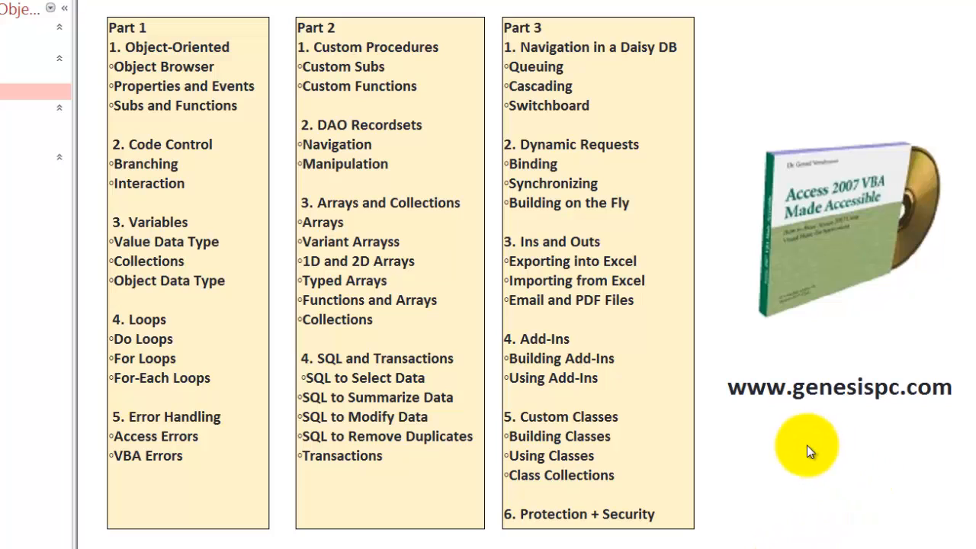
mouse_move(805, 468)
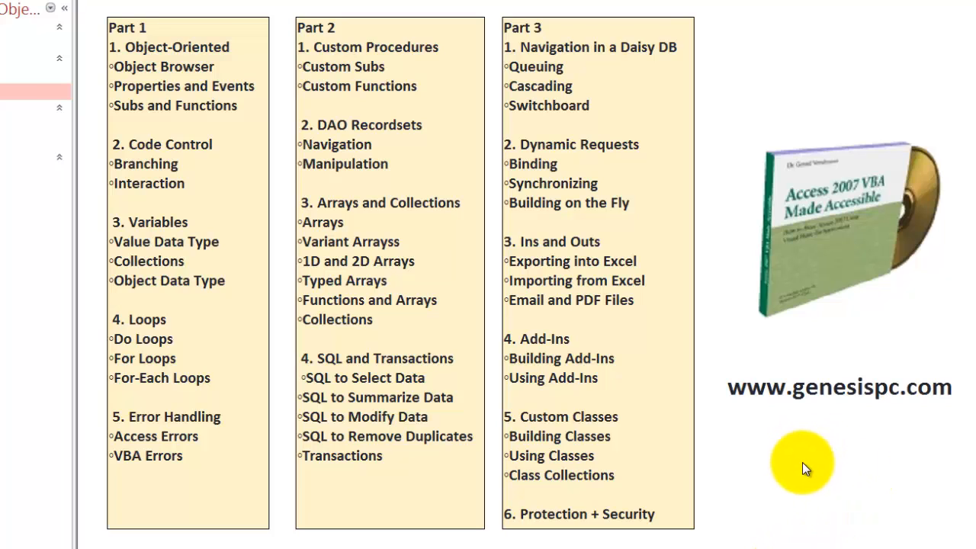